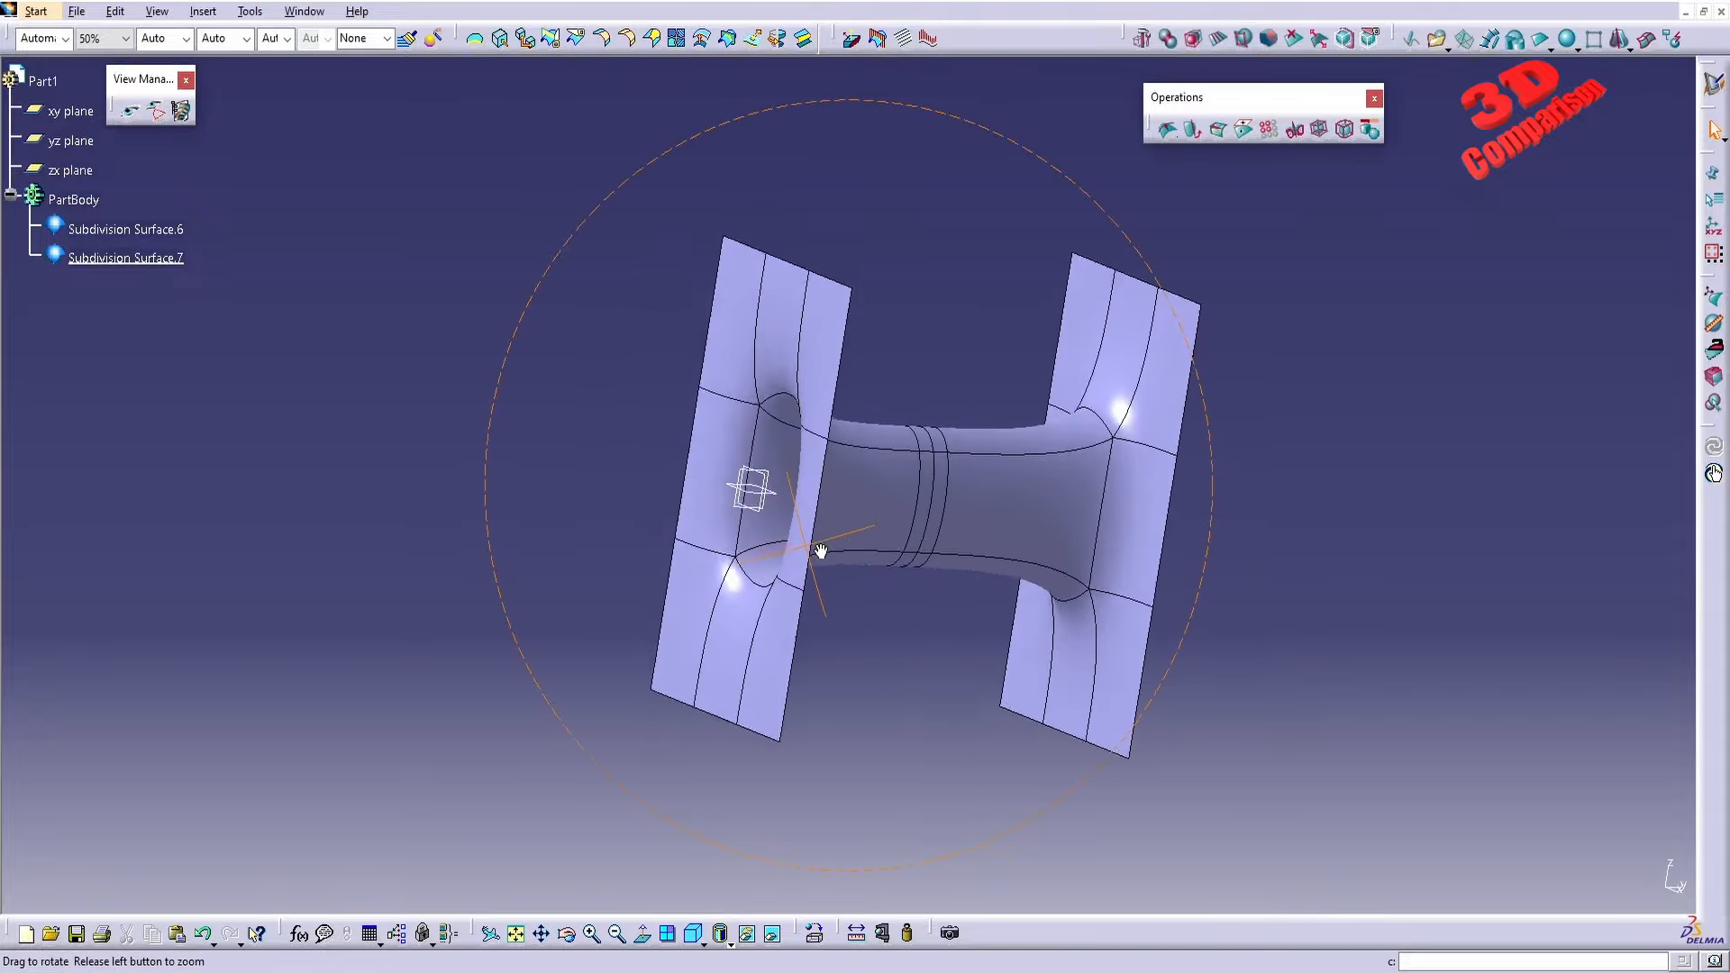
Orbit the finished two-plane model to look it over.
{"action": "left_click_drag", "start_coordinate": [822, 551], "coordinate": [590, 475]}
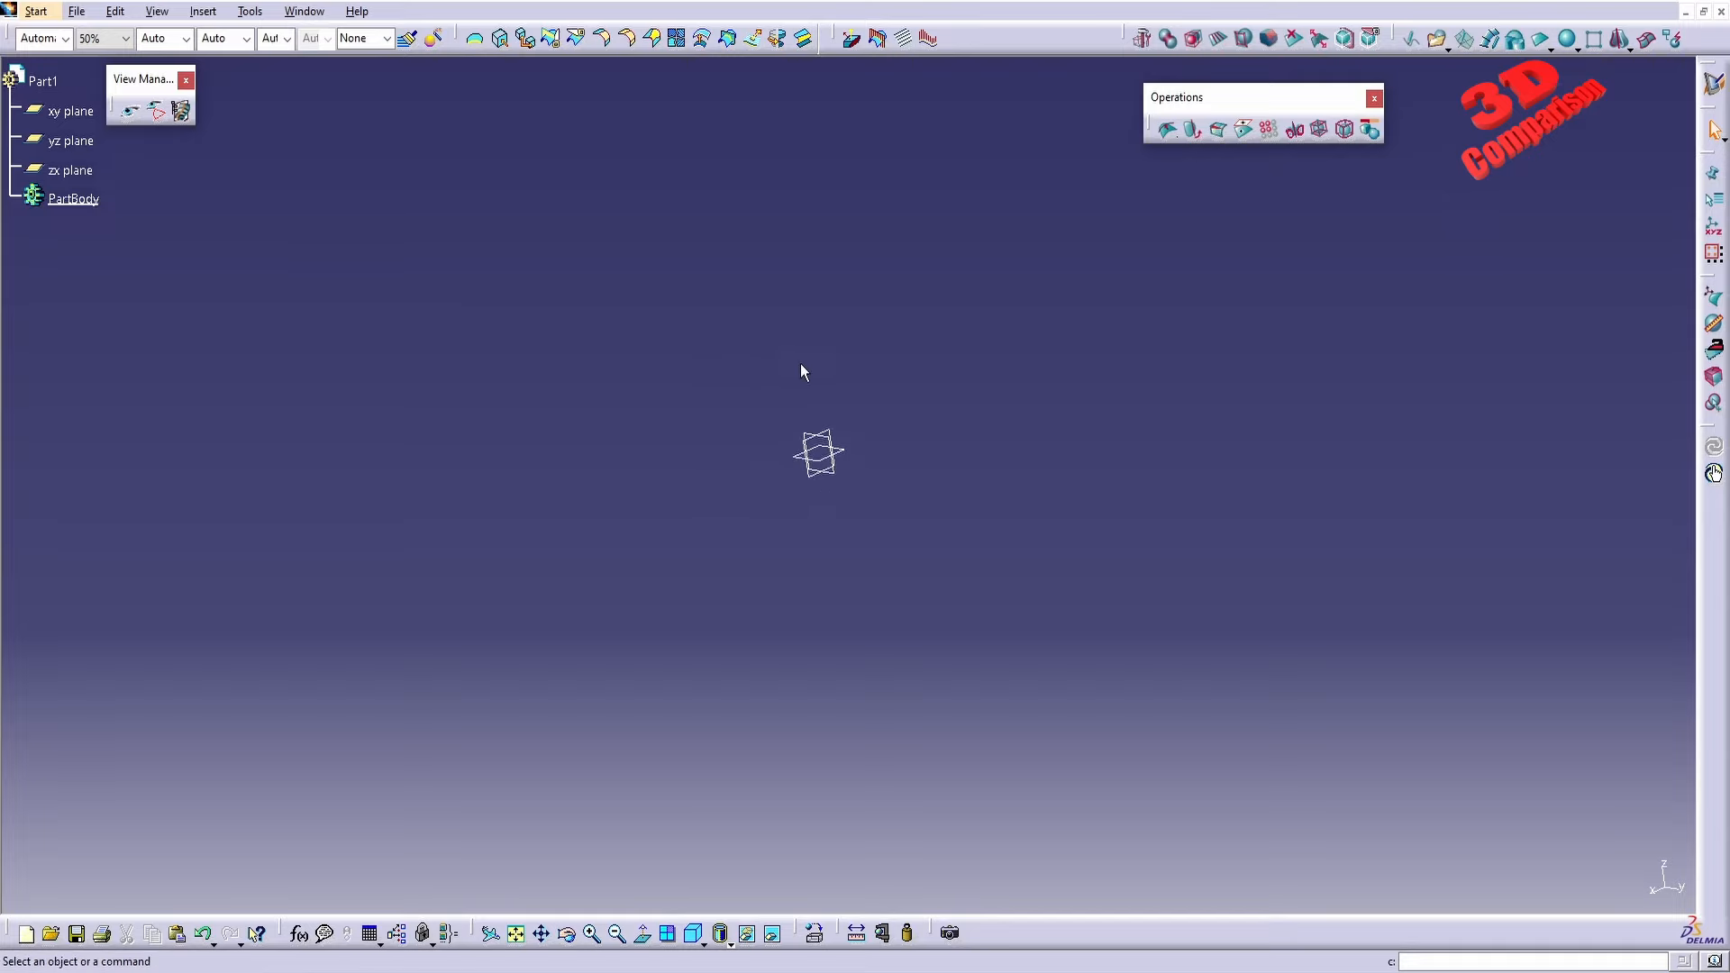
Insert a planar subdivision surface and stretch it by affinity to 100 mm by 200 mm.
{"action": "left_click", "coordinate": [59, 169]}
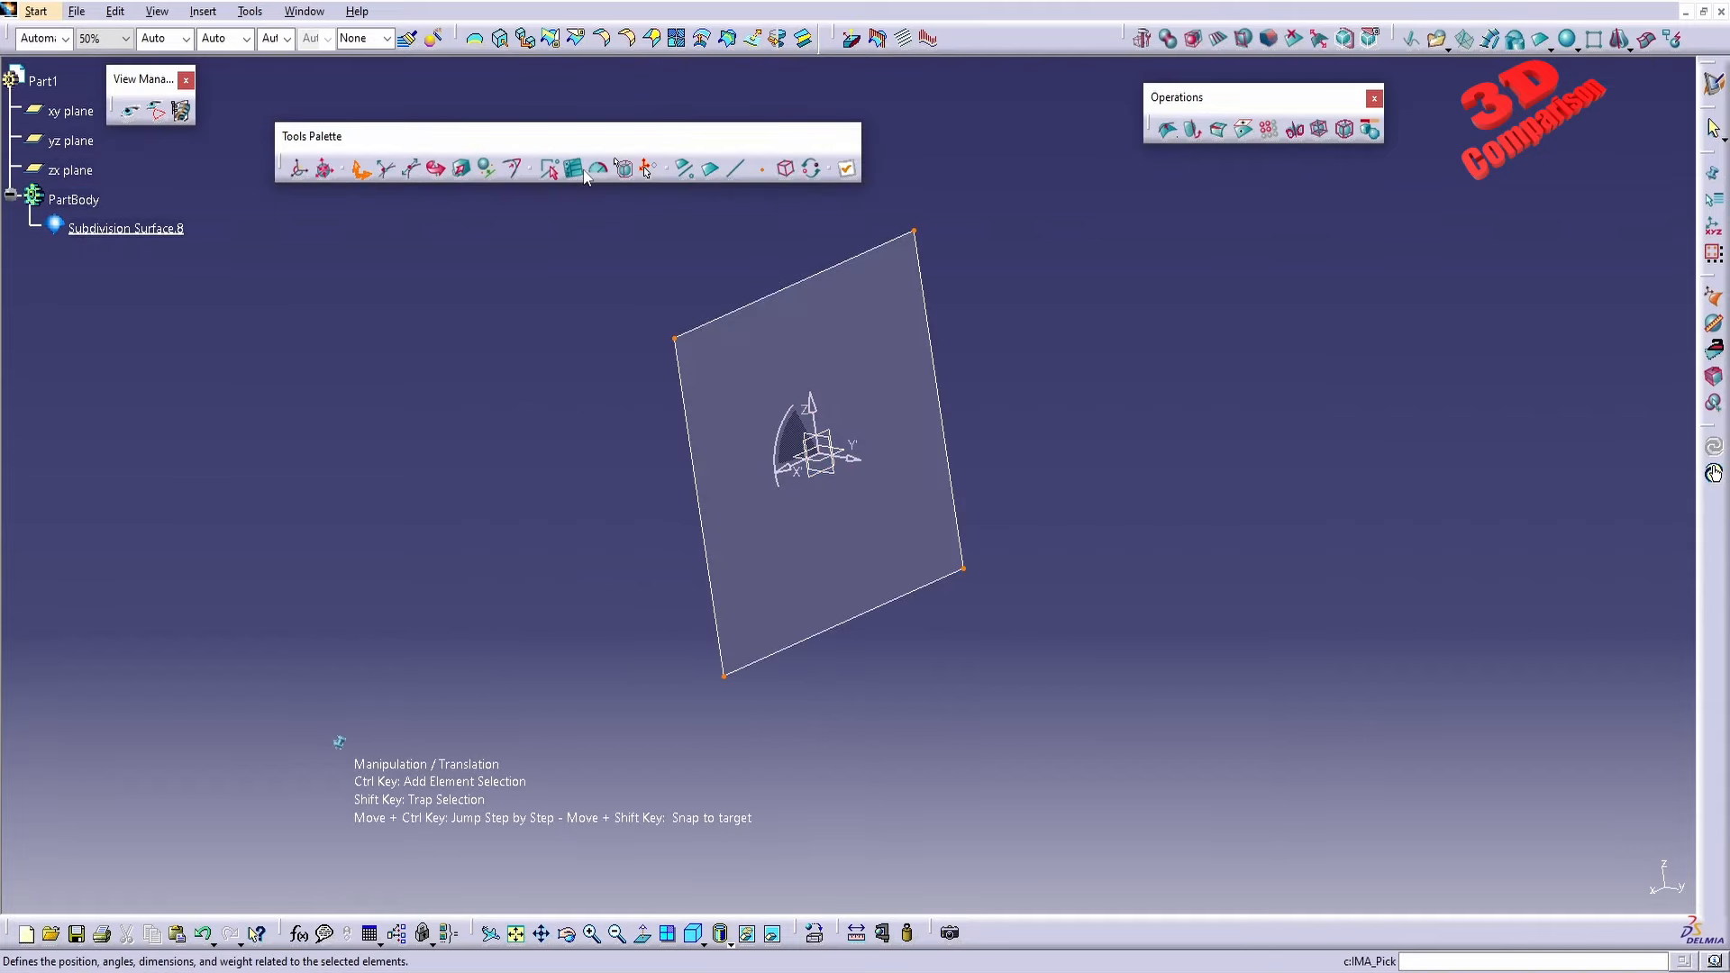
{"action": "mouse_move", "coordinate": [582, 176]}
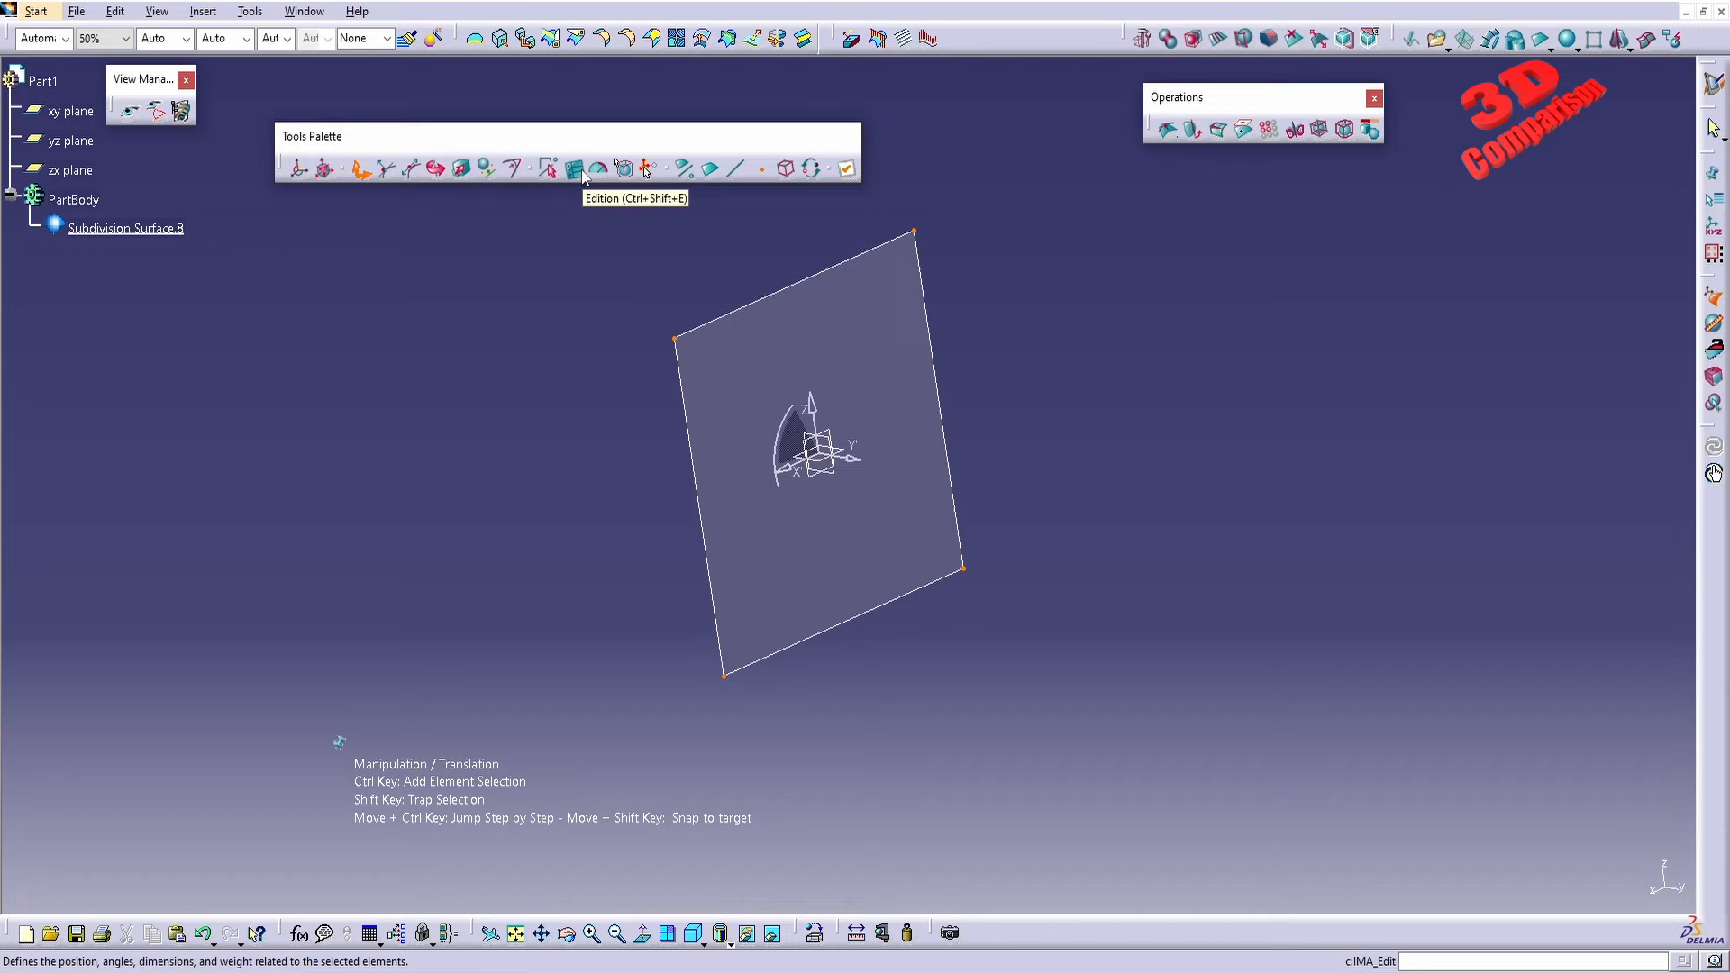
{"action": "mouse_move", "coordinate": [463, 171]}
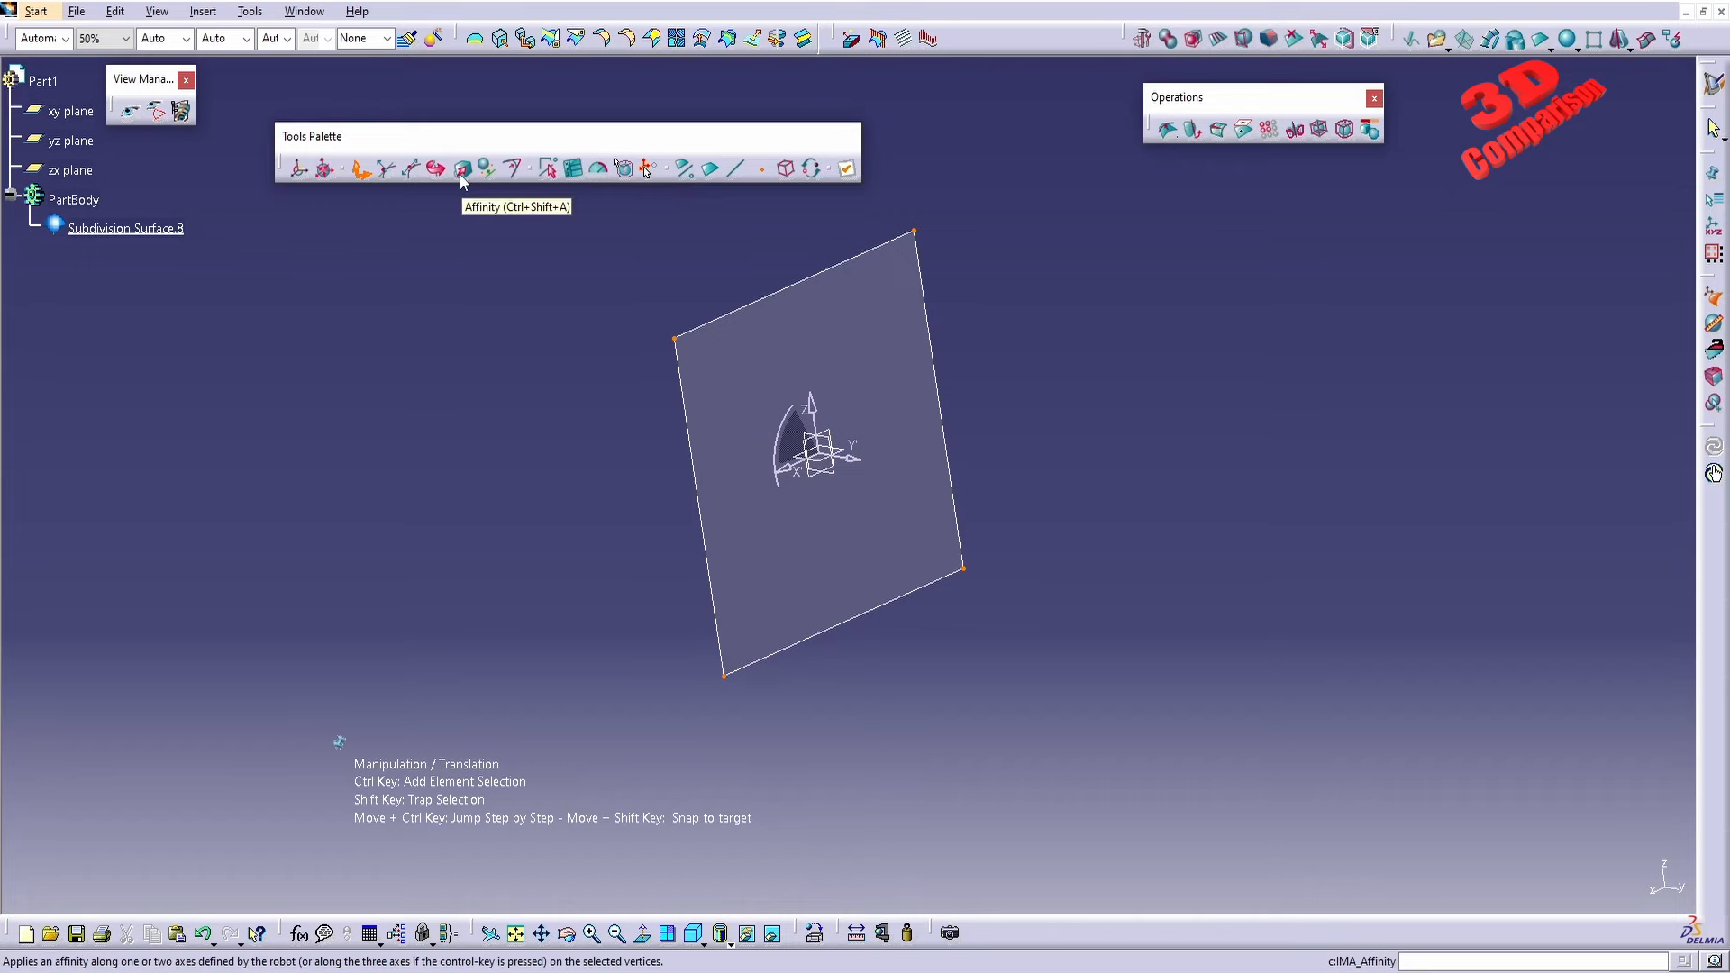
{"action": "left_click", "coordinate": [460, 167]}
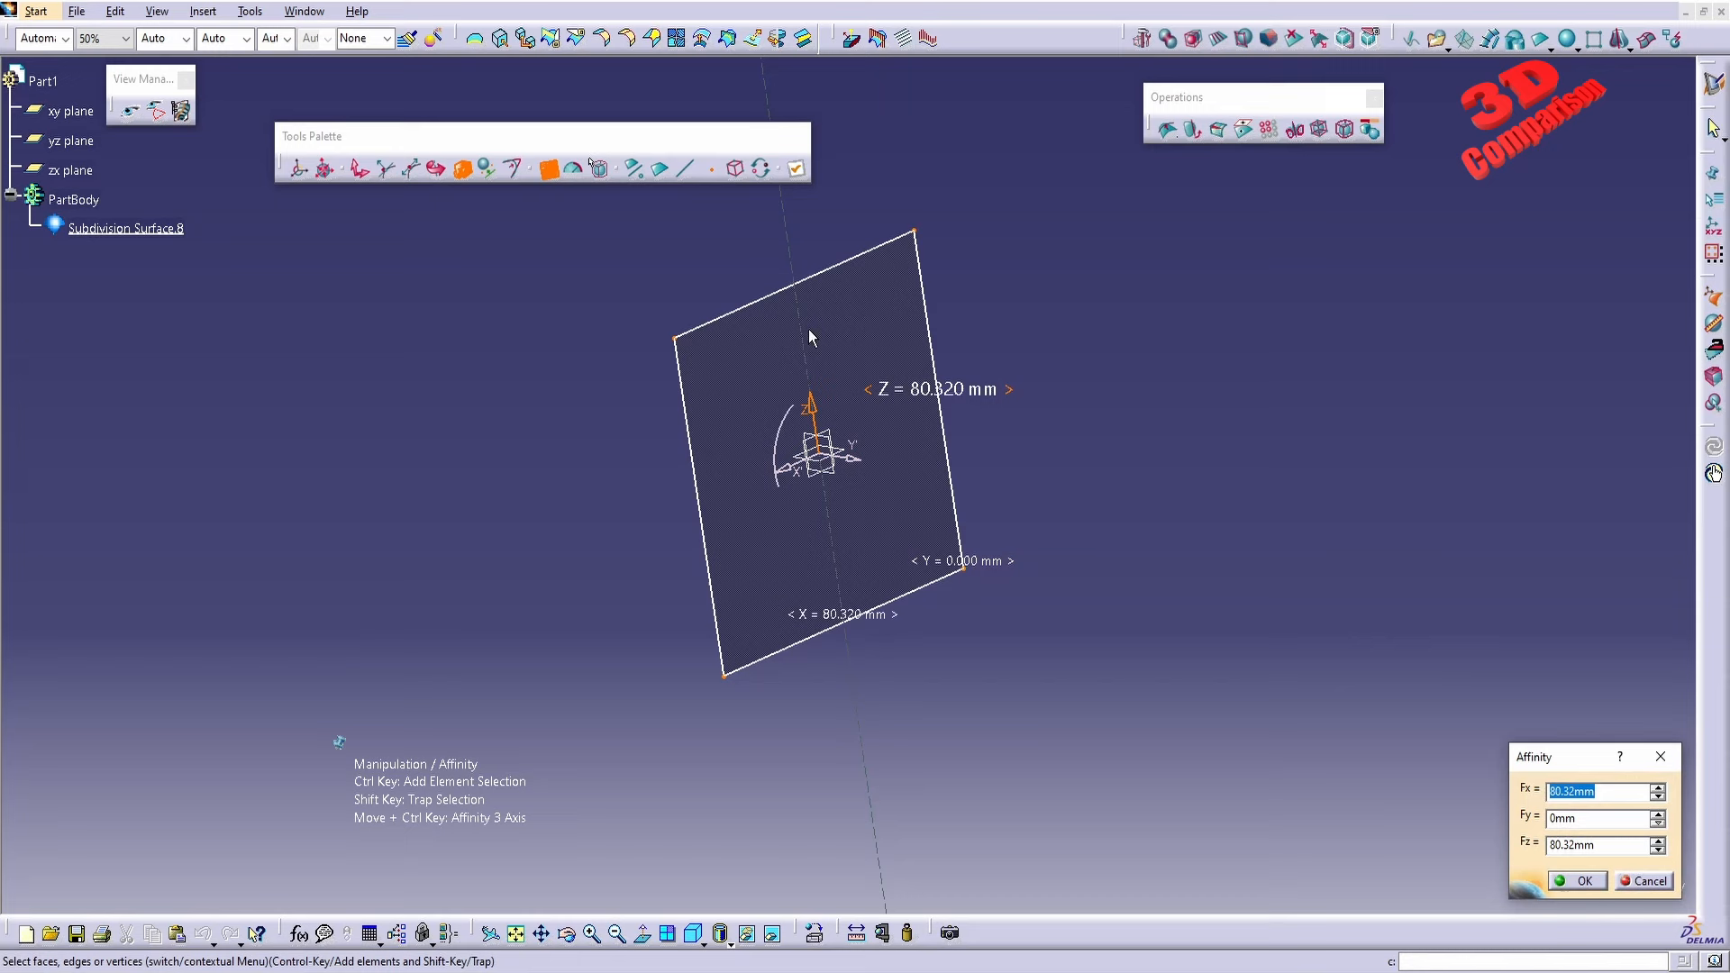
{"action": "type", "text": "100mm"}
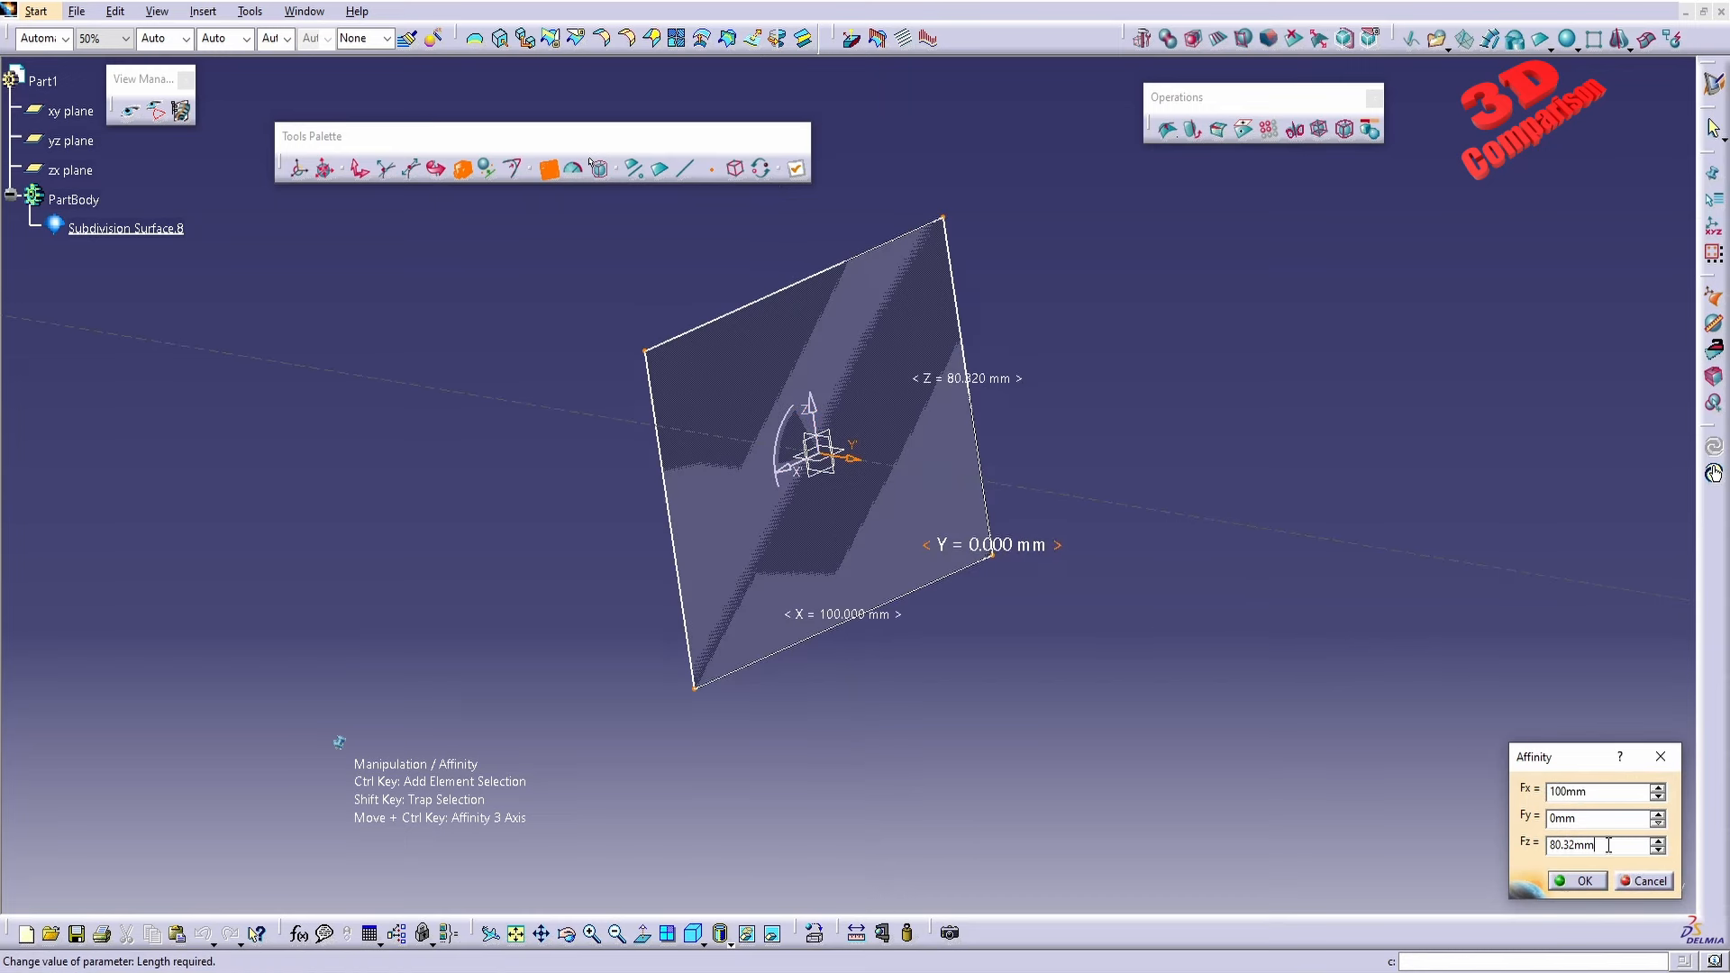
{"action": "type", "text": "200mm"}
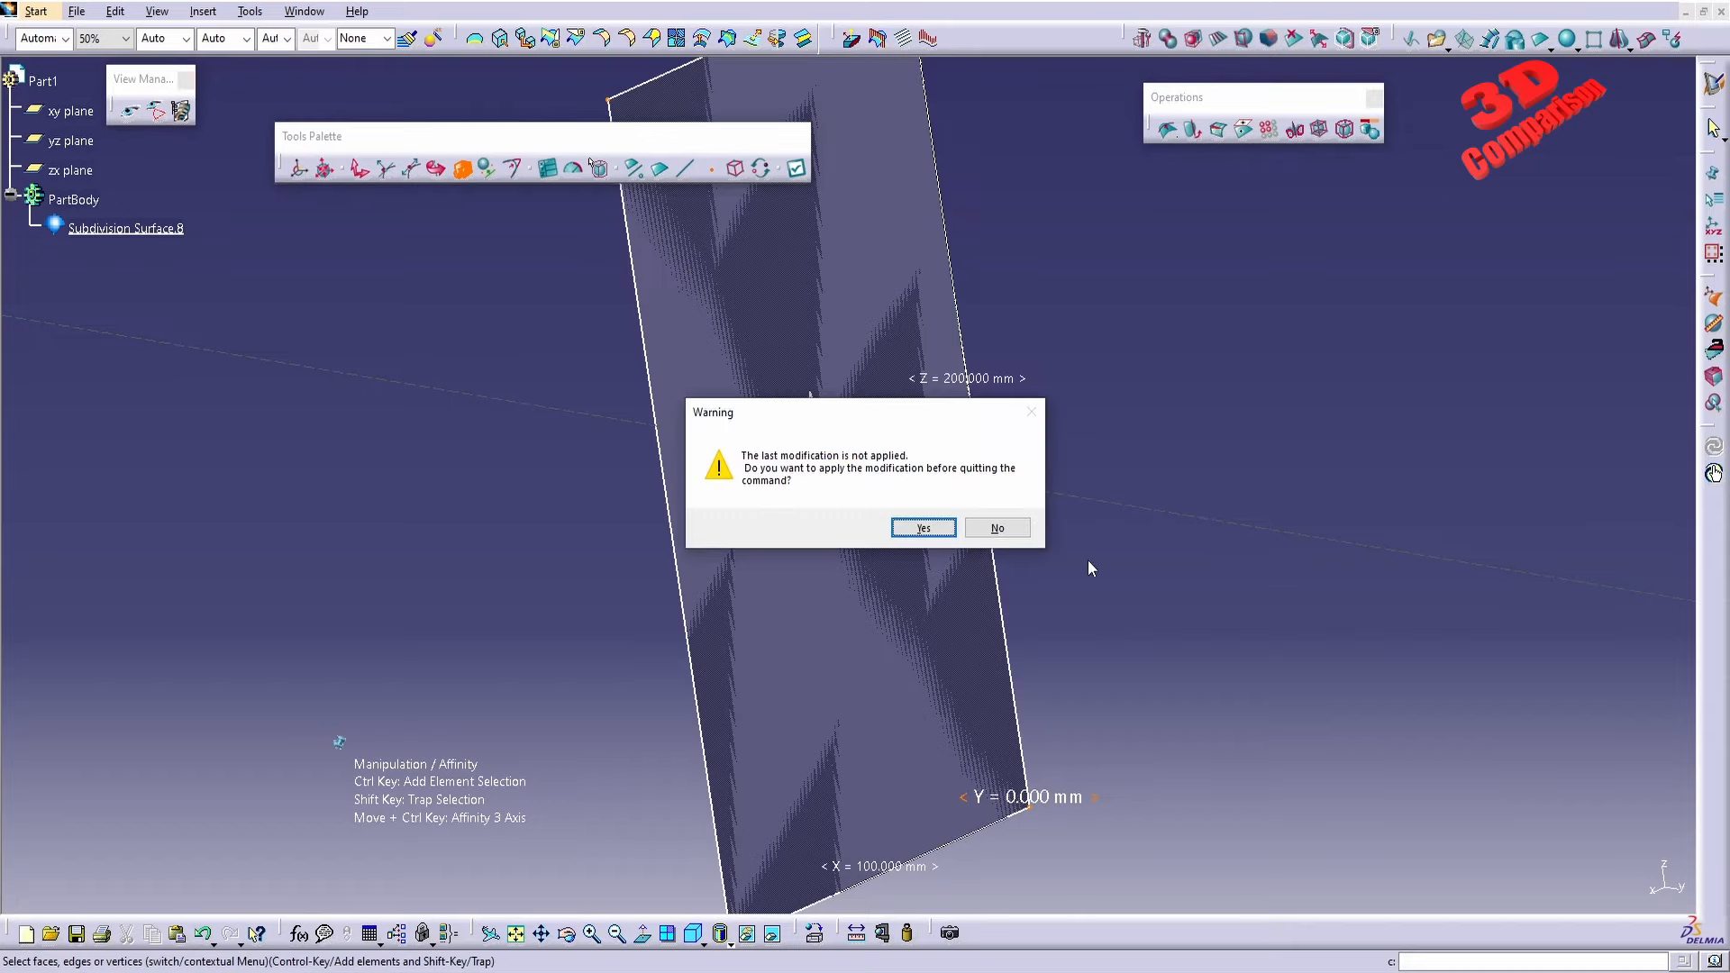
Confirm the pending 100 by 200 mm affinity stretch.
{"action": "left_click", "coordinate": [996, 527]}
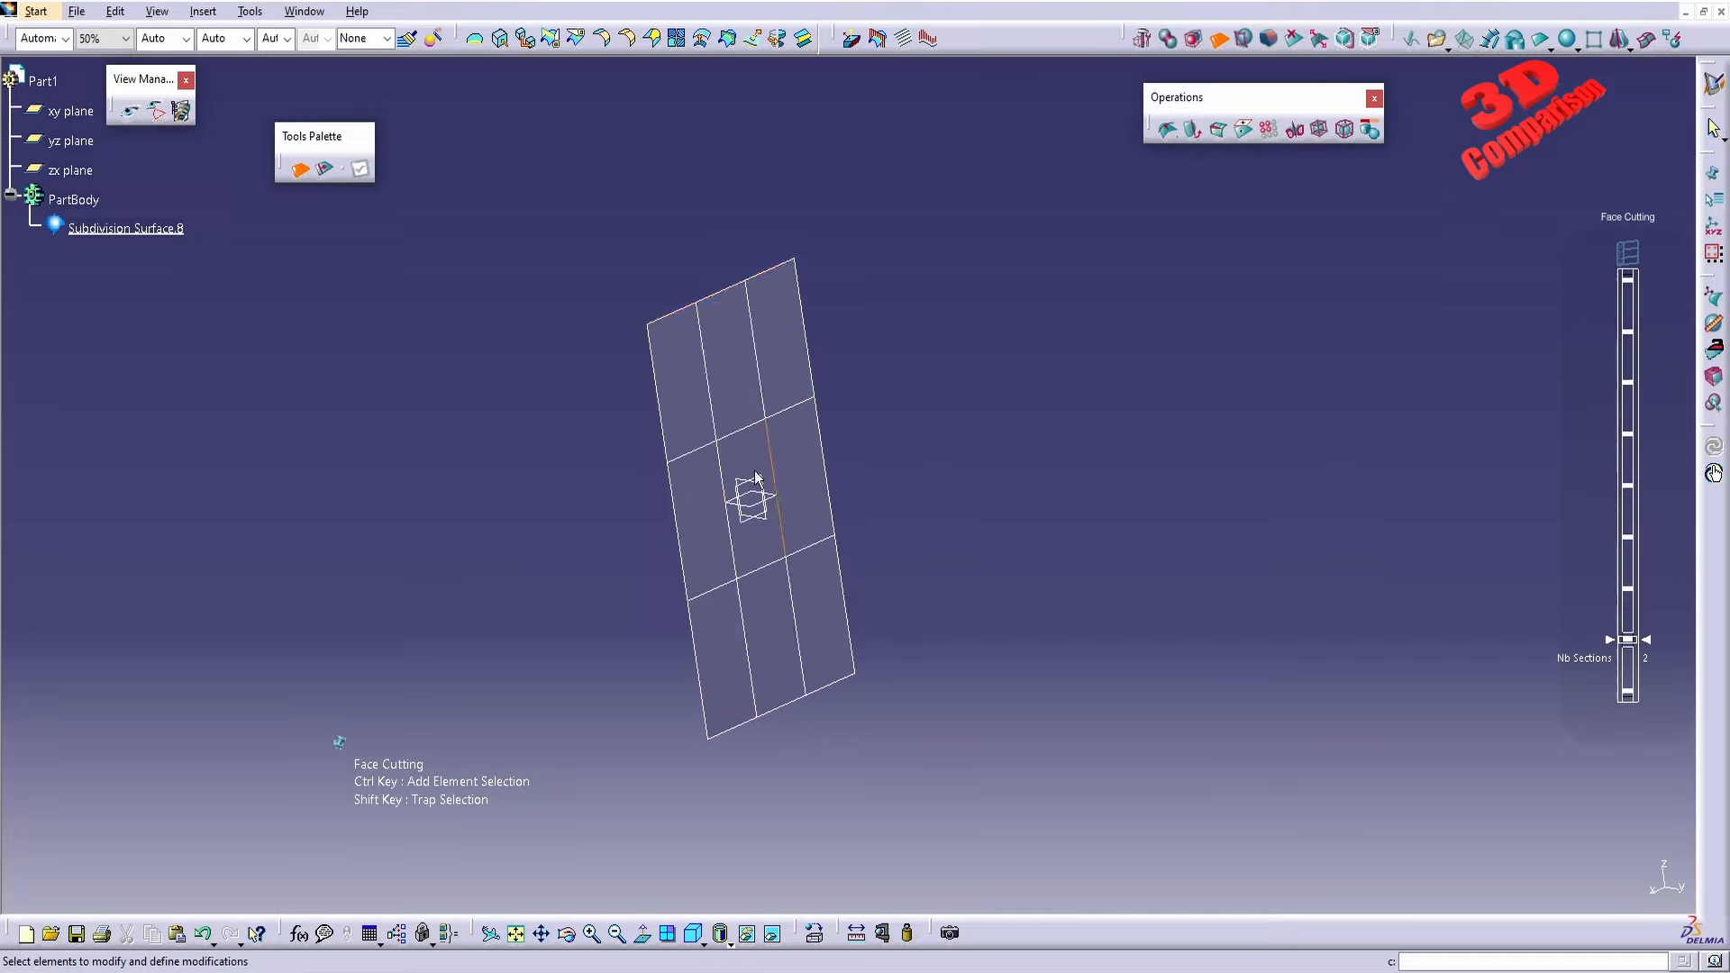
{"action": "mouse_move", "coordinate": [755, 453]}
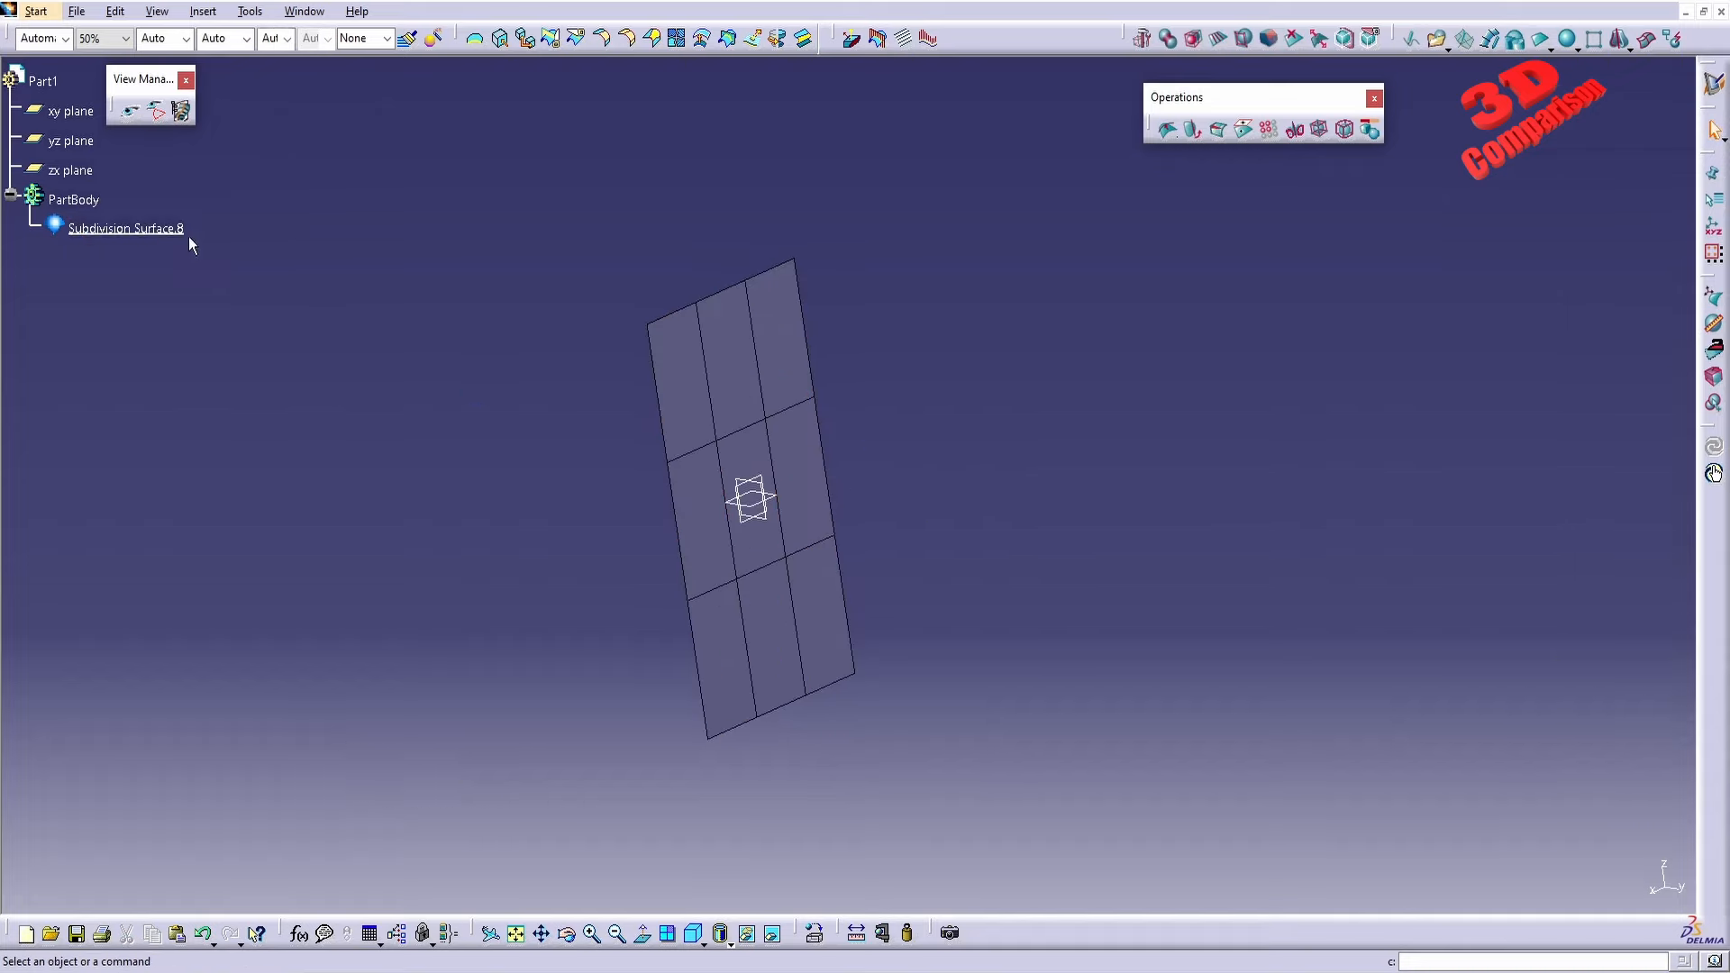
Copy Subdivision Surface.8 and snap the compass onto the pasted Subdivision Surface.9.
{"action": "left_click", "coordinate": [125, 228]}
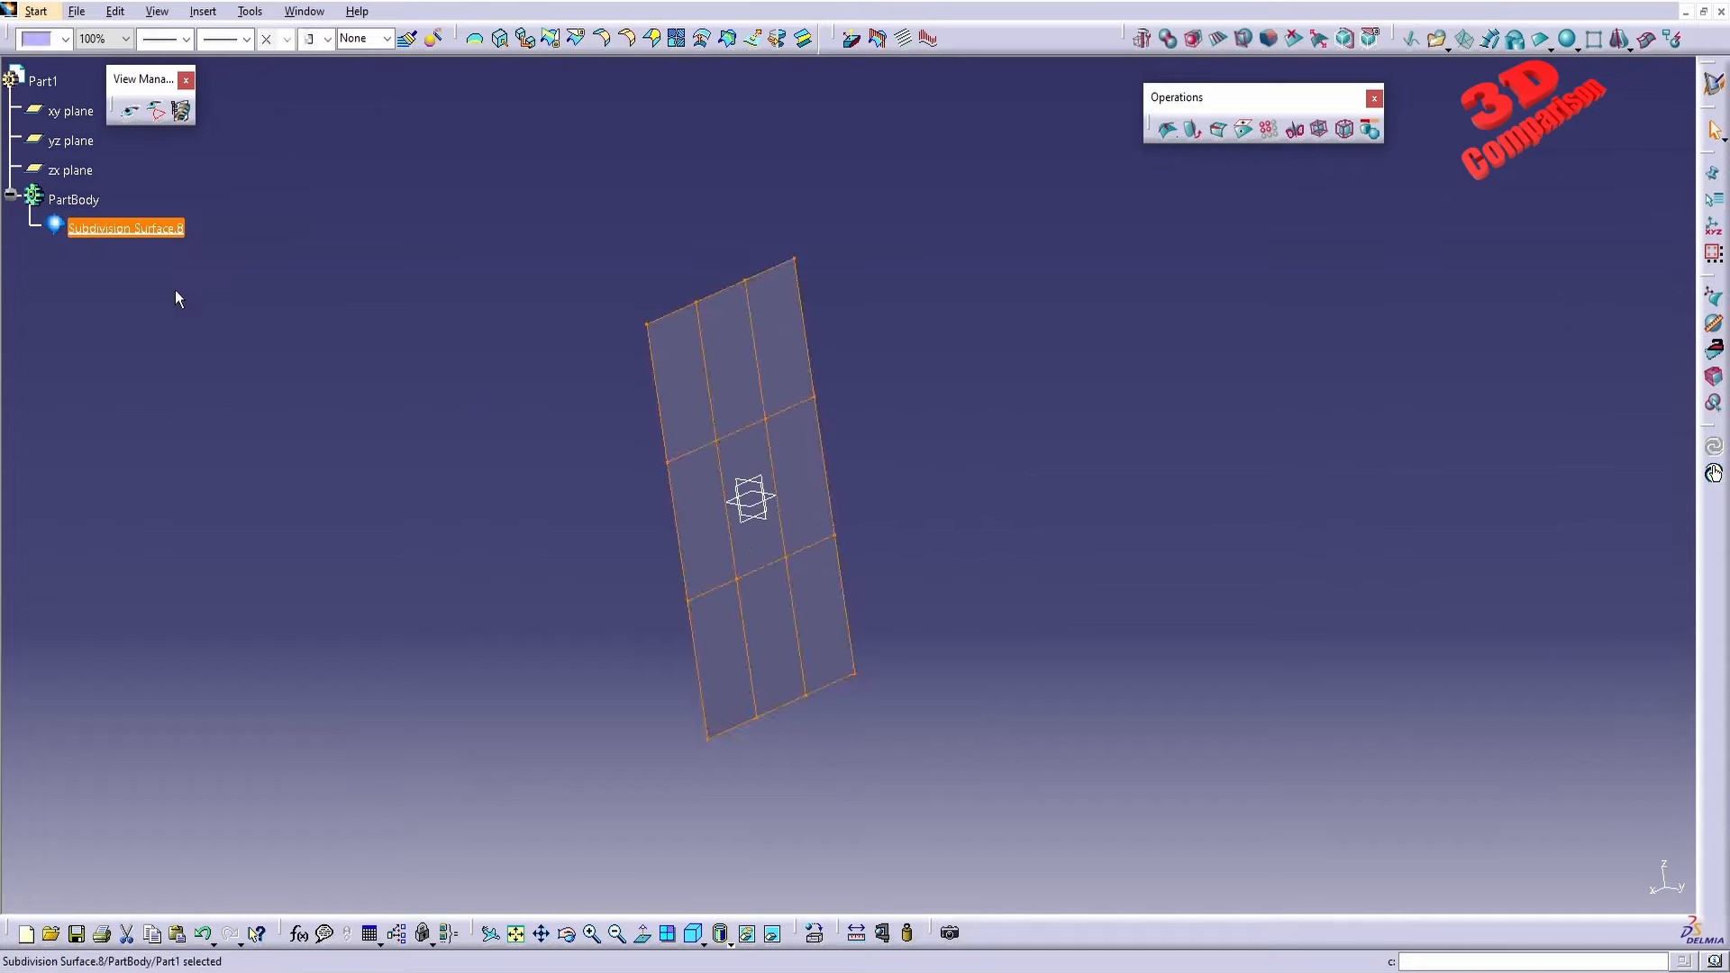
{"action": "mouse_move", "coordinate": [217, 349]}
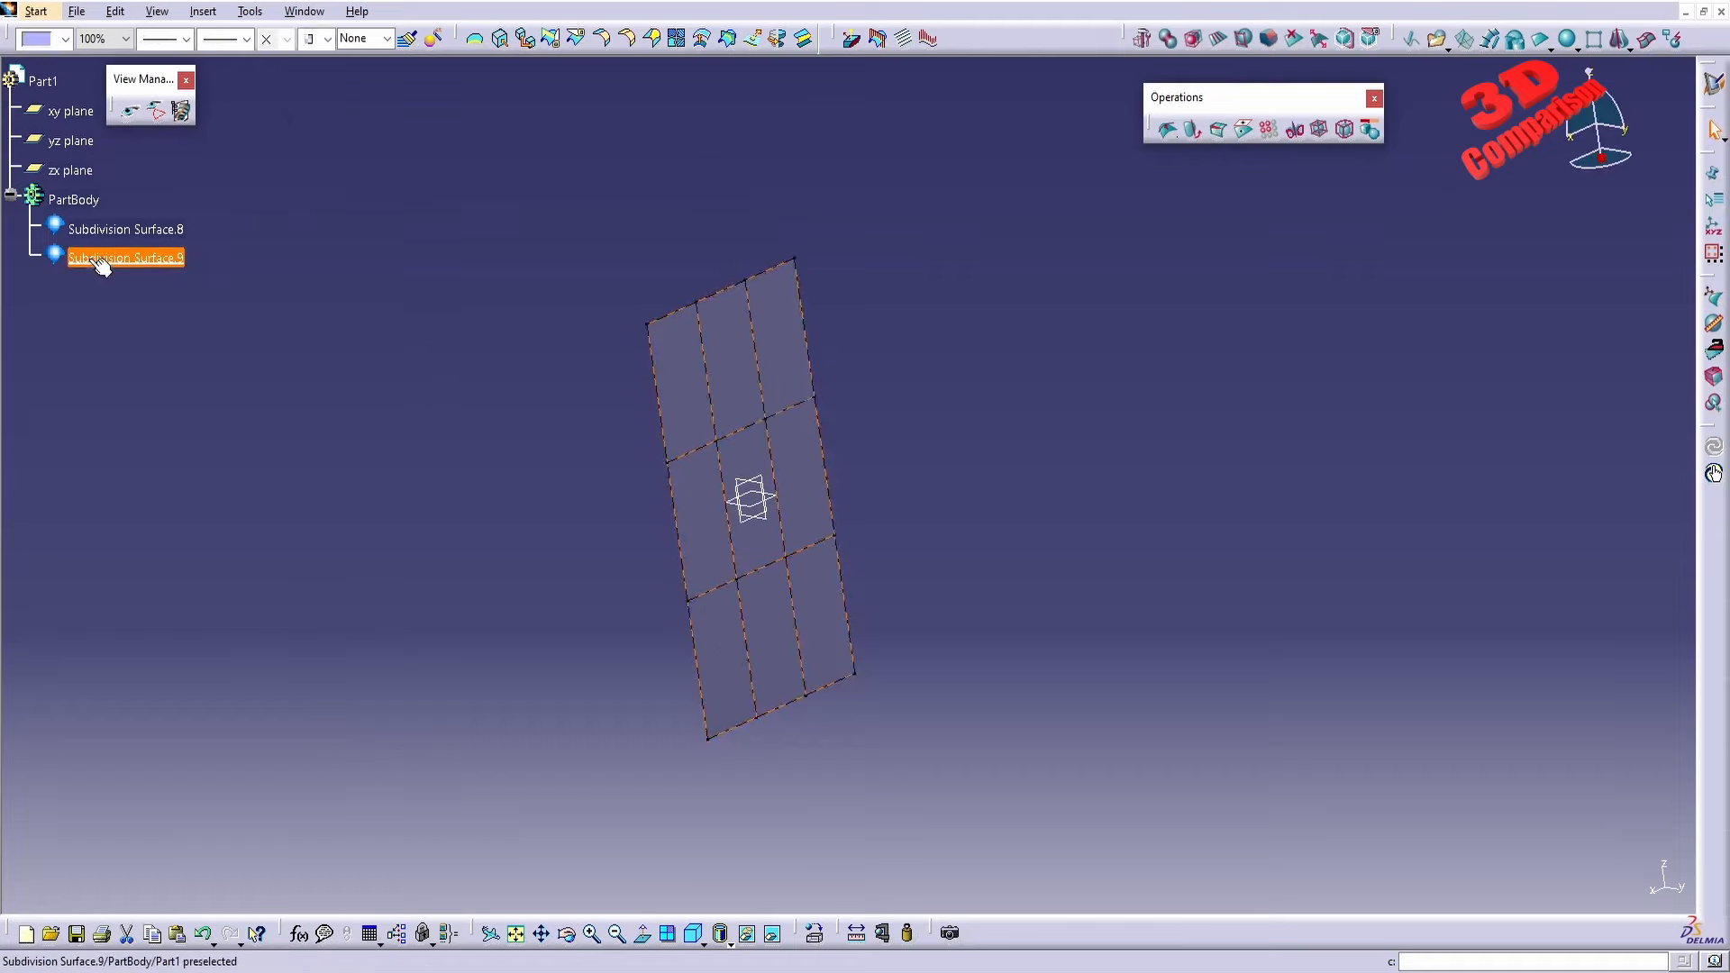
{"action": "mouse_move", "coordinate": [107, 266]}
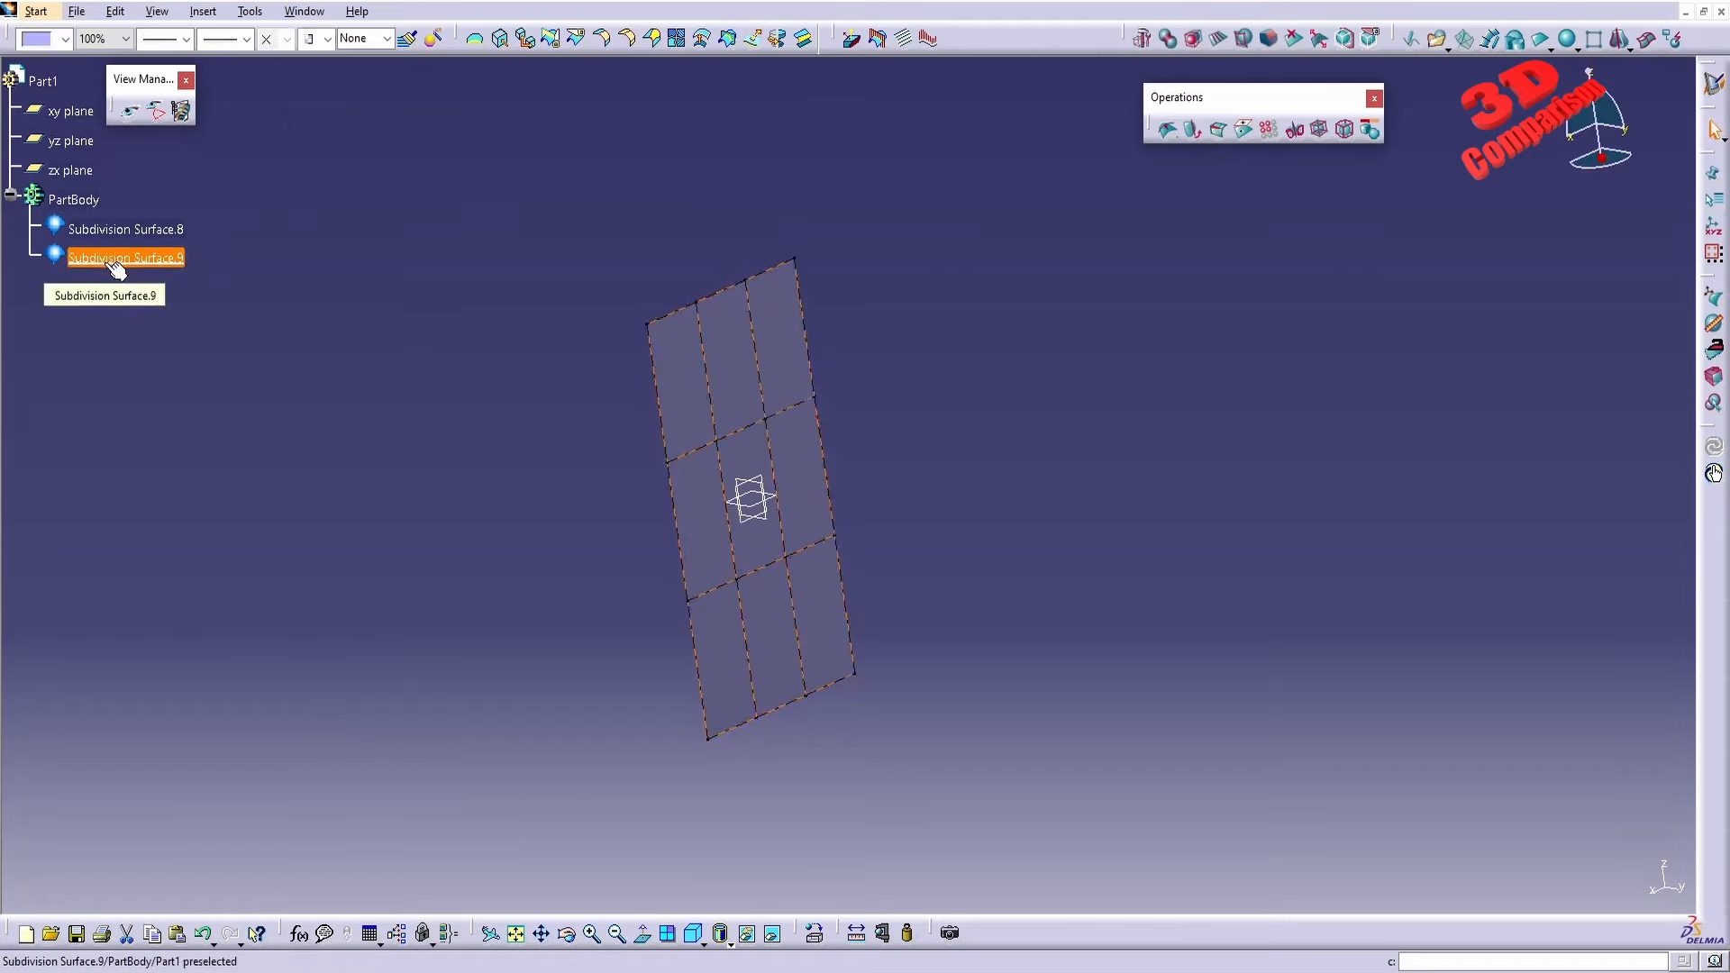
{"action": "left_click", "coordinate": [126, 258]}
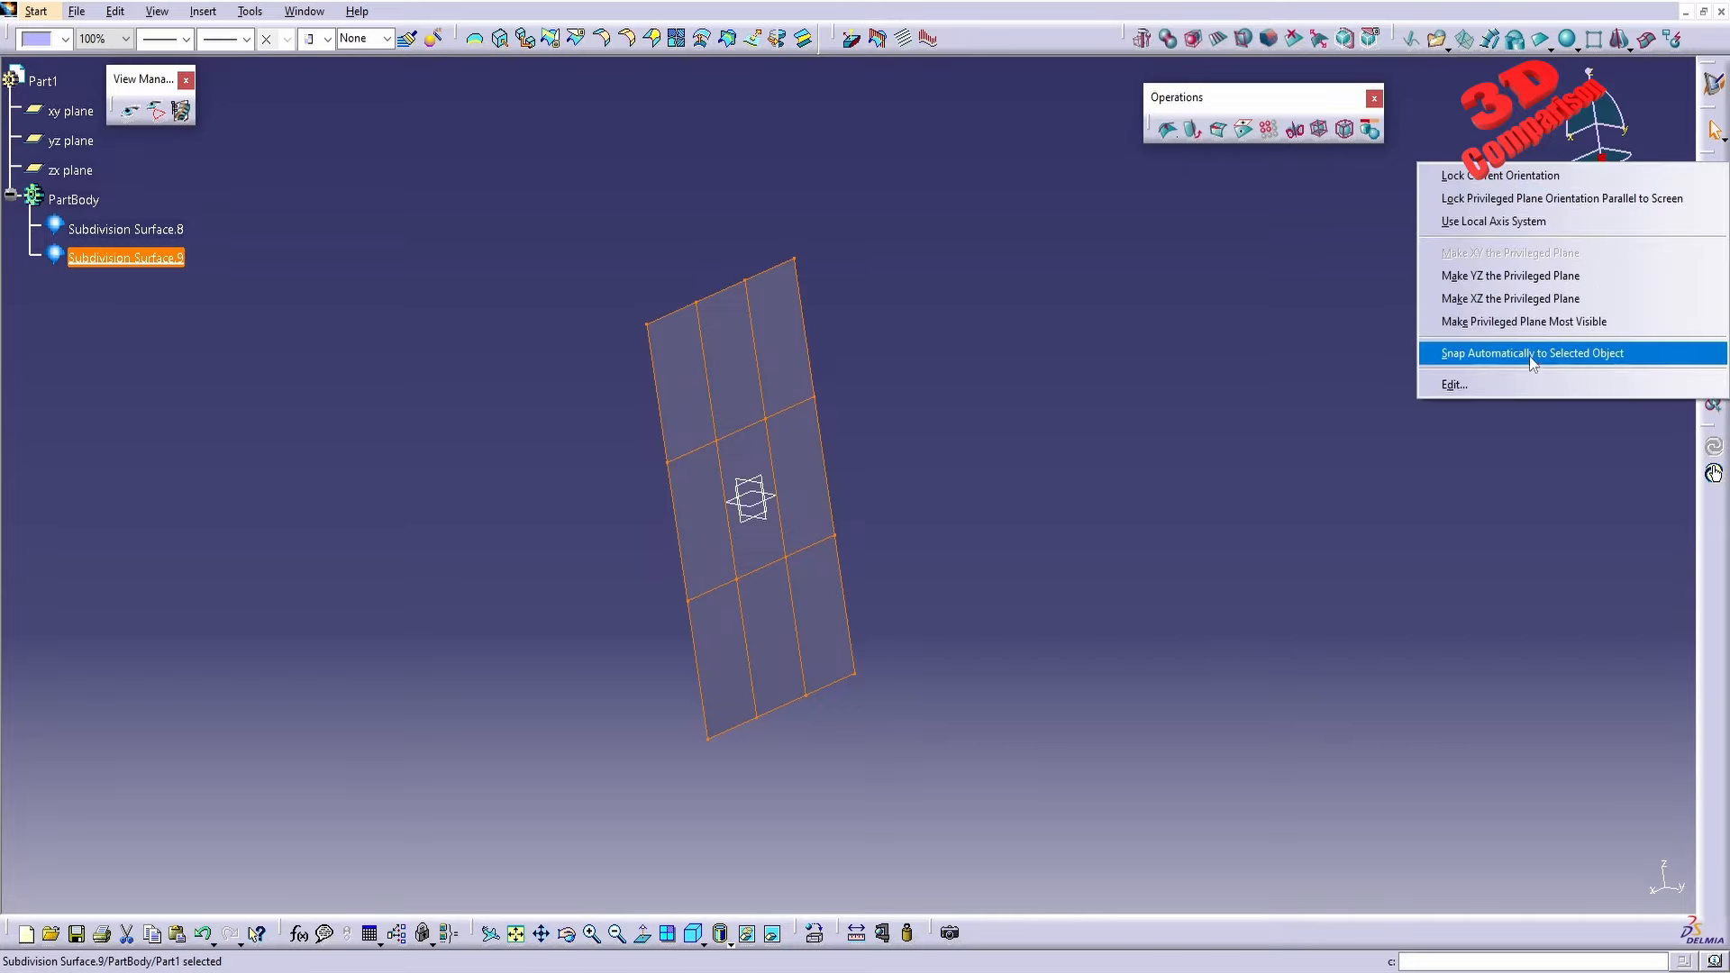
{"action": "left_click", "coordinate": [1532, 354]}
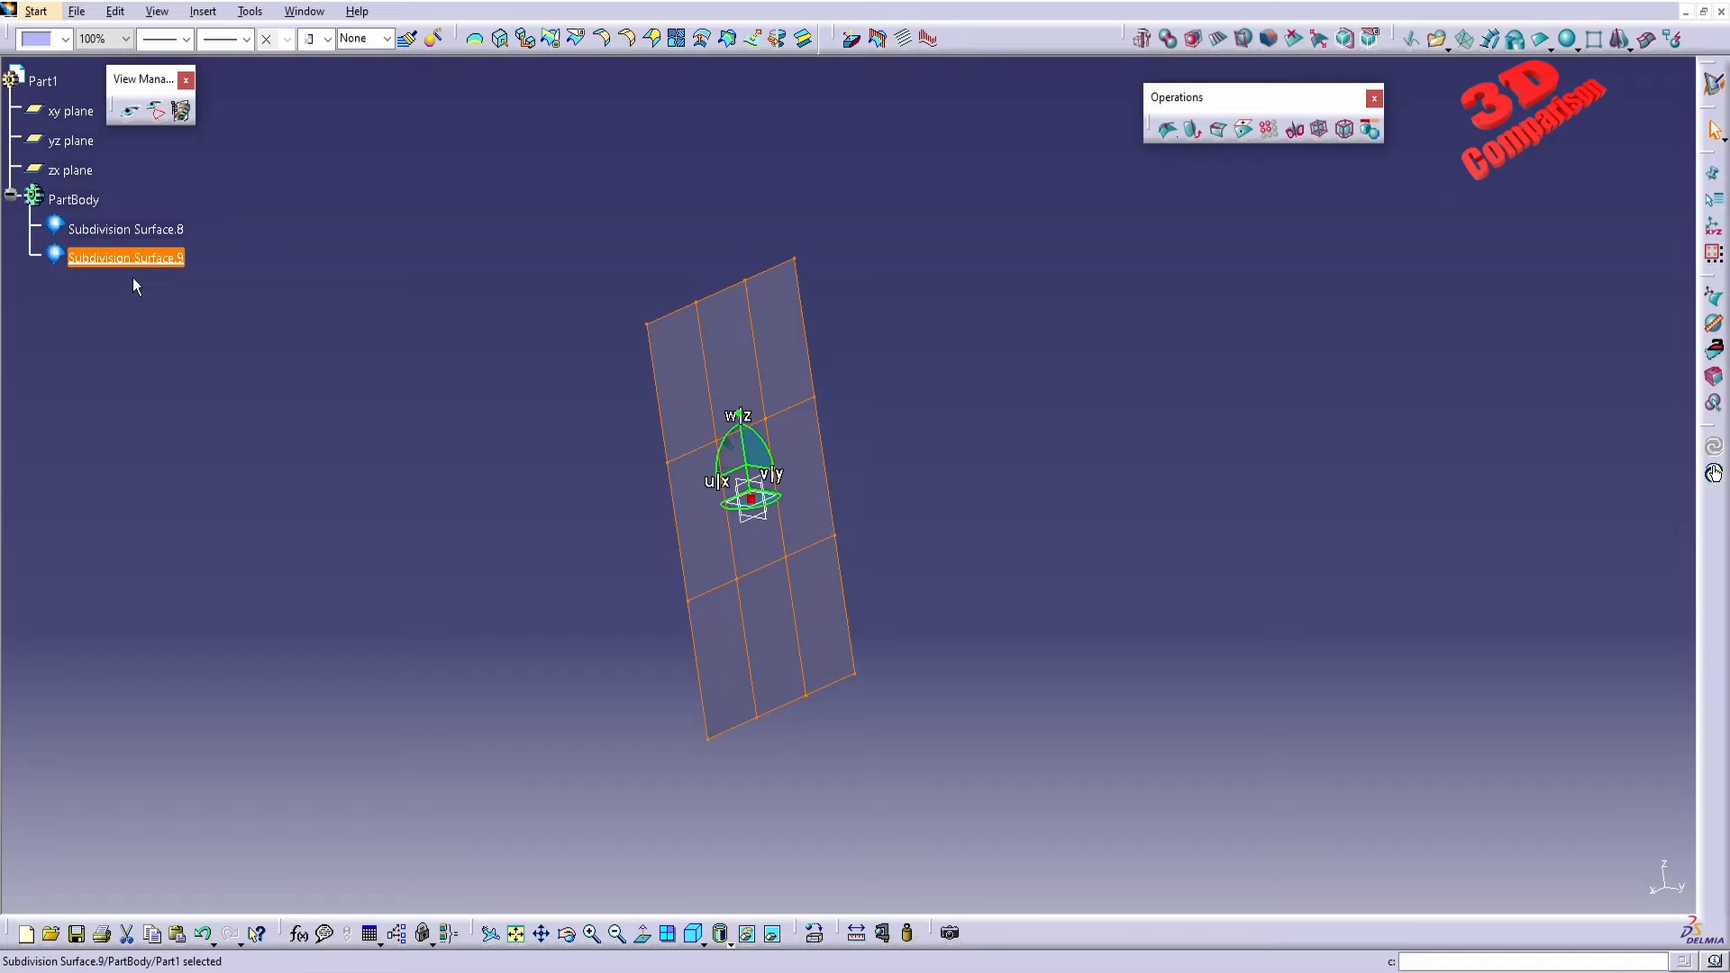
{"action": "mouse_move", "coordinate": [764, 506]}
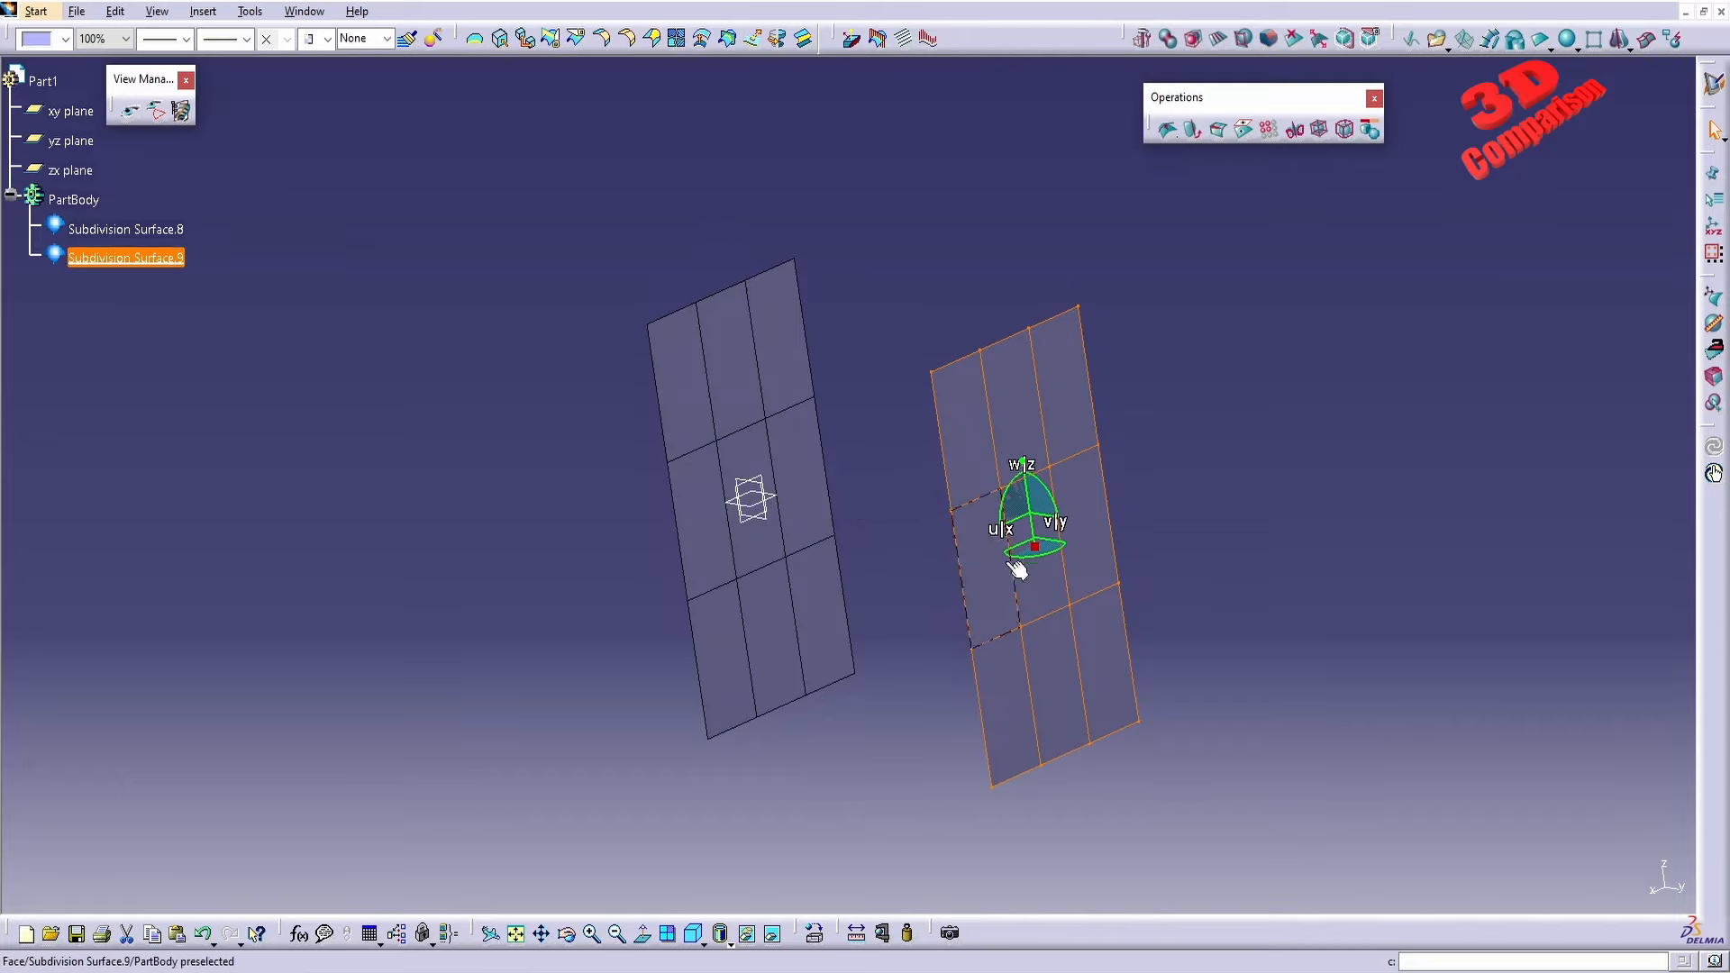
Move Subdivision Surface.9 200 mm along Y via the compass Edit dialog.
{"action": "right_click", "coordinate": [1031, 557]}
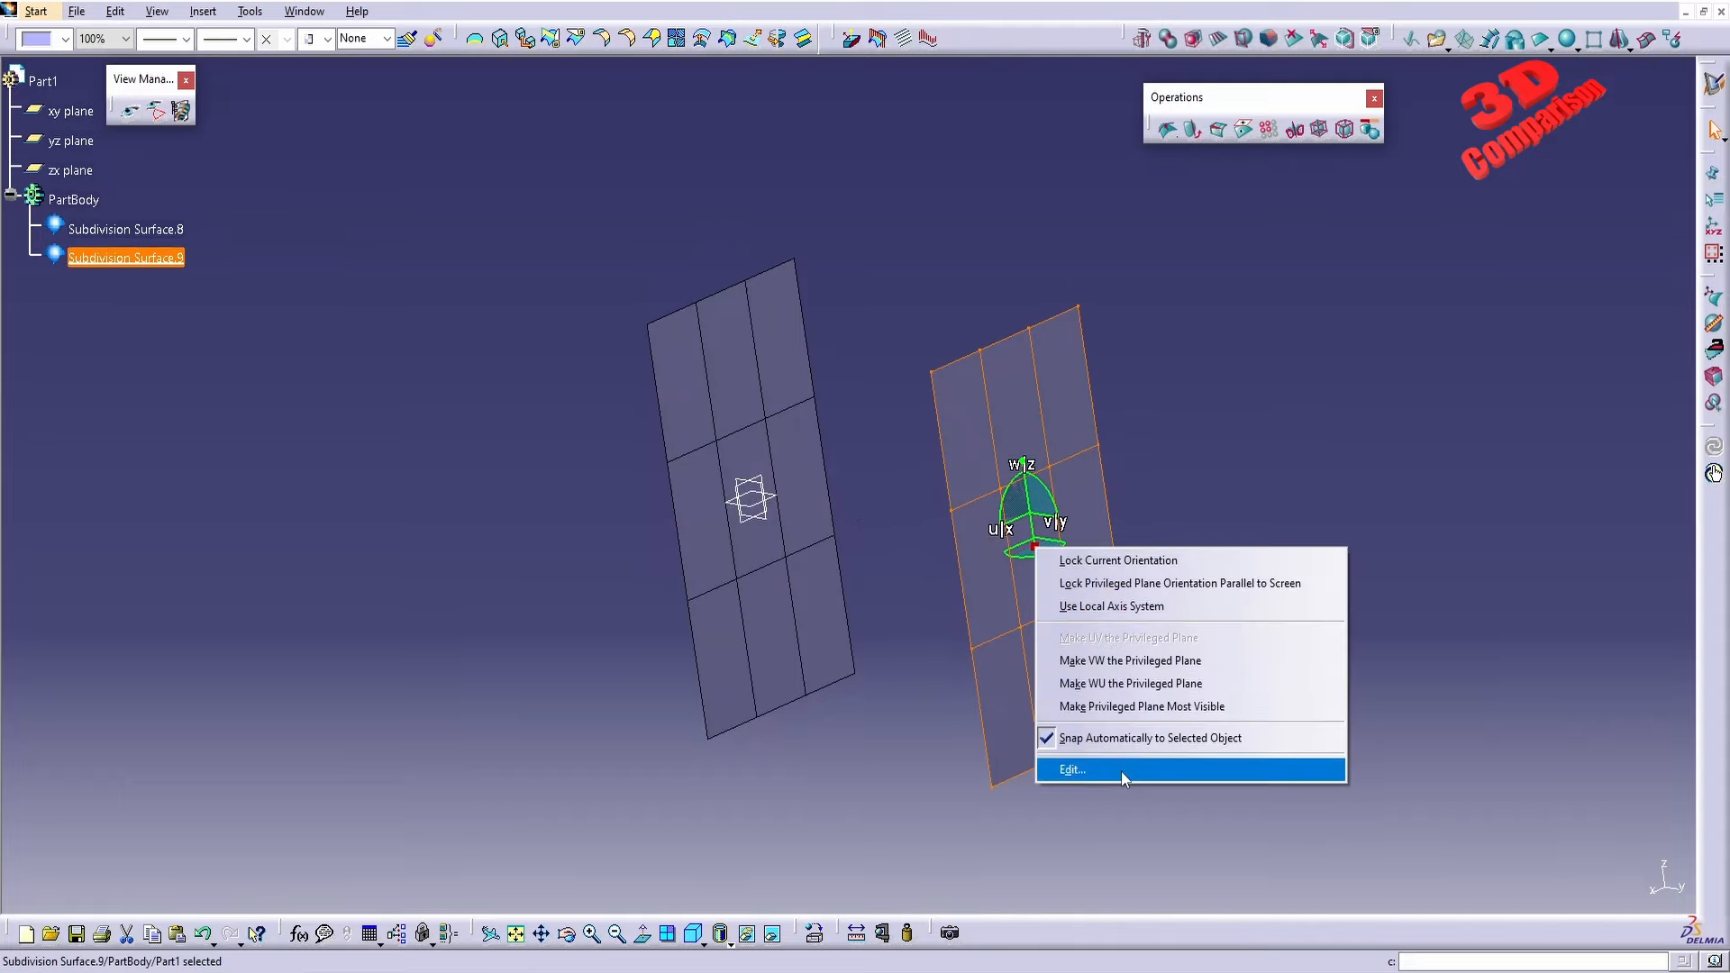
{"action": "left_click", "coordinate": [1072, 769]}
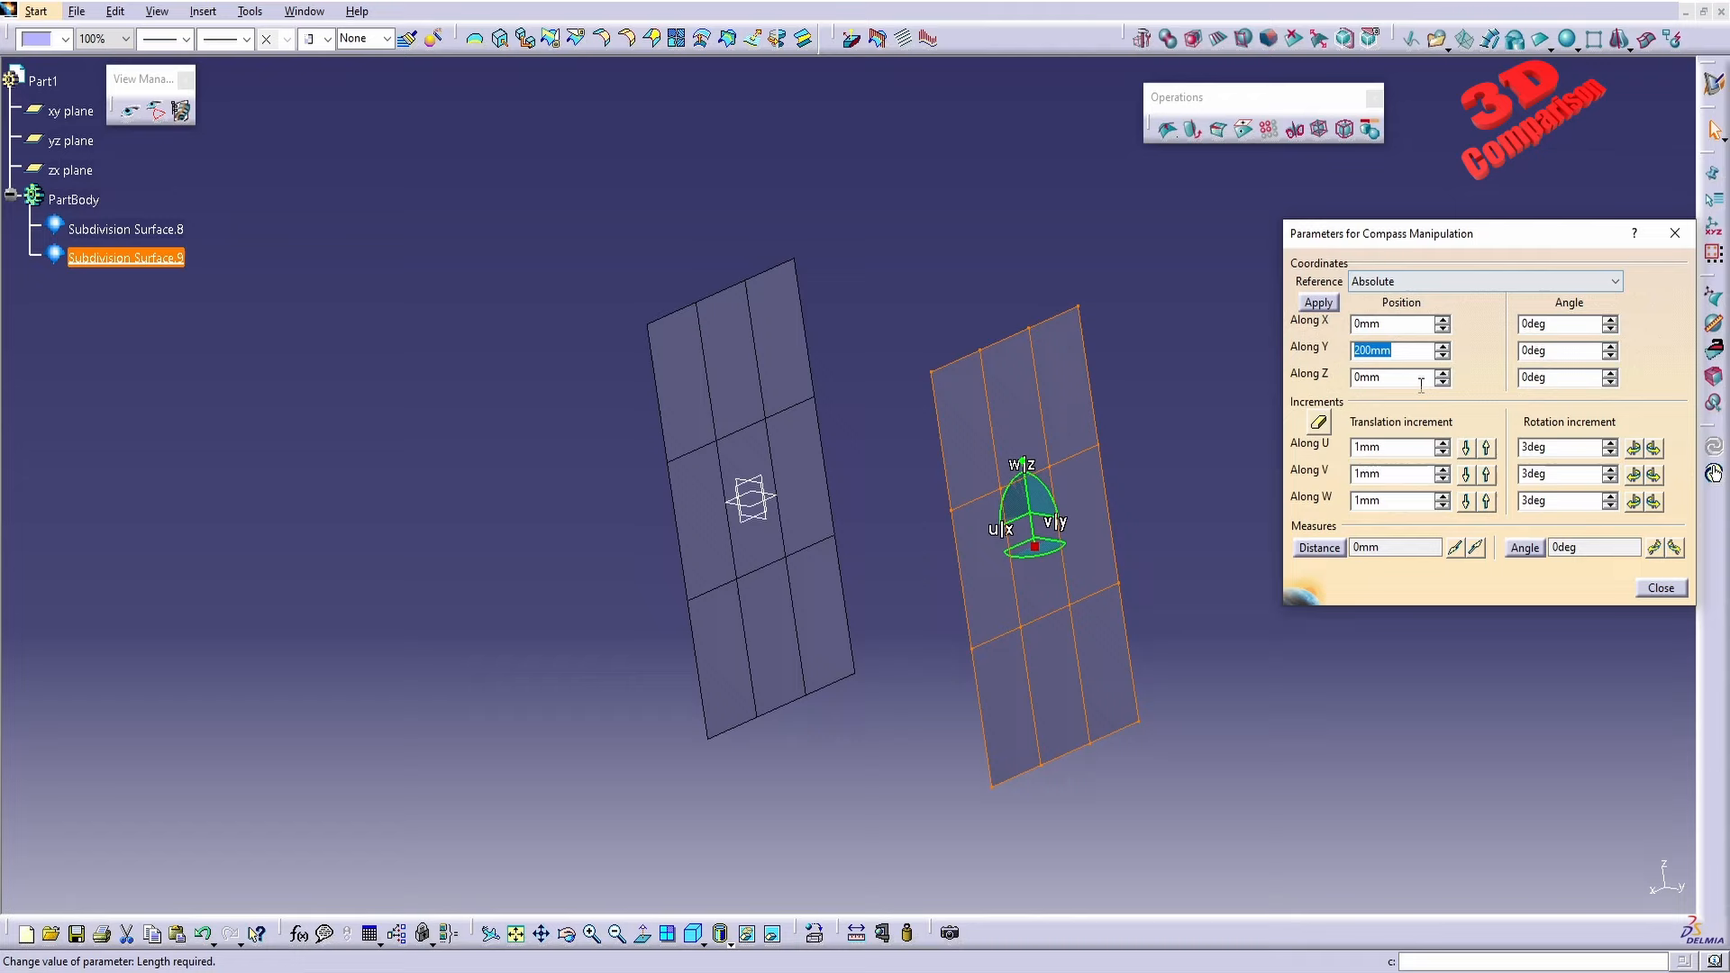
{"action": "left_click", "coordinate": [1659, 587]}
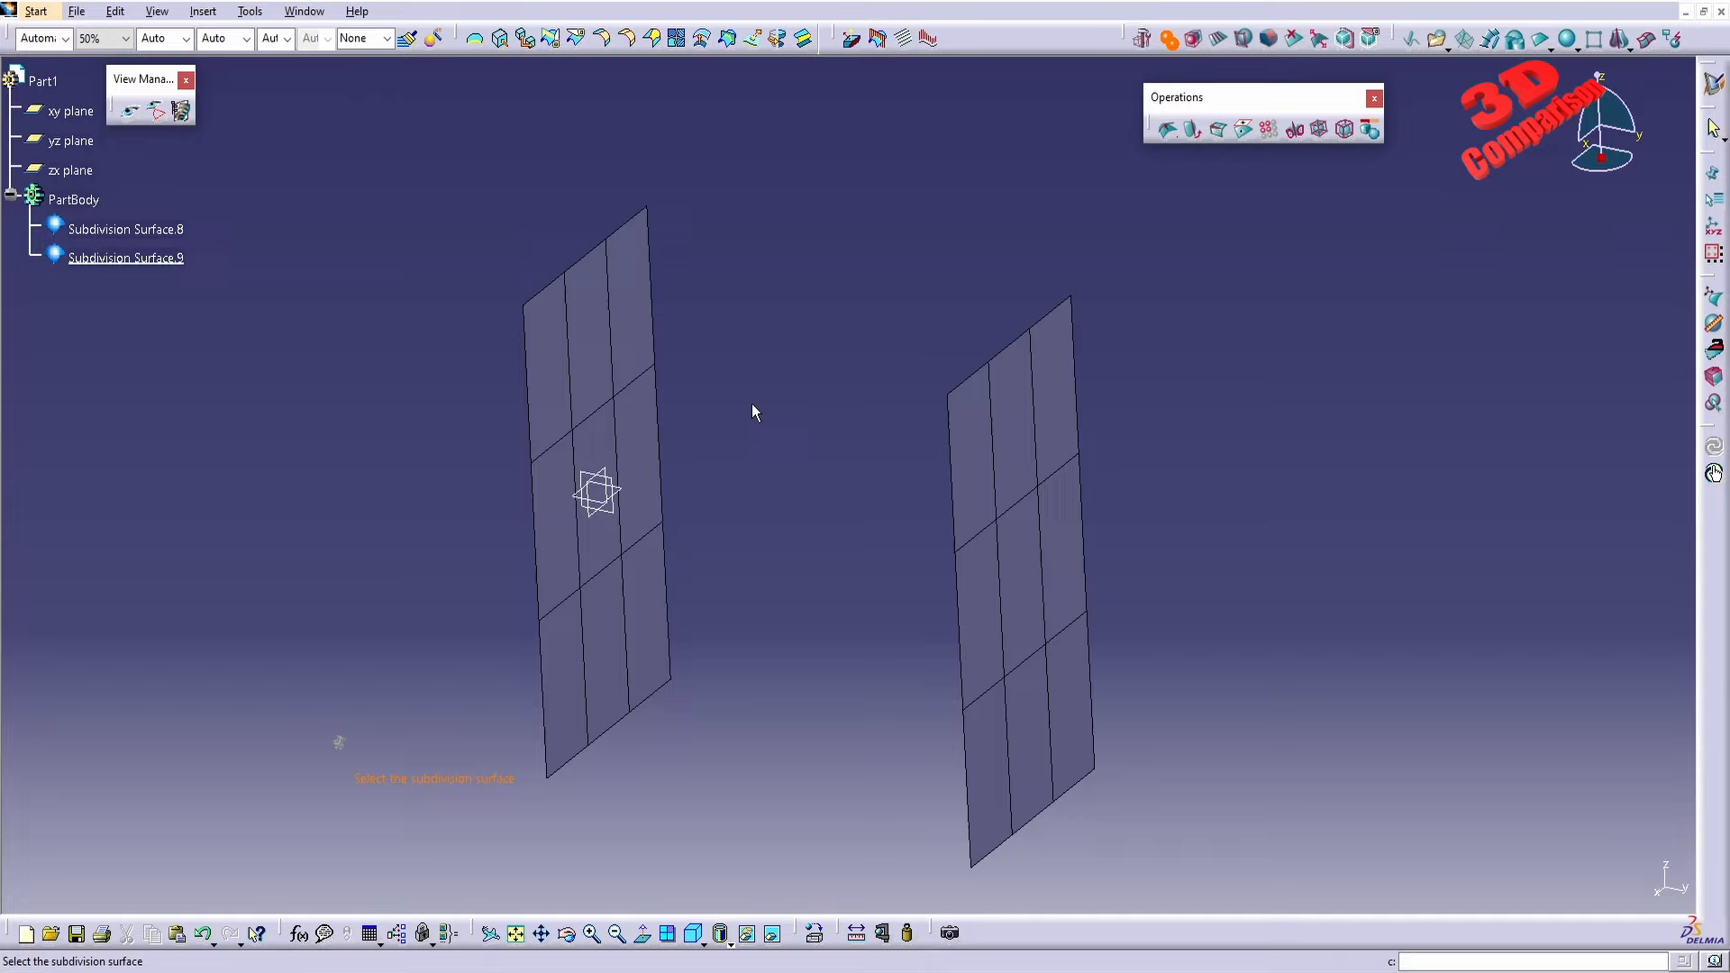
{"action": "mouse_move", "coordinate": [745, 422]}
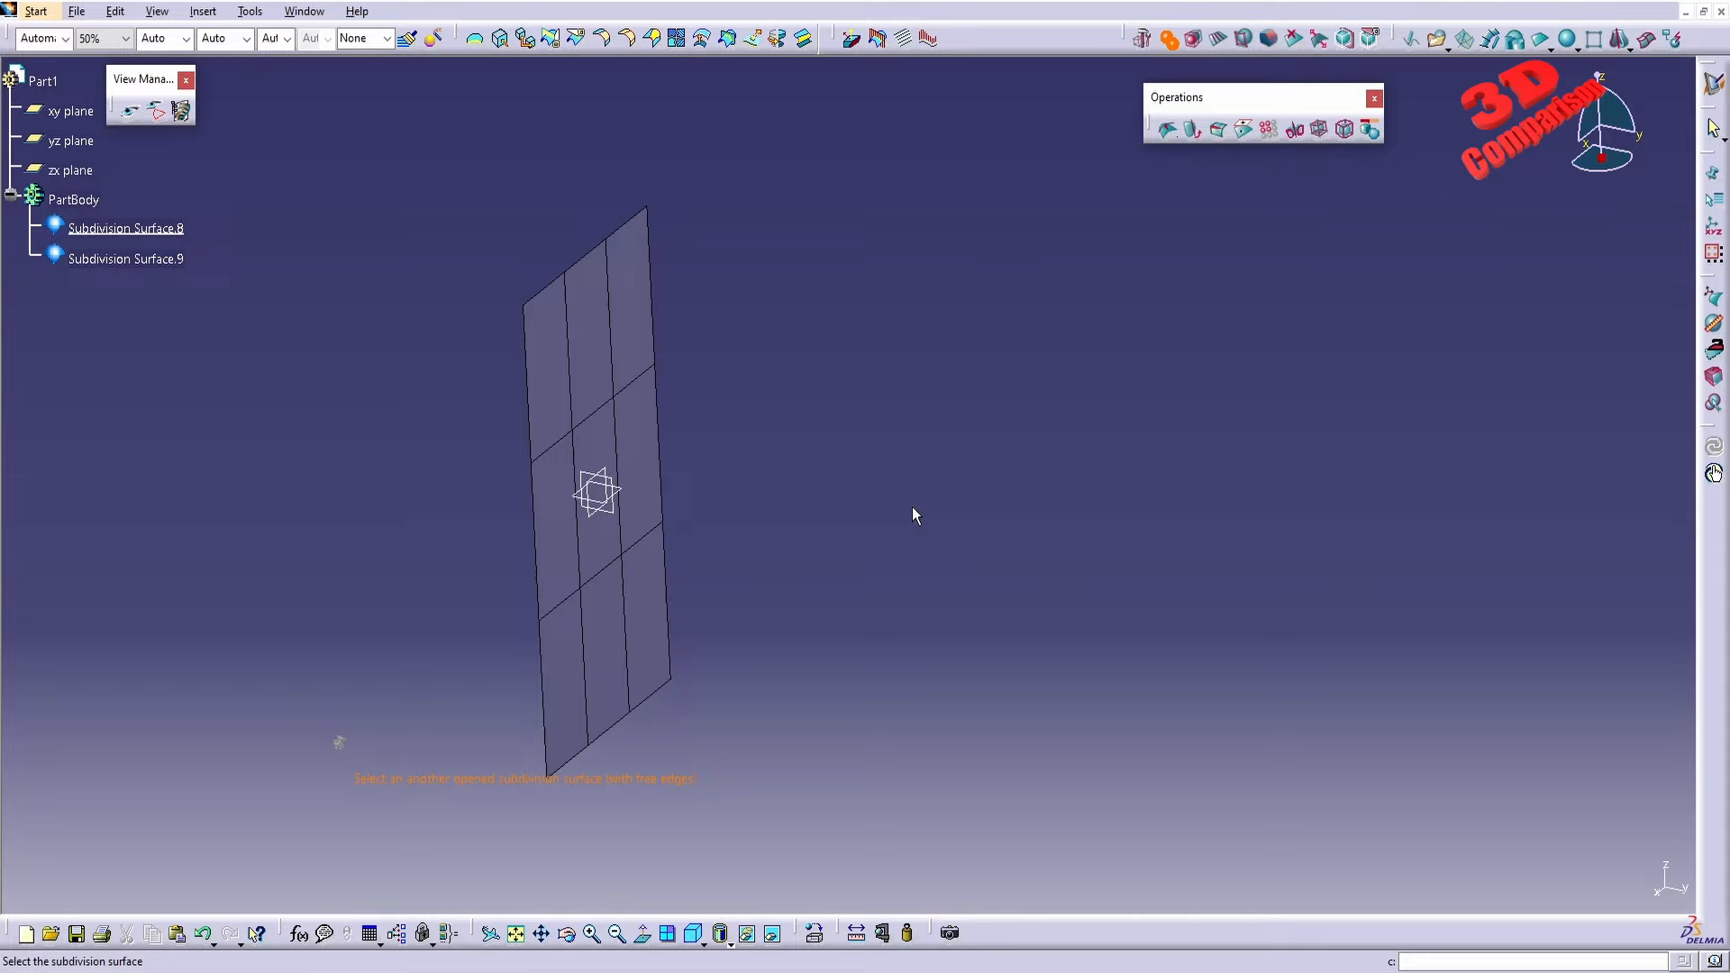
{"action": "mouse_move", "coordinate": [1243, 531]}
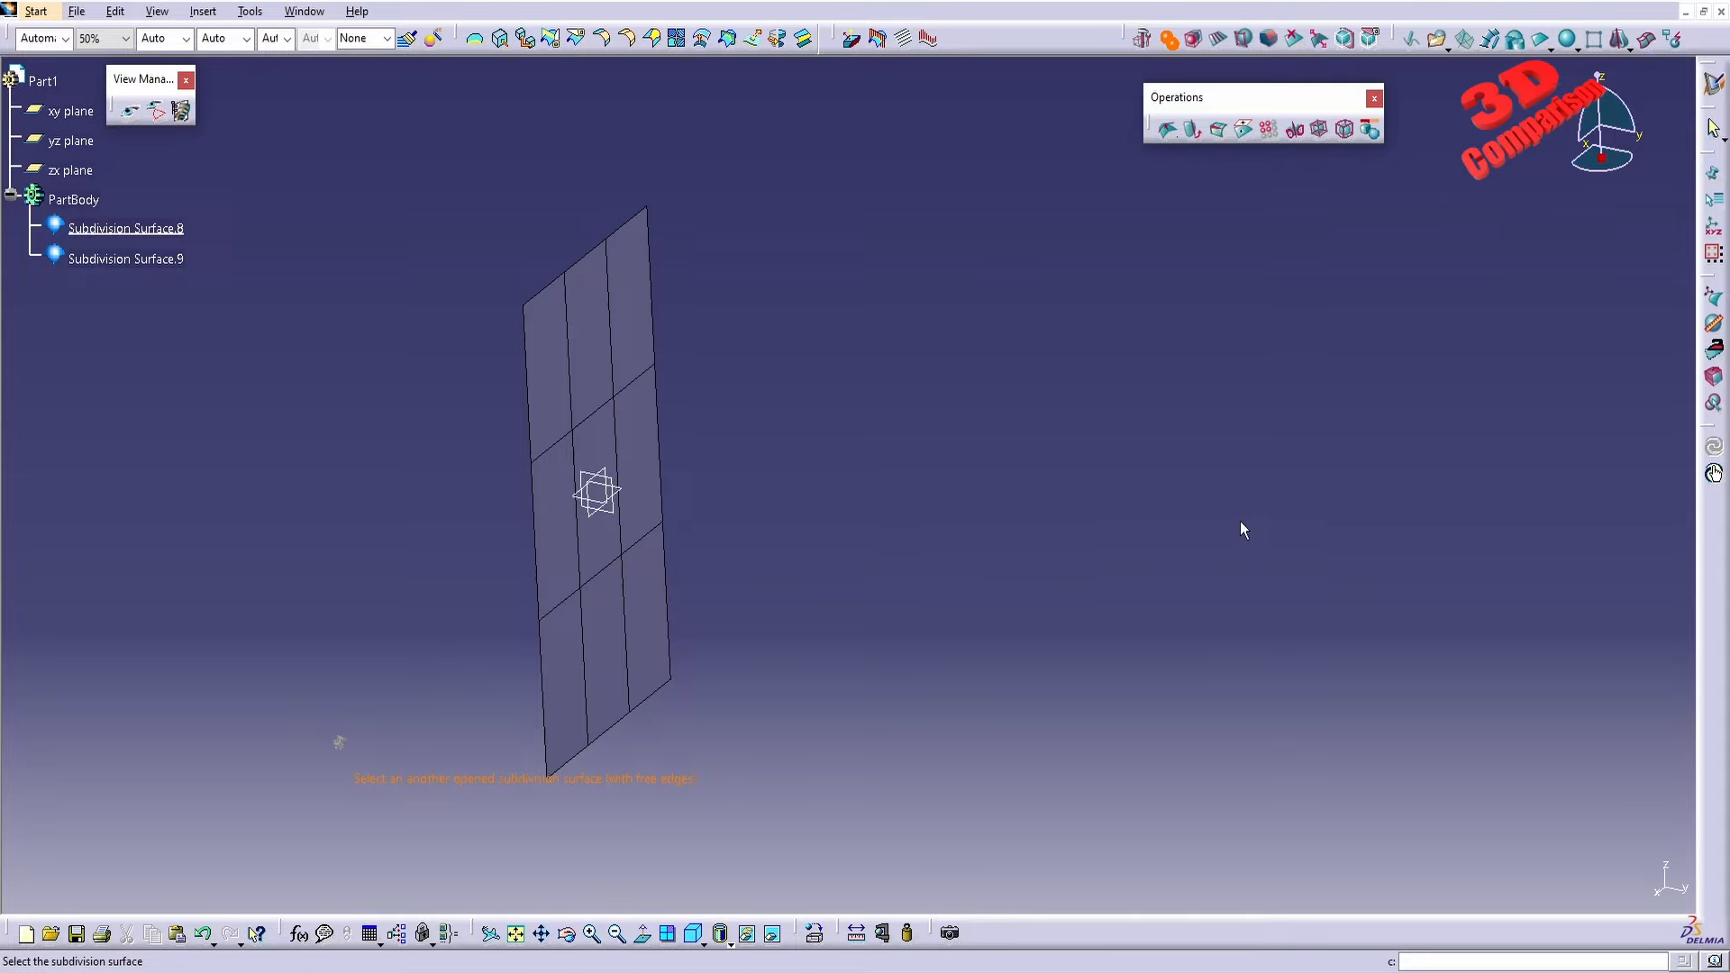
{"action": "mouse_move", "coordinate": [1120, 468]}
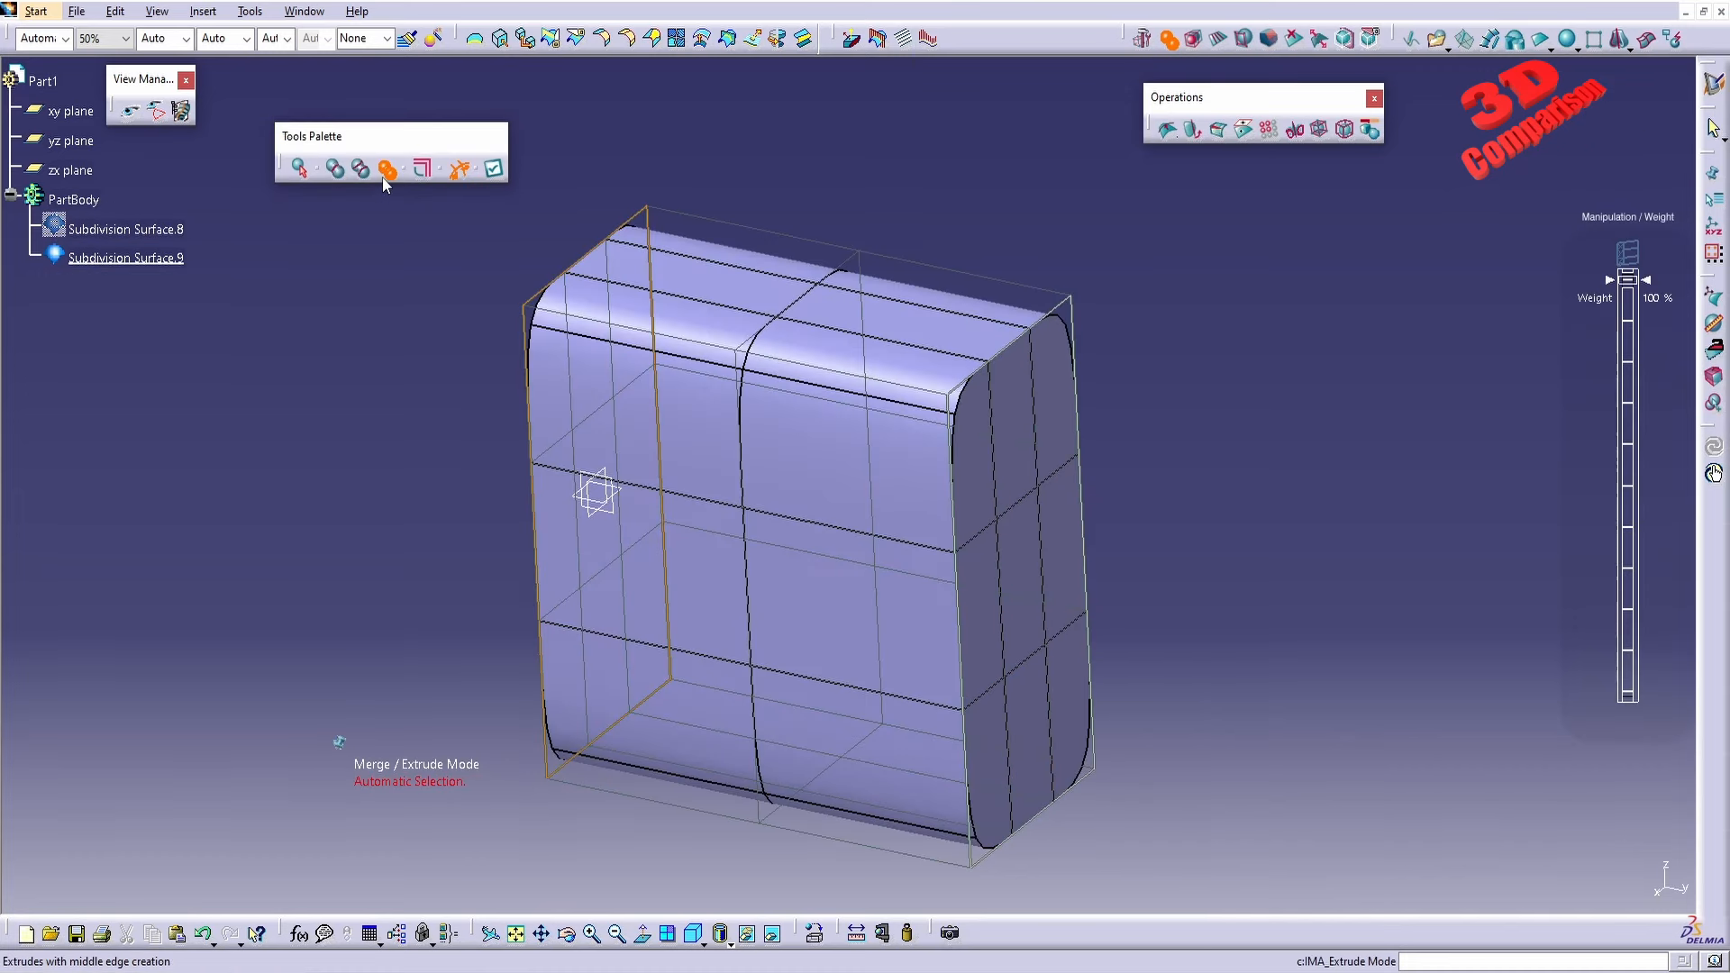
{"action": "mouse_move", "coordinate": [387, 172]}
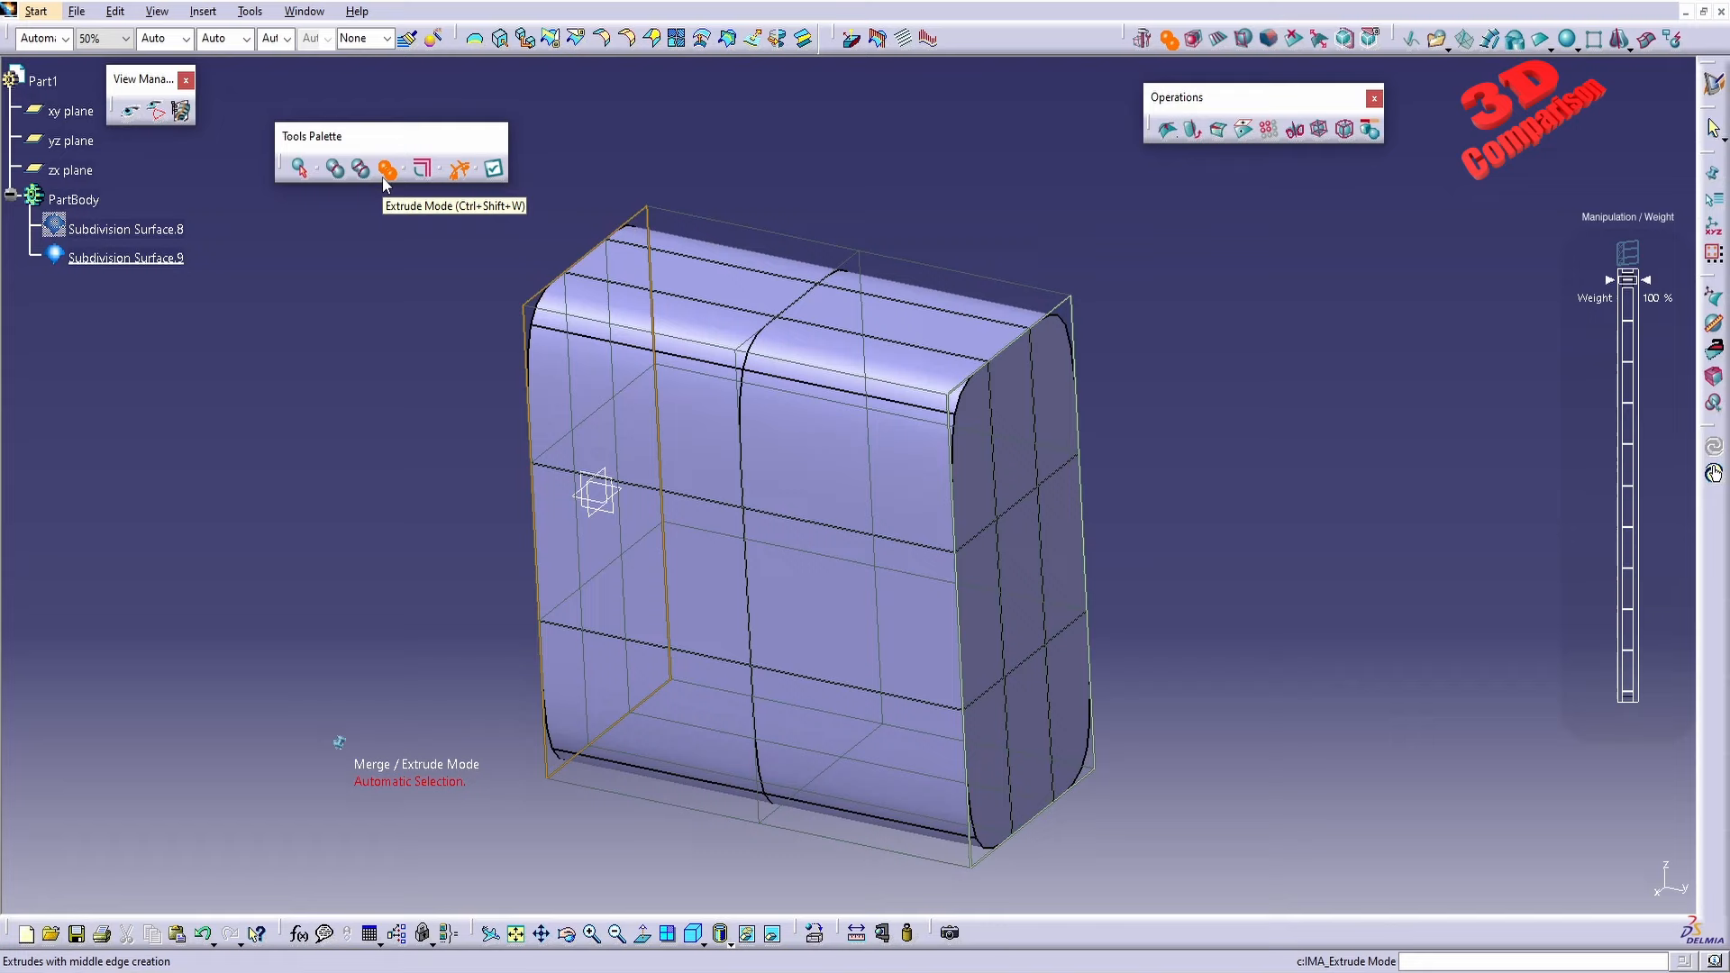
{"action": "mouse_move", "coordinate": [457, 171]}
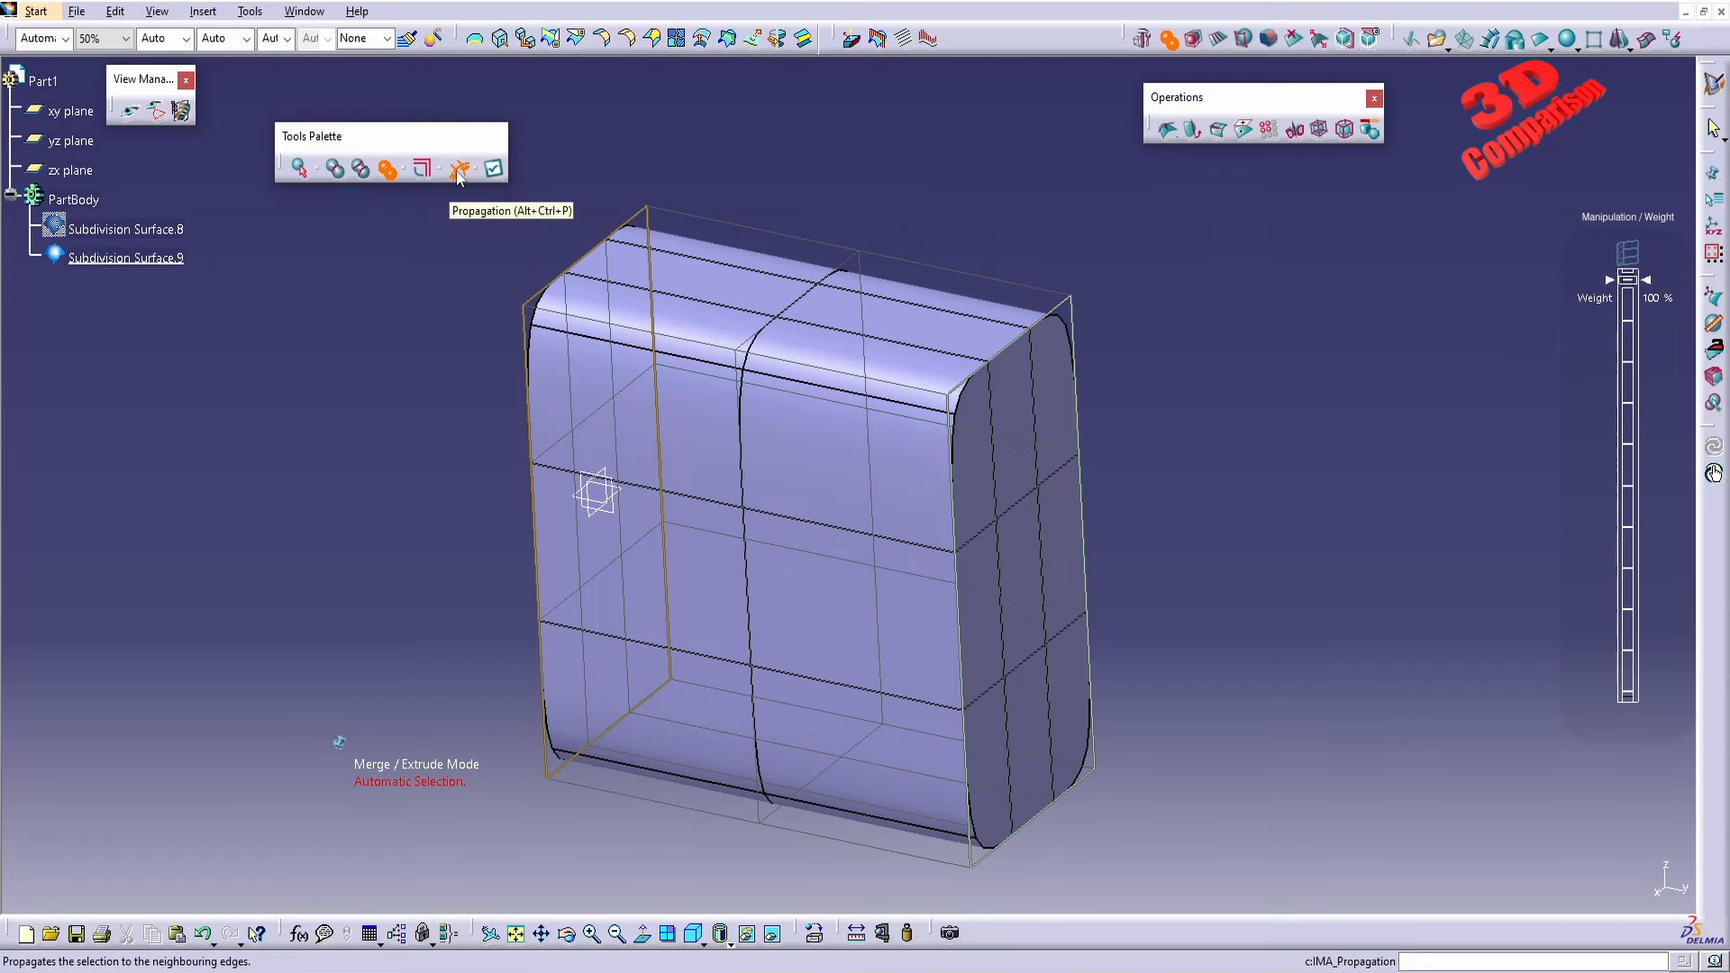
Switch the merge preview to Merge Mode to join the two planes.
{"action": "left_click", "coordinate": [332, 169]}
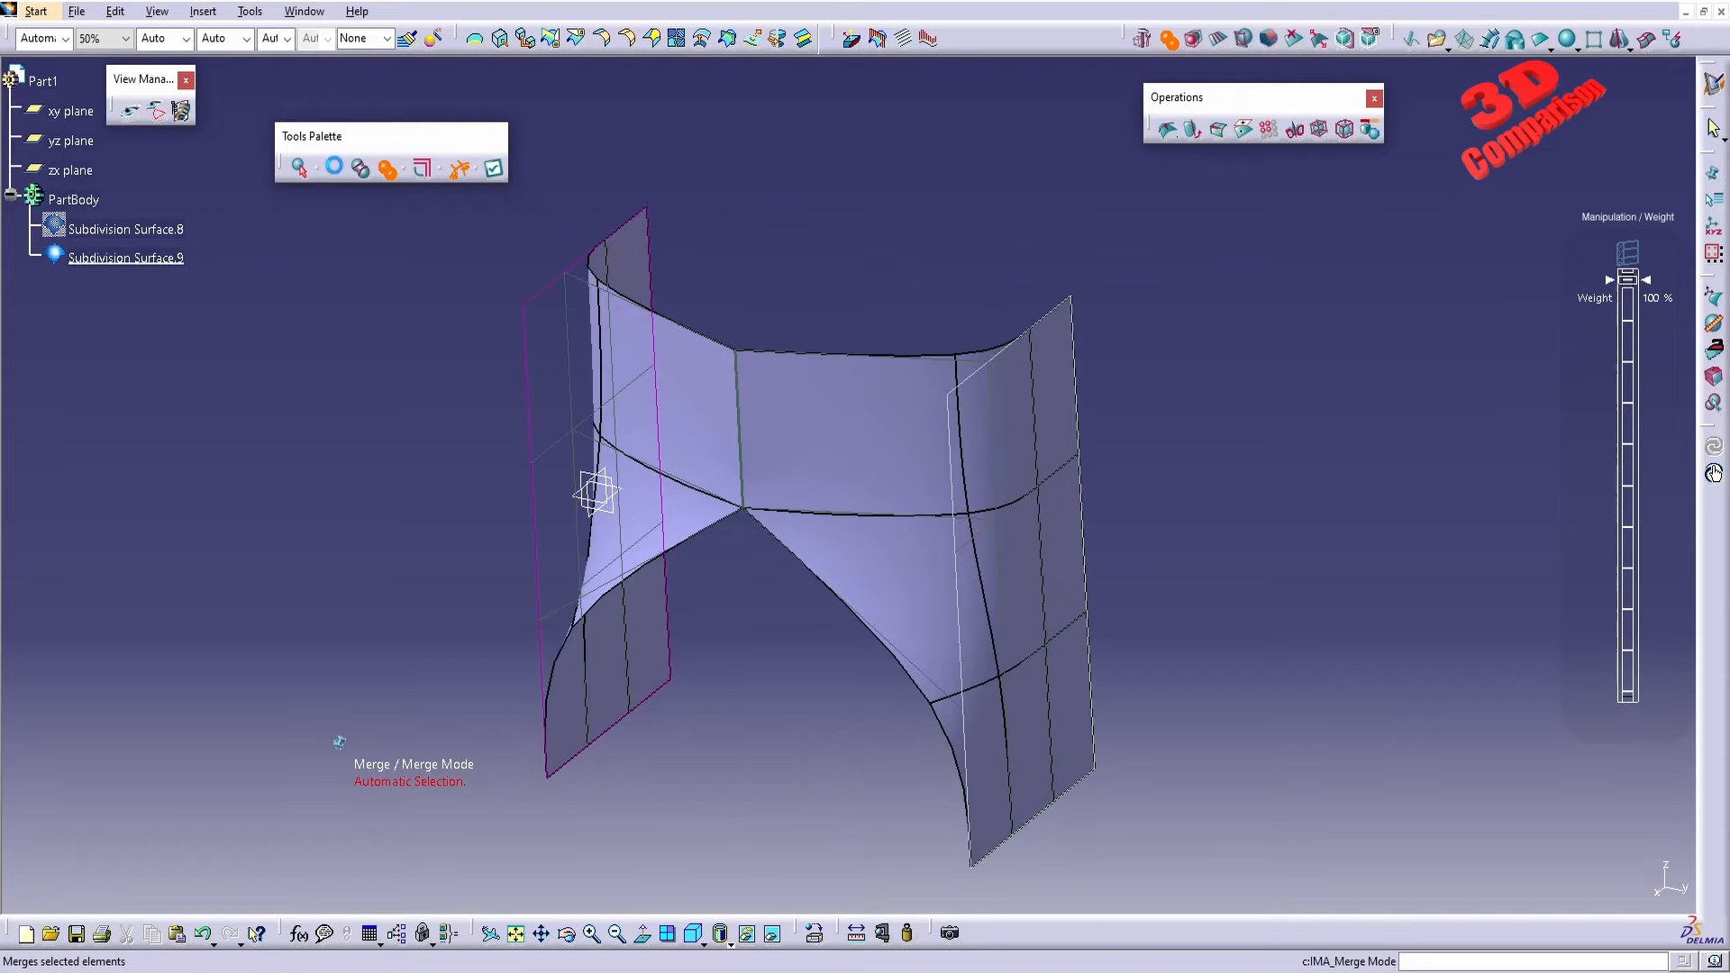
{"action": "mouse_move", "coordinate": [339, 176]}
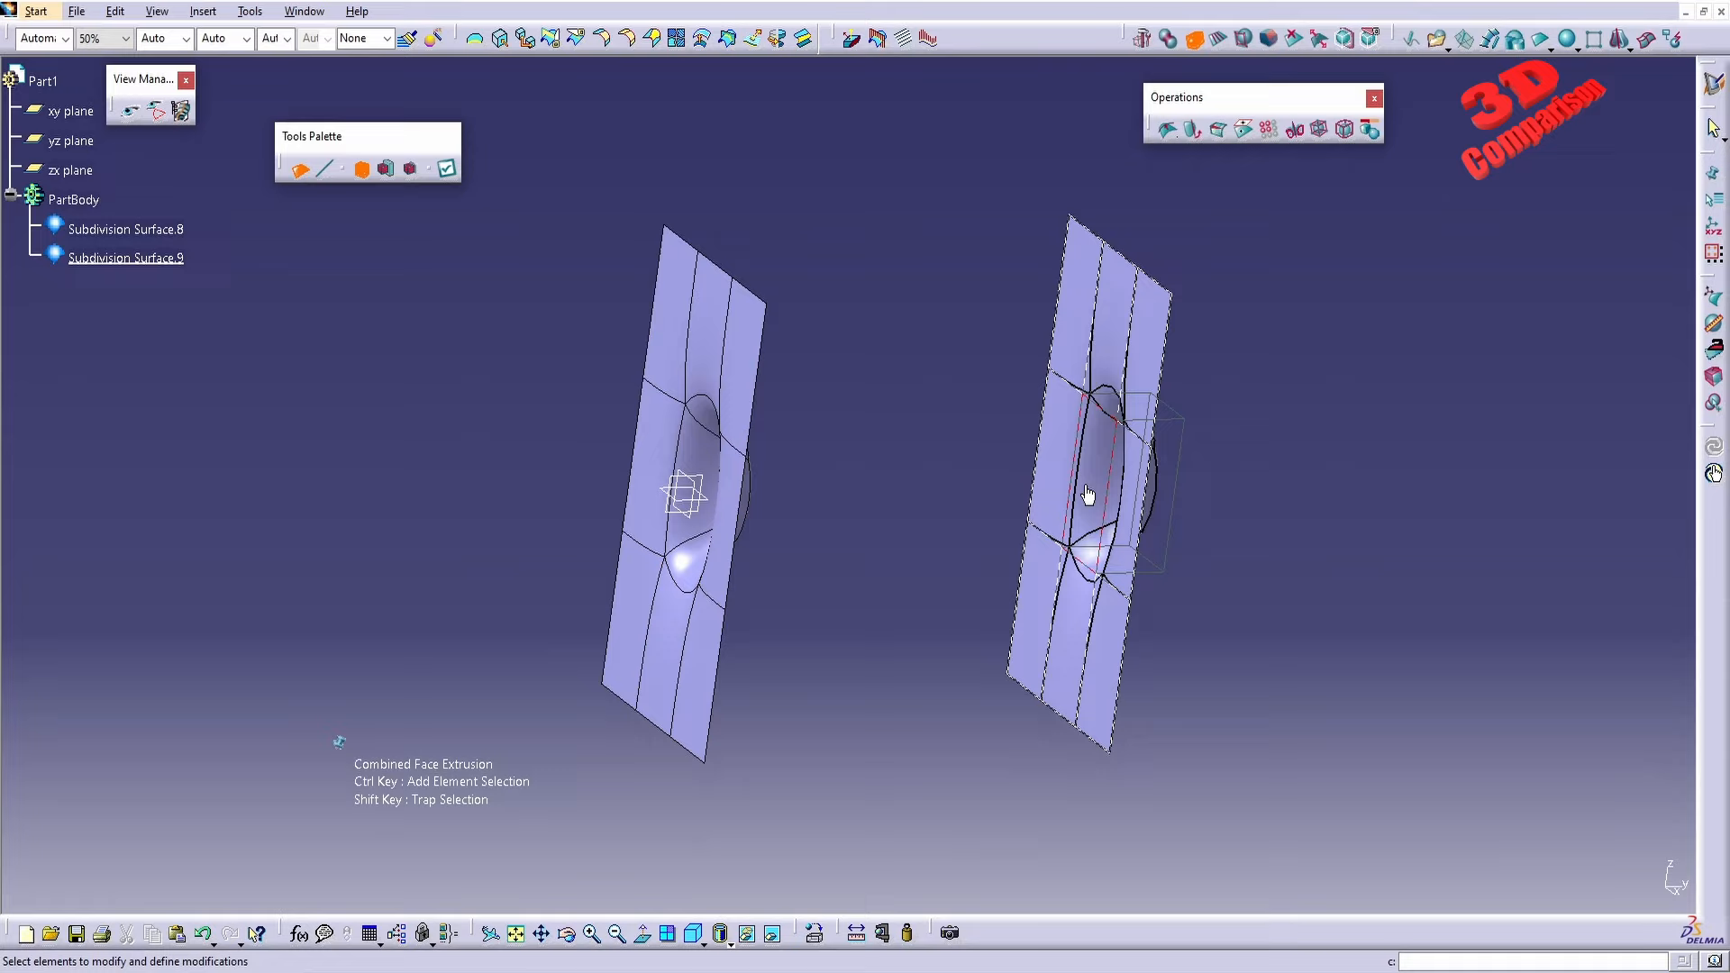
{"action": "mouse_move", "coordinate": [1113, 503]}
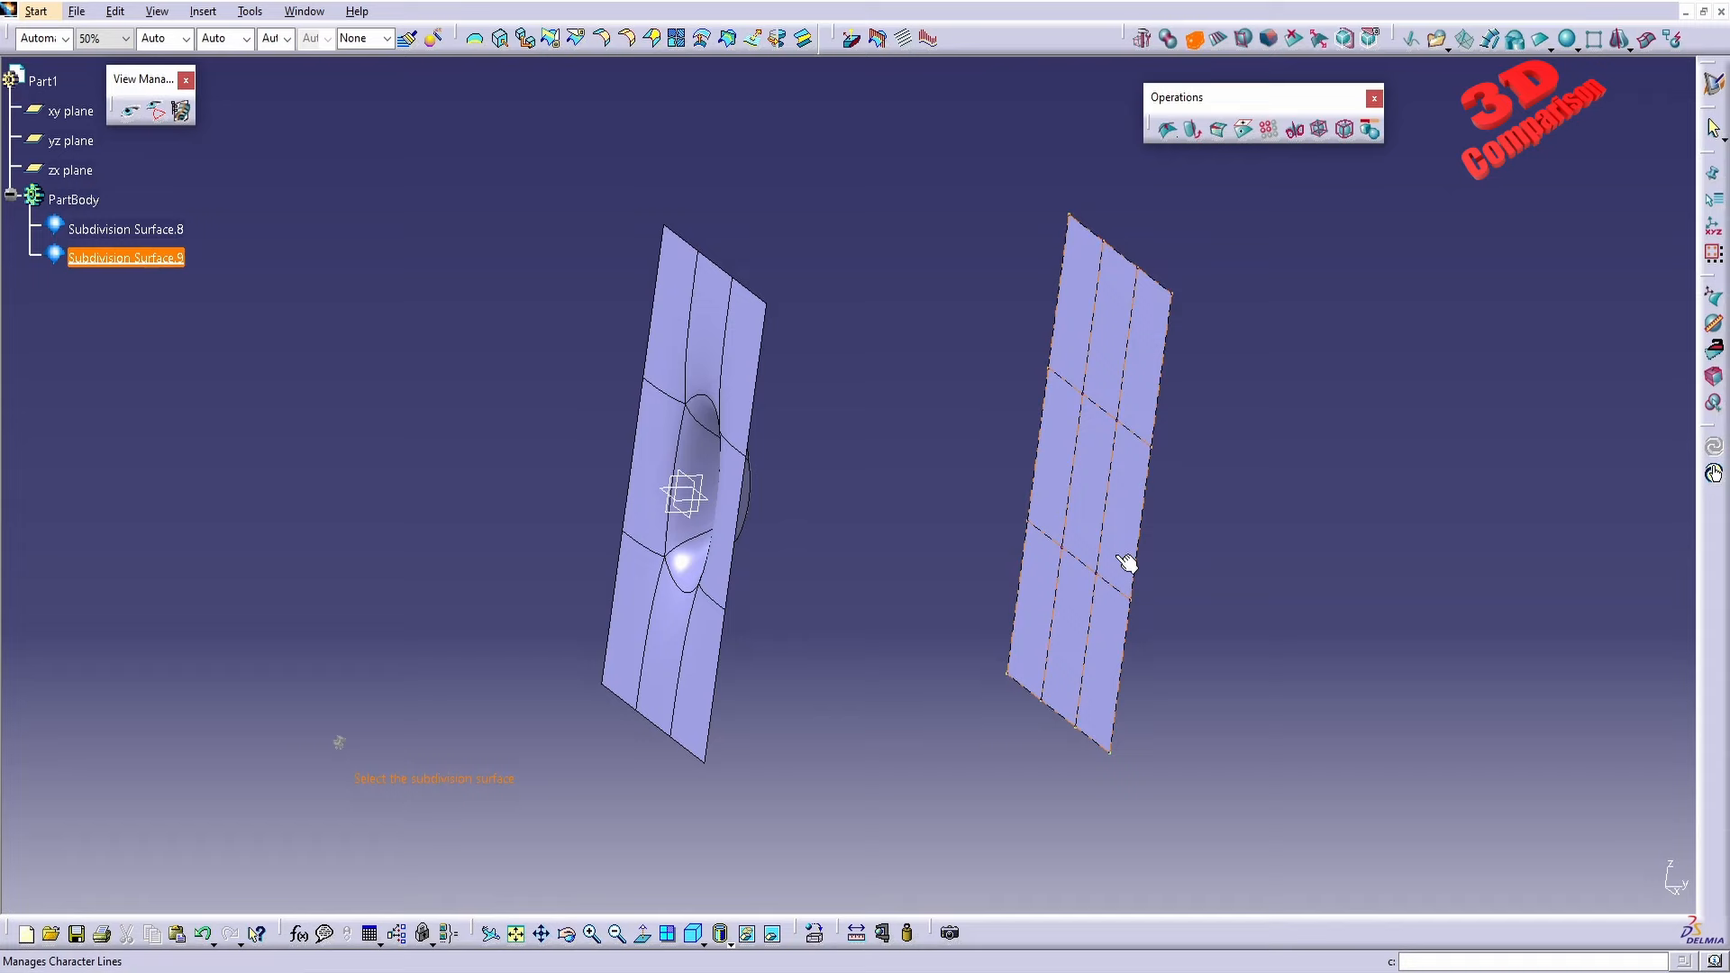
Select Subdivision Surface.9 for extruding its centre face.
{"action": "left_click", "coordinate": [1120, 564]}
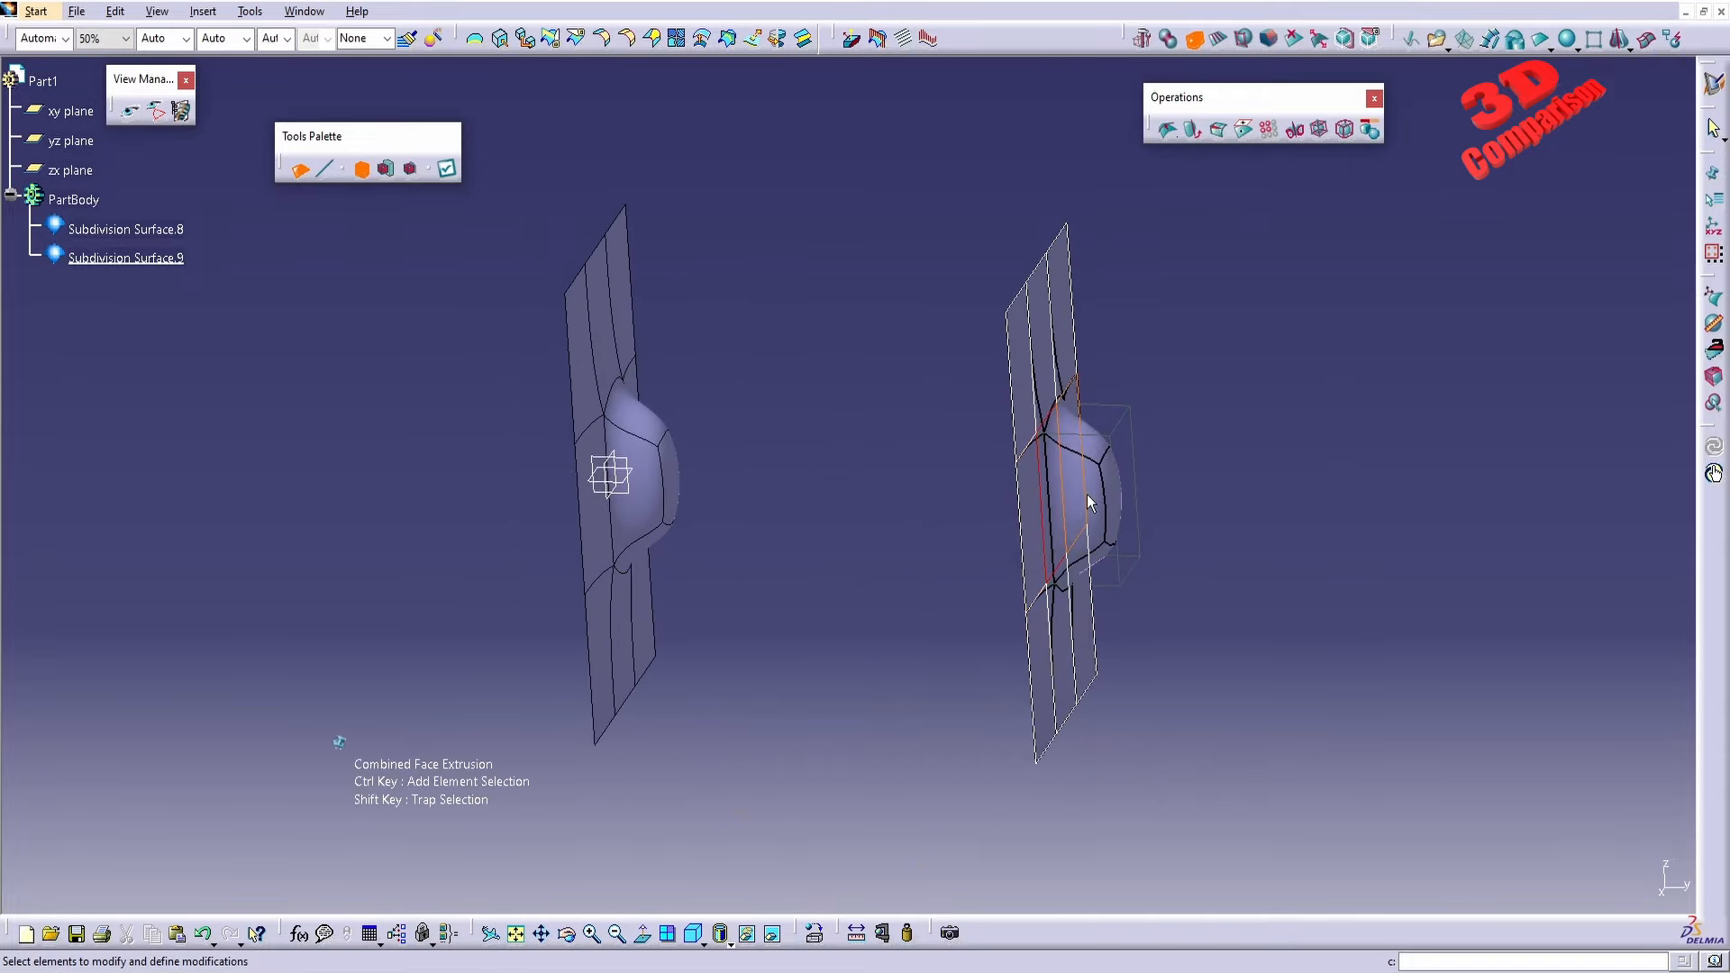
{"action": "mouse_move", "coordinate": [1106, 515]}
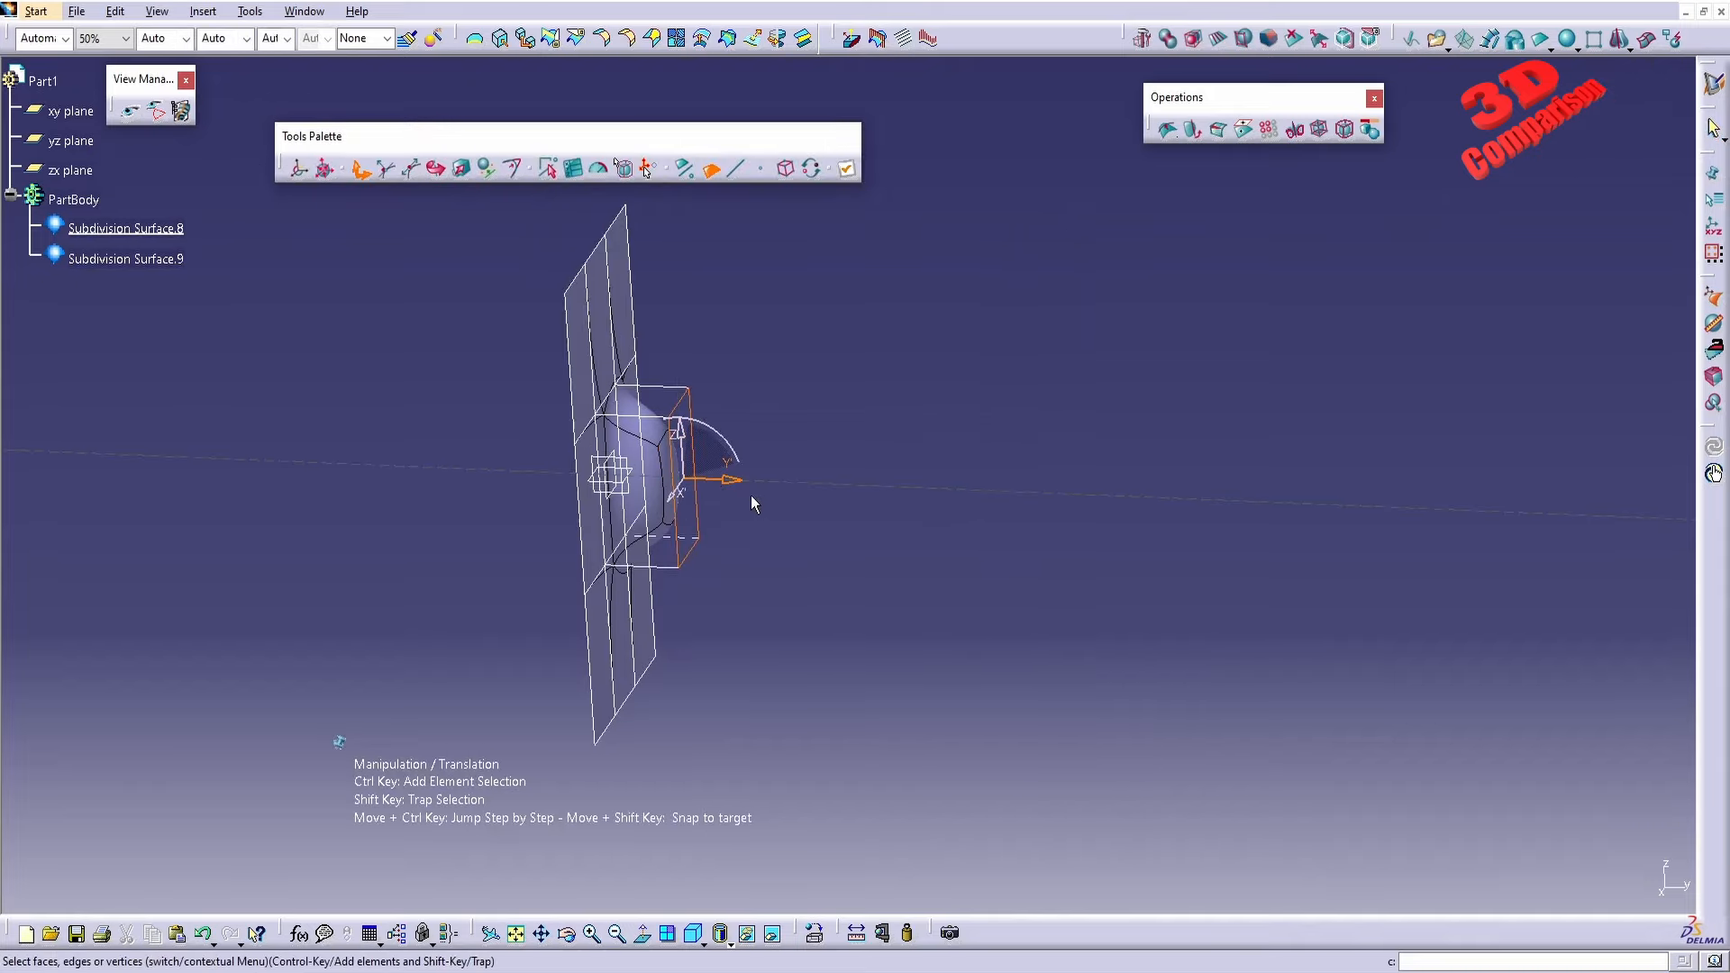
Translate the extruded end face toward the other plane and start erasing faces.
{"action": "left_click_drag", "start_coordinate": [728, 480], "coordinate": [800, 482]}
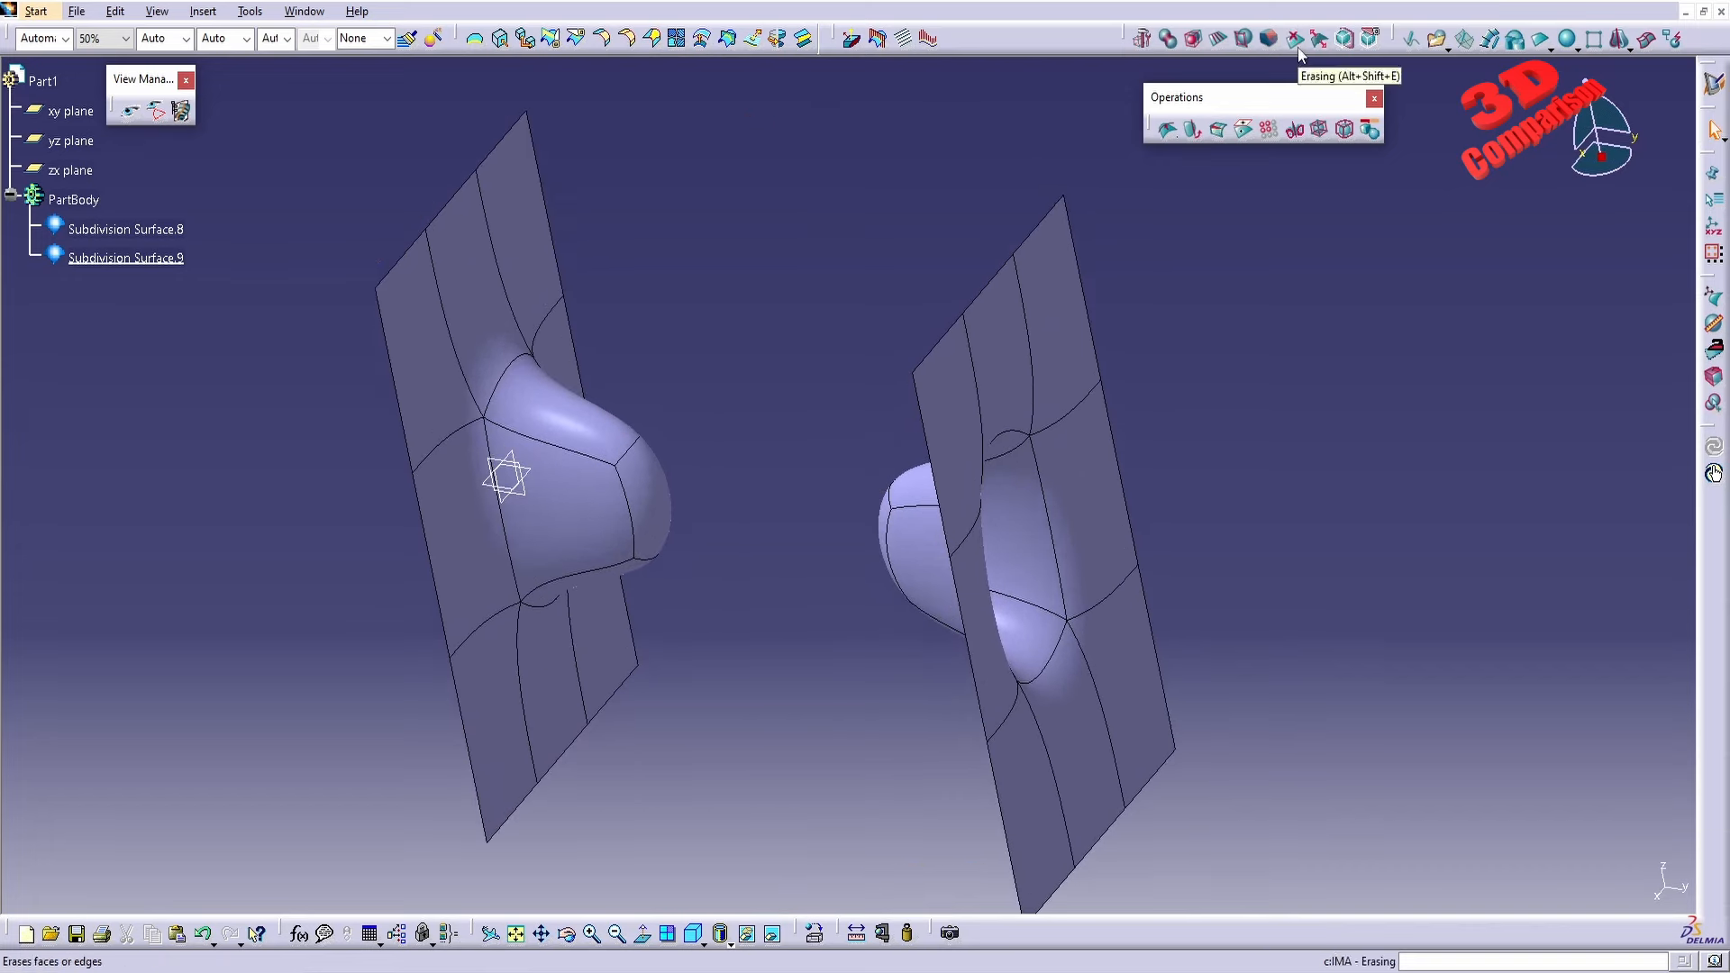
{"action": "left_click", "coordinate": [1295, 34]}
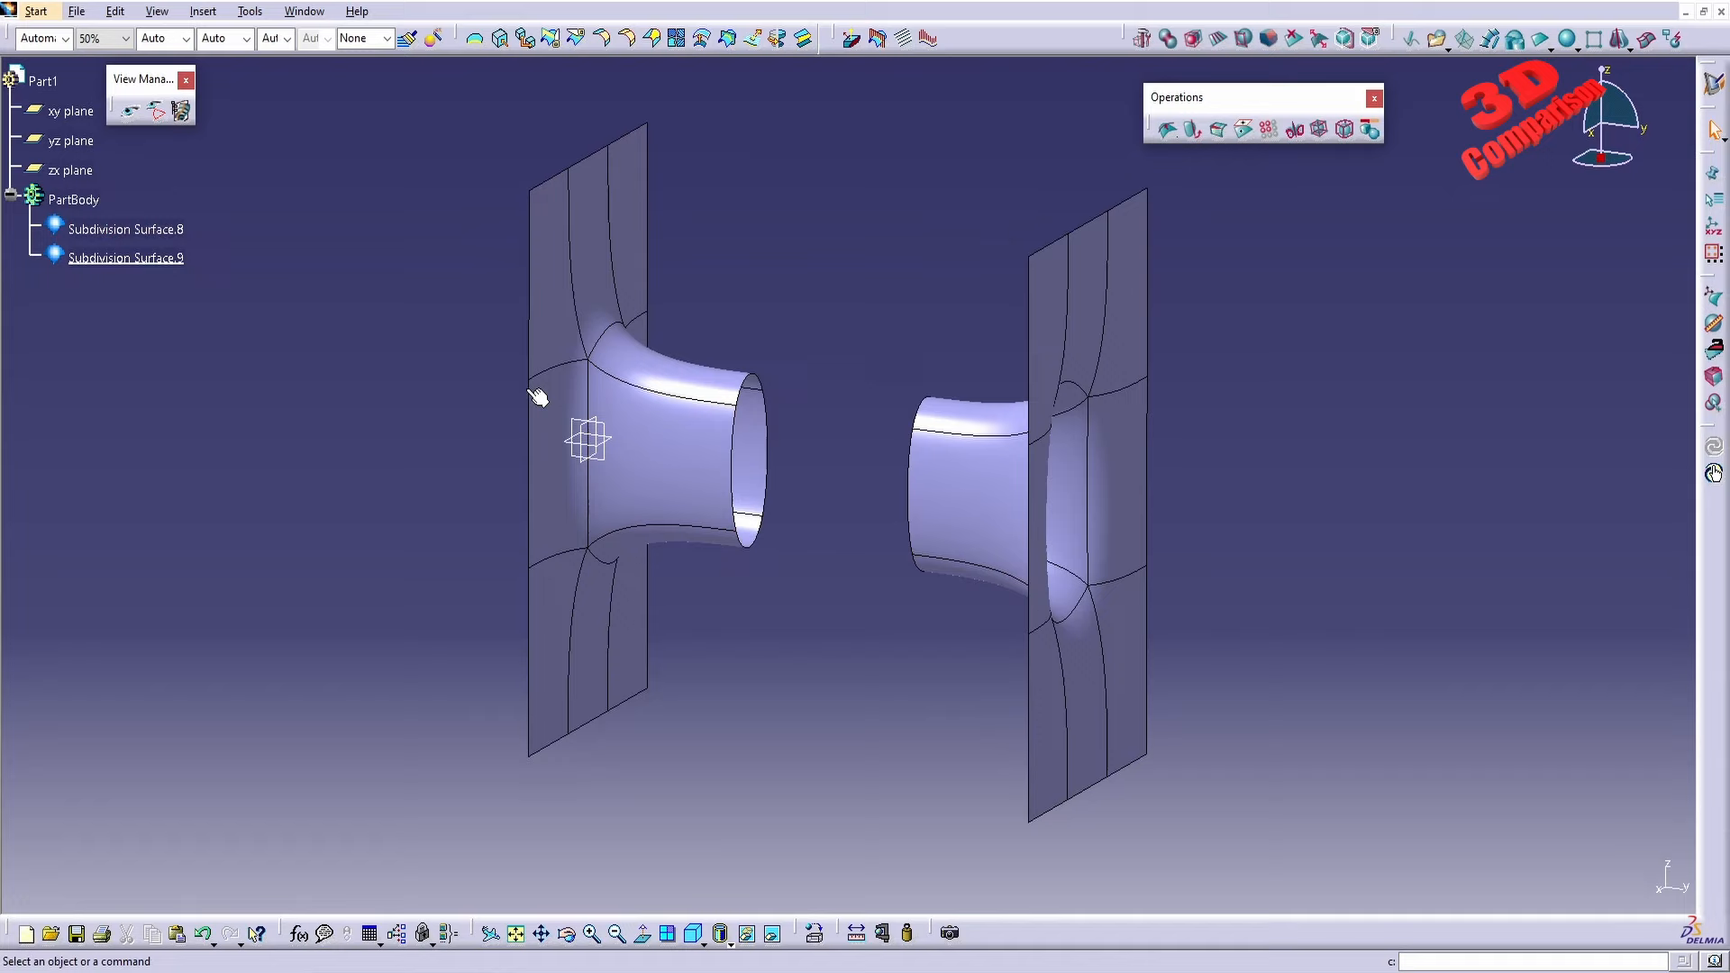
{"action": "mouse_move", "coordinate": [1163, 36]}
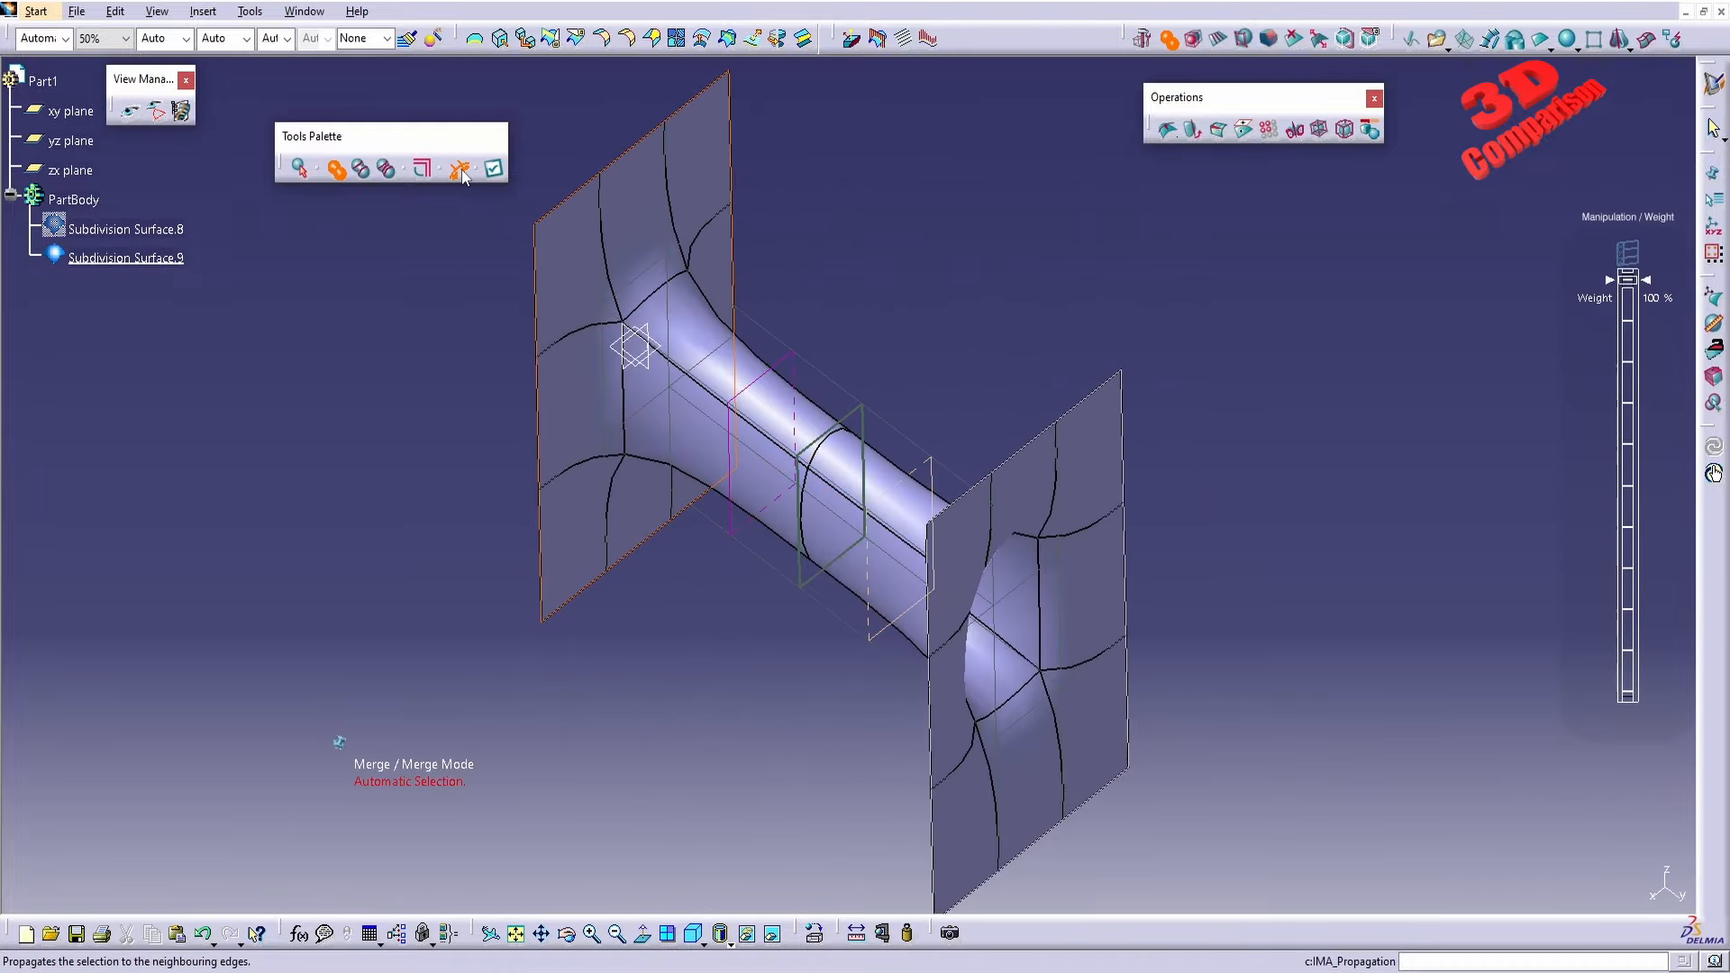
{"action": "mouse_move", "coordinate": [336, 170]}
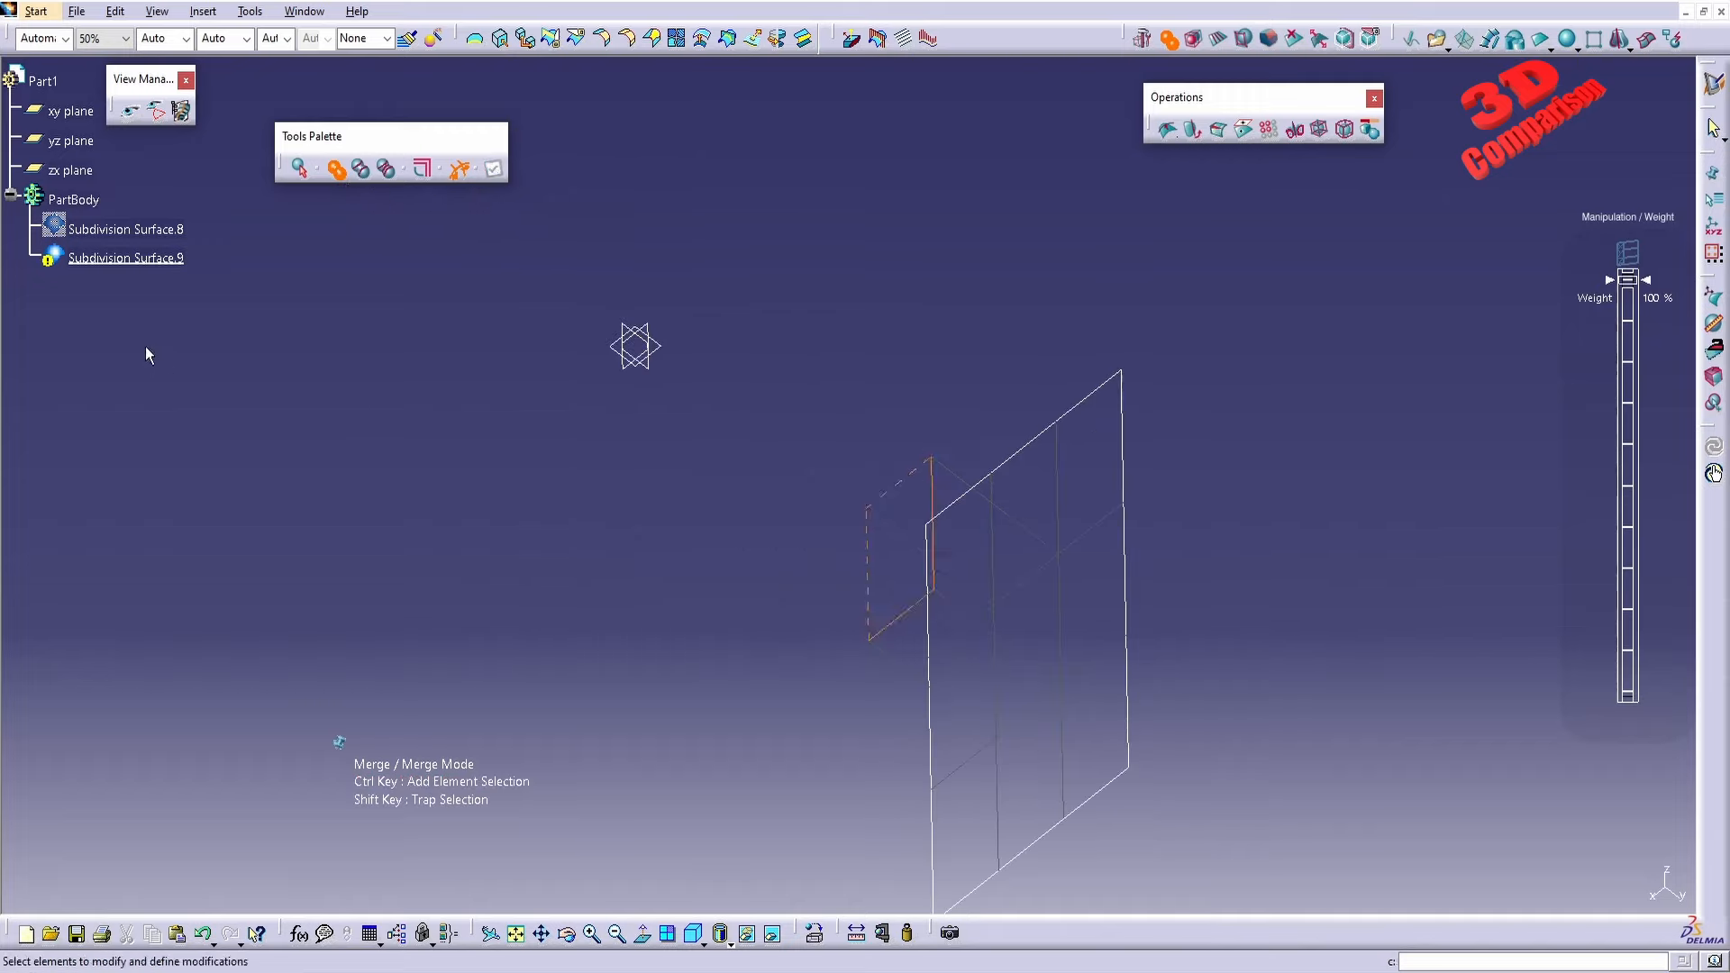
Leave the merge preview without applying the connecting tube.
{"action": "left_click", "coordinate": [125, 258]}
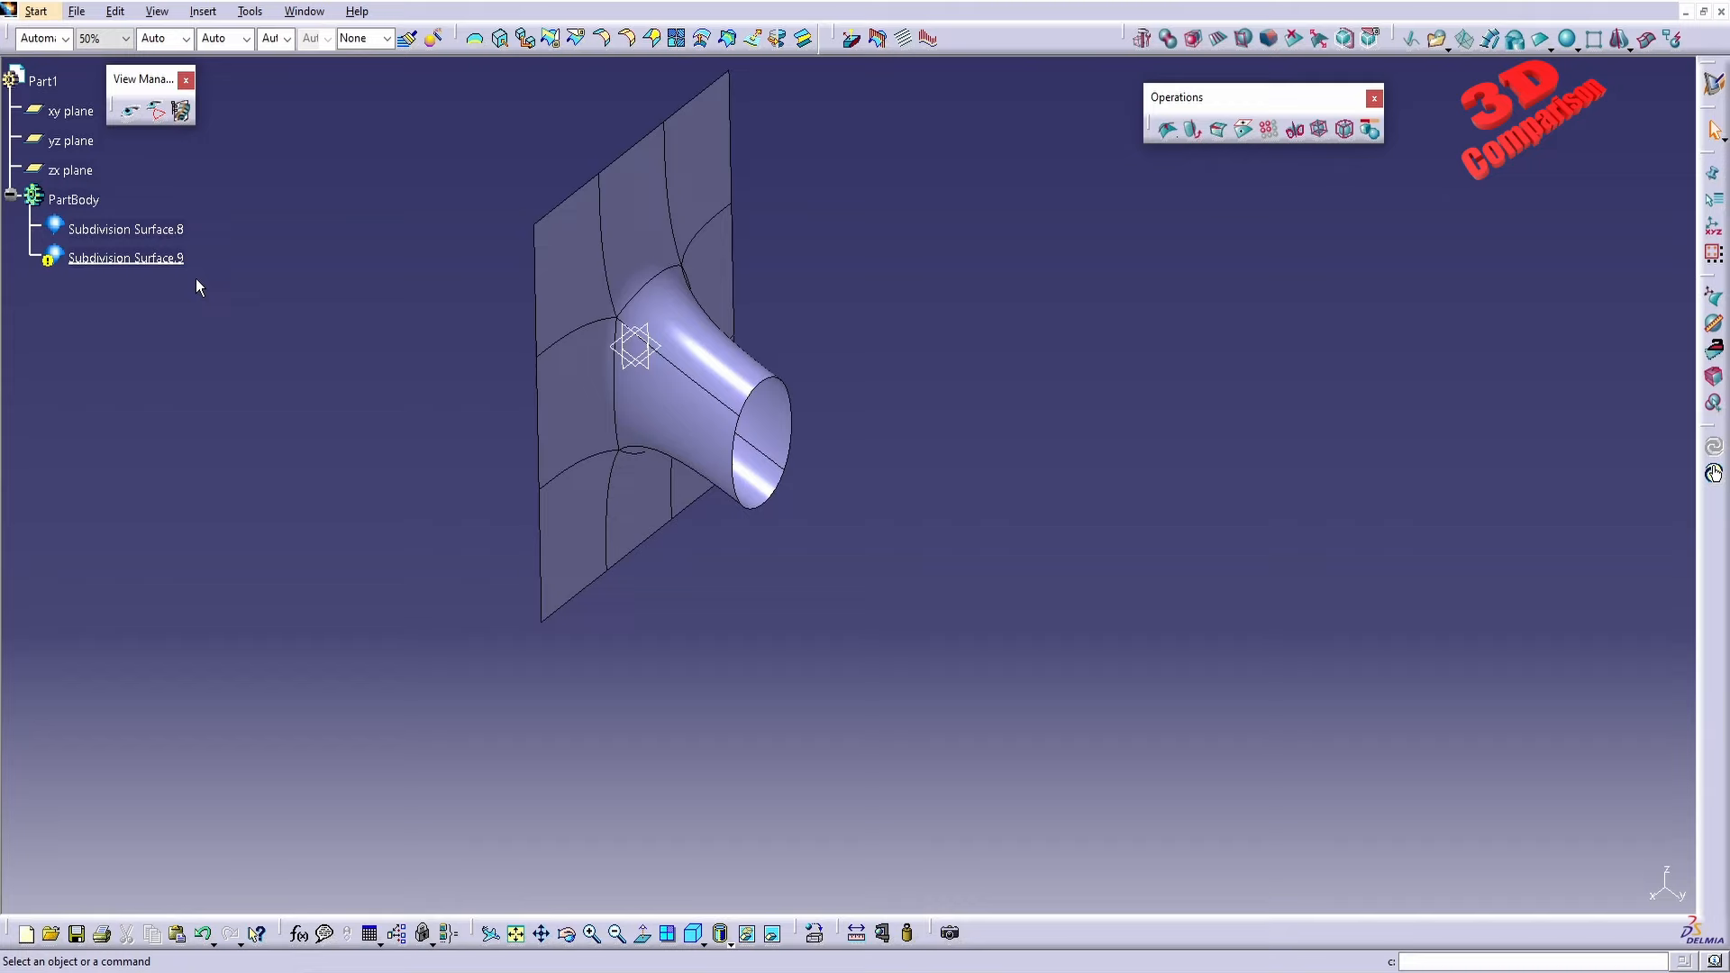
Show Subdivision Surface.8 and Subdivision Surface.9 again via the tree.
{"action": "left_click", "coordinate": [126, 229]}
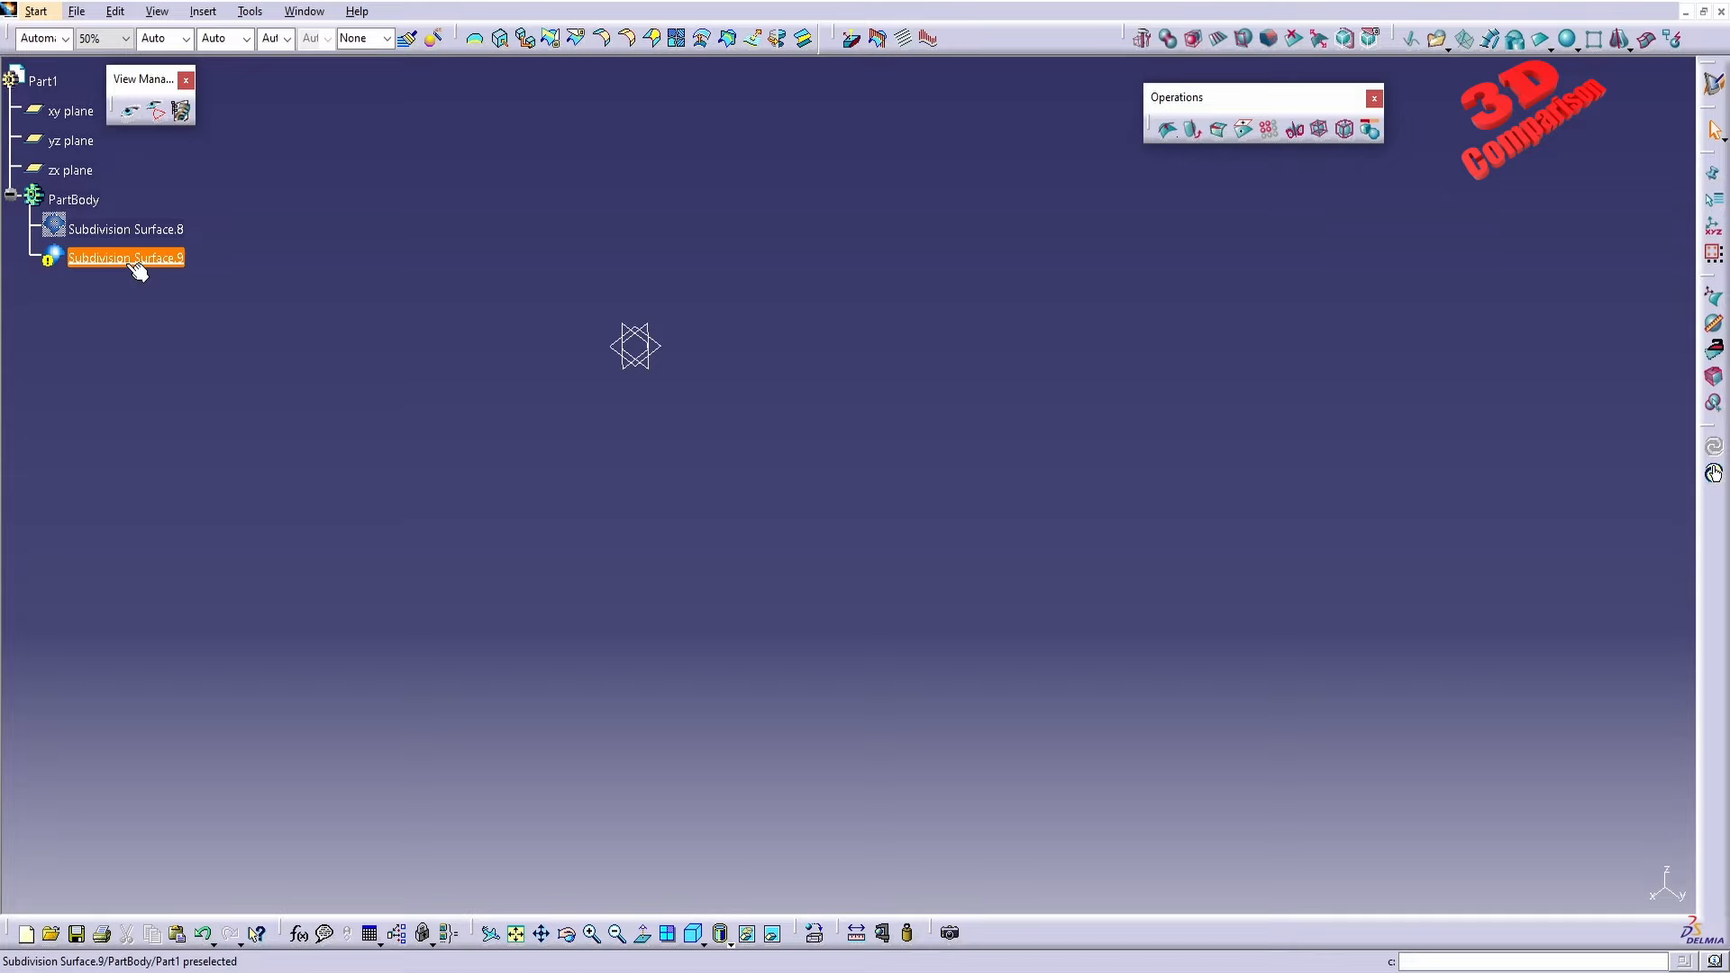
{"action": "right_click", "coordinate": [126, 258]}
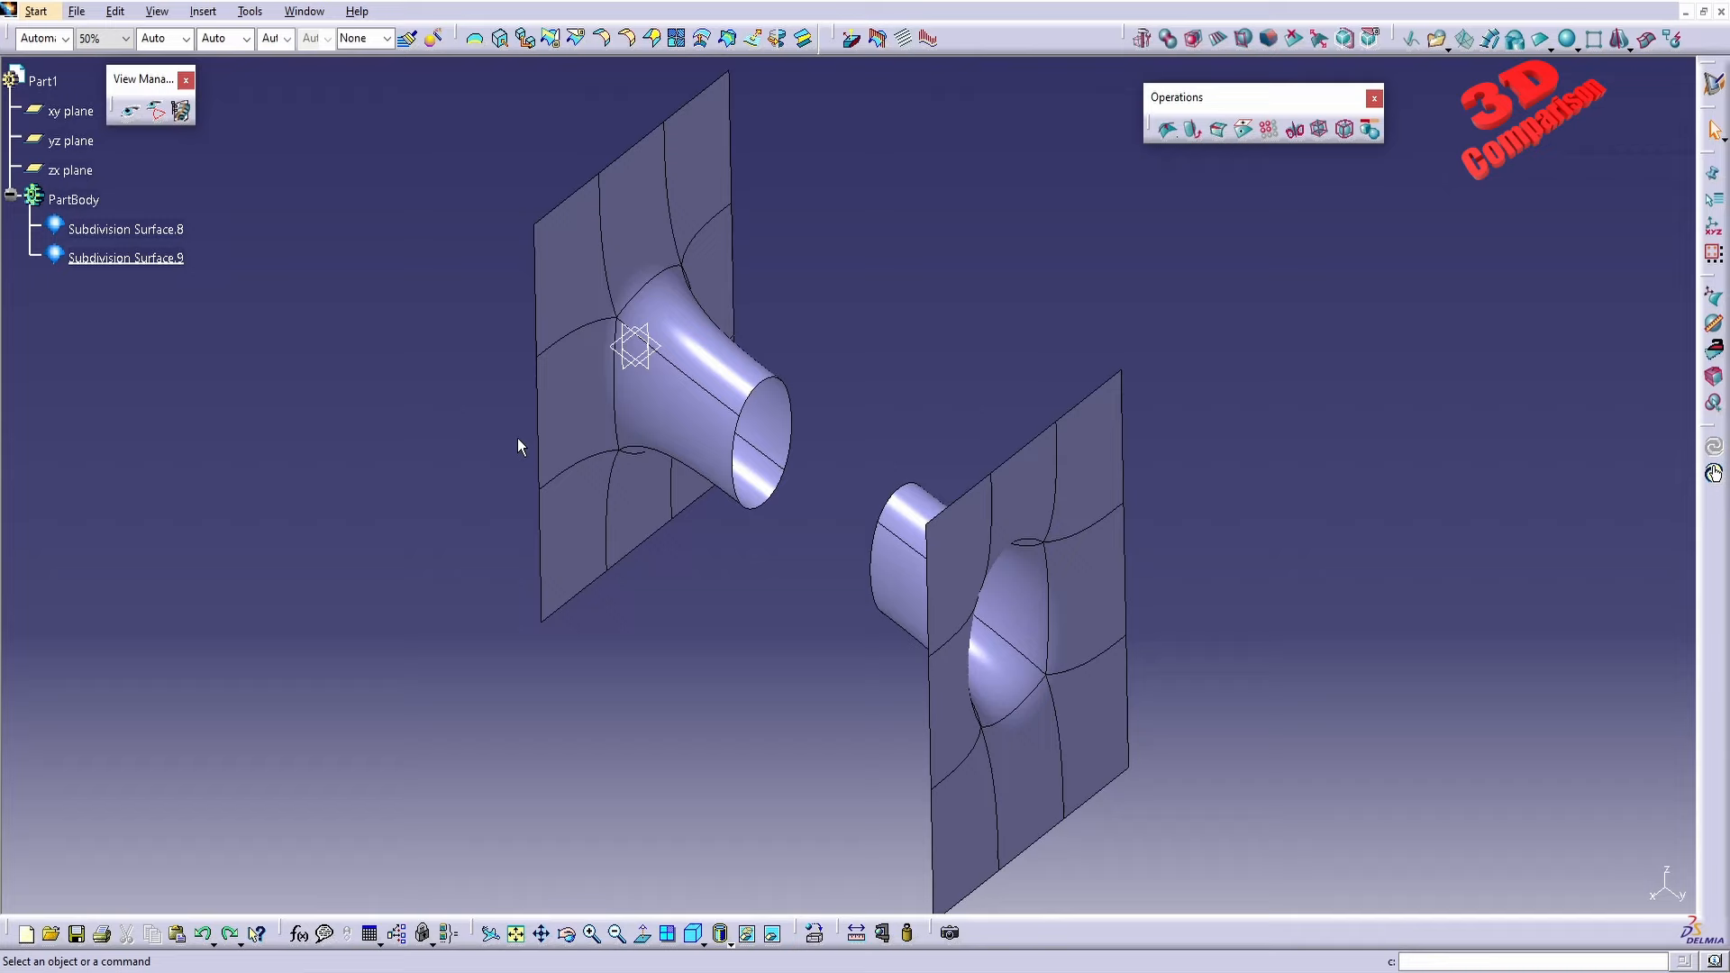
{"action": "mouse_move", "coordinate": [1182, 53]}
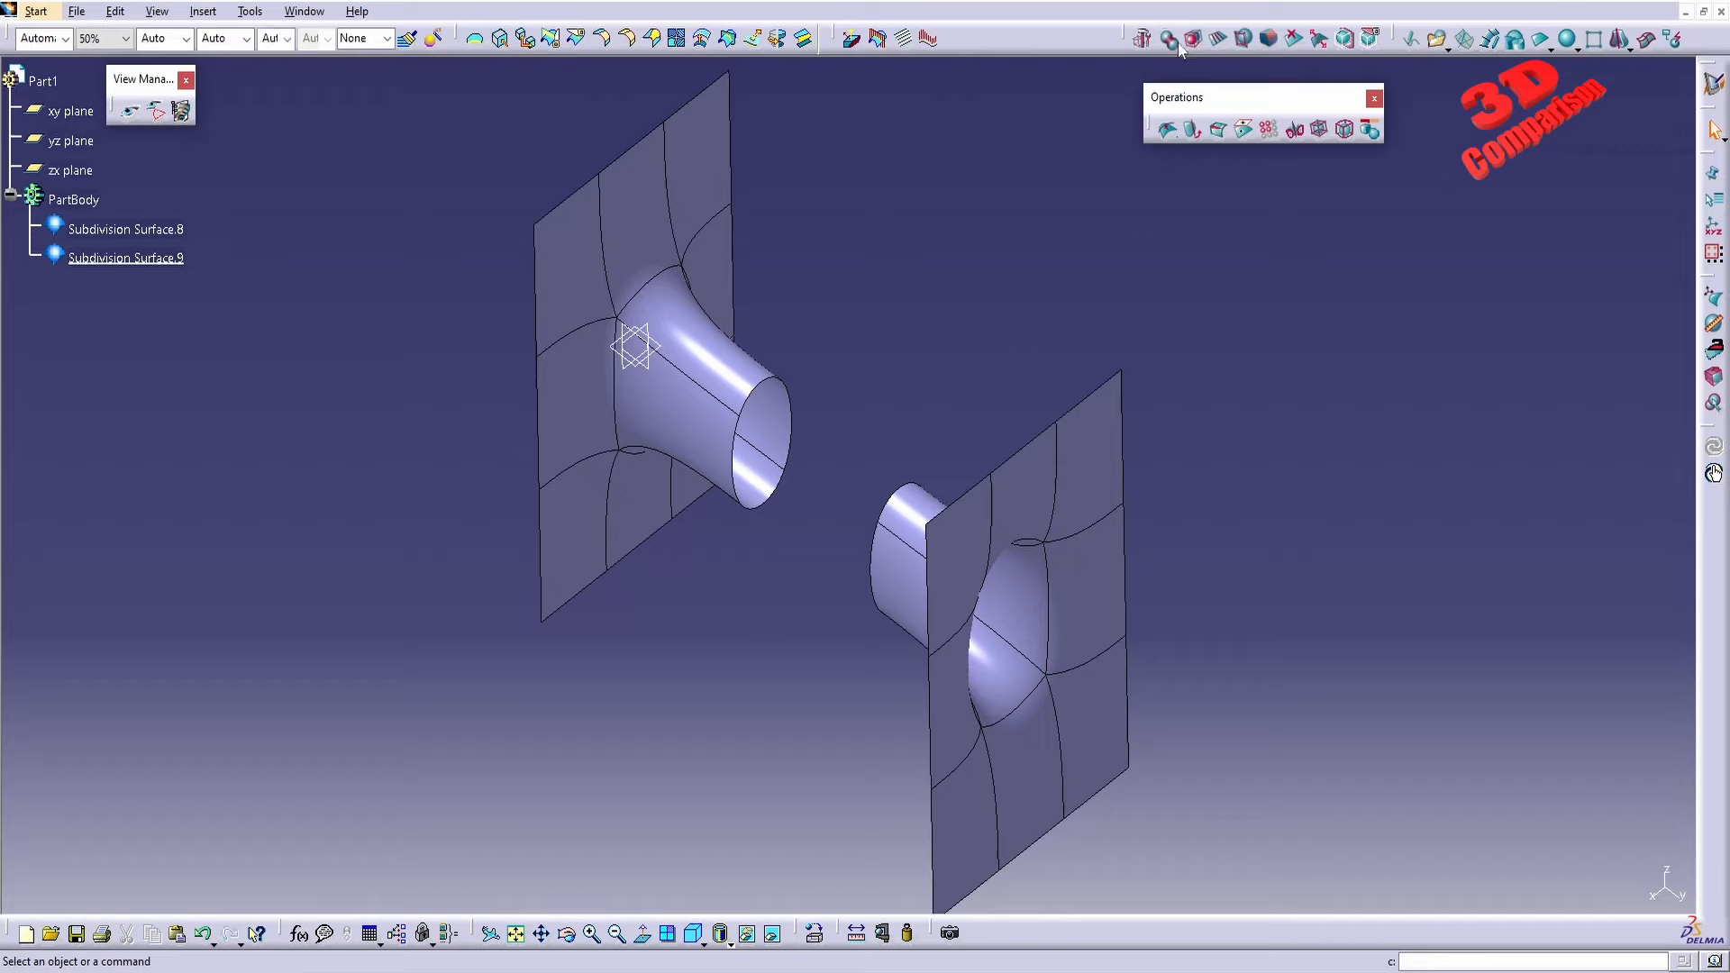
{"action": "mouse_move", "coordinate": [1192, 38]}
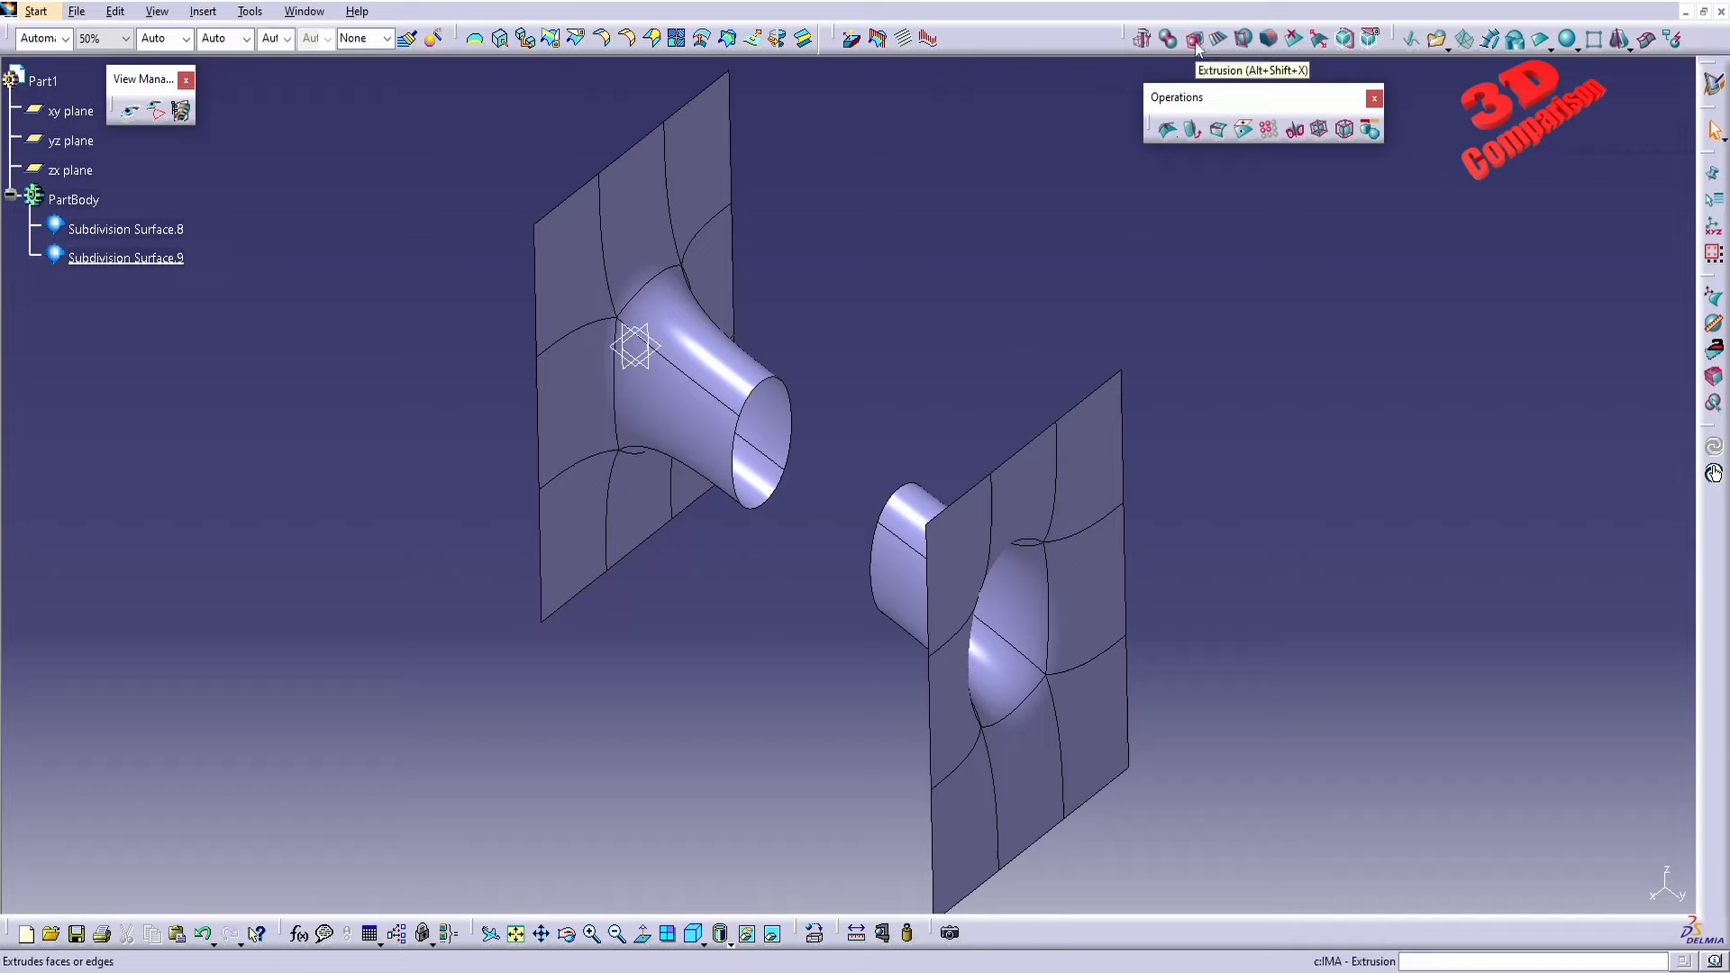
Merge the two tube stubs in Extrude Mode into one continuous tube, then orbit to inspect it.
{"action": "left_click", "coordinate": [946, 559]}
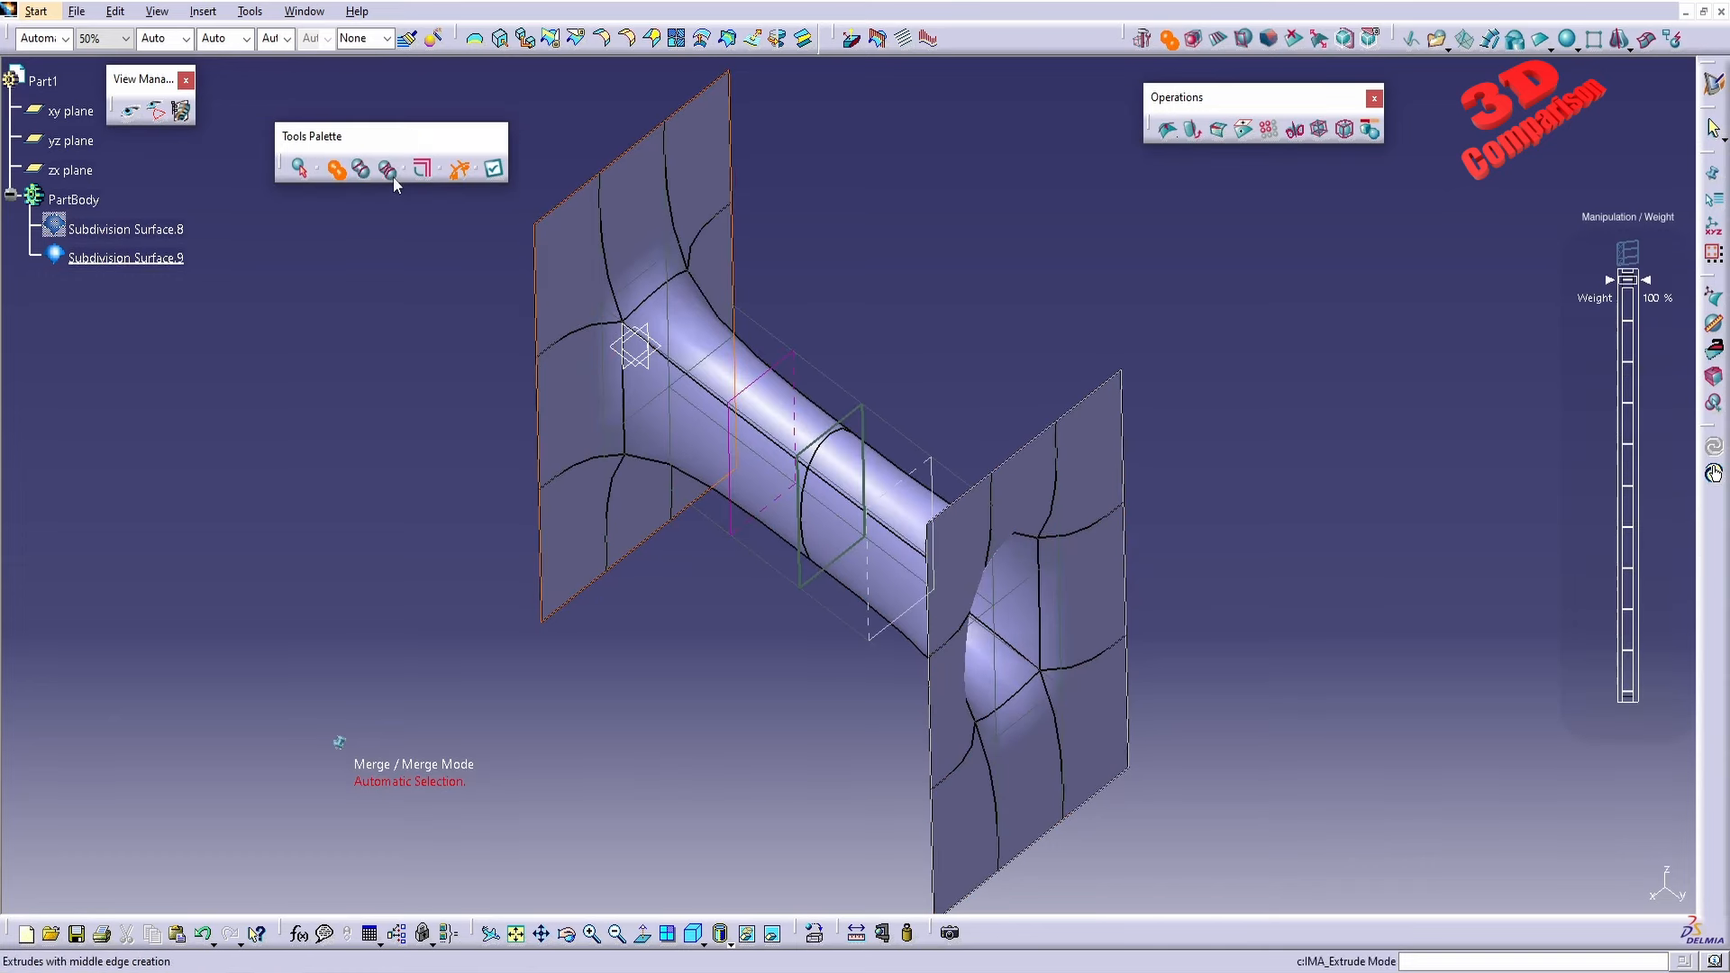
{"action": "left_click", "coordinate": [384, 170]}
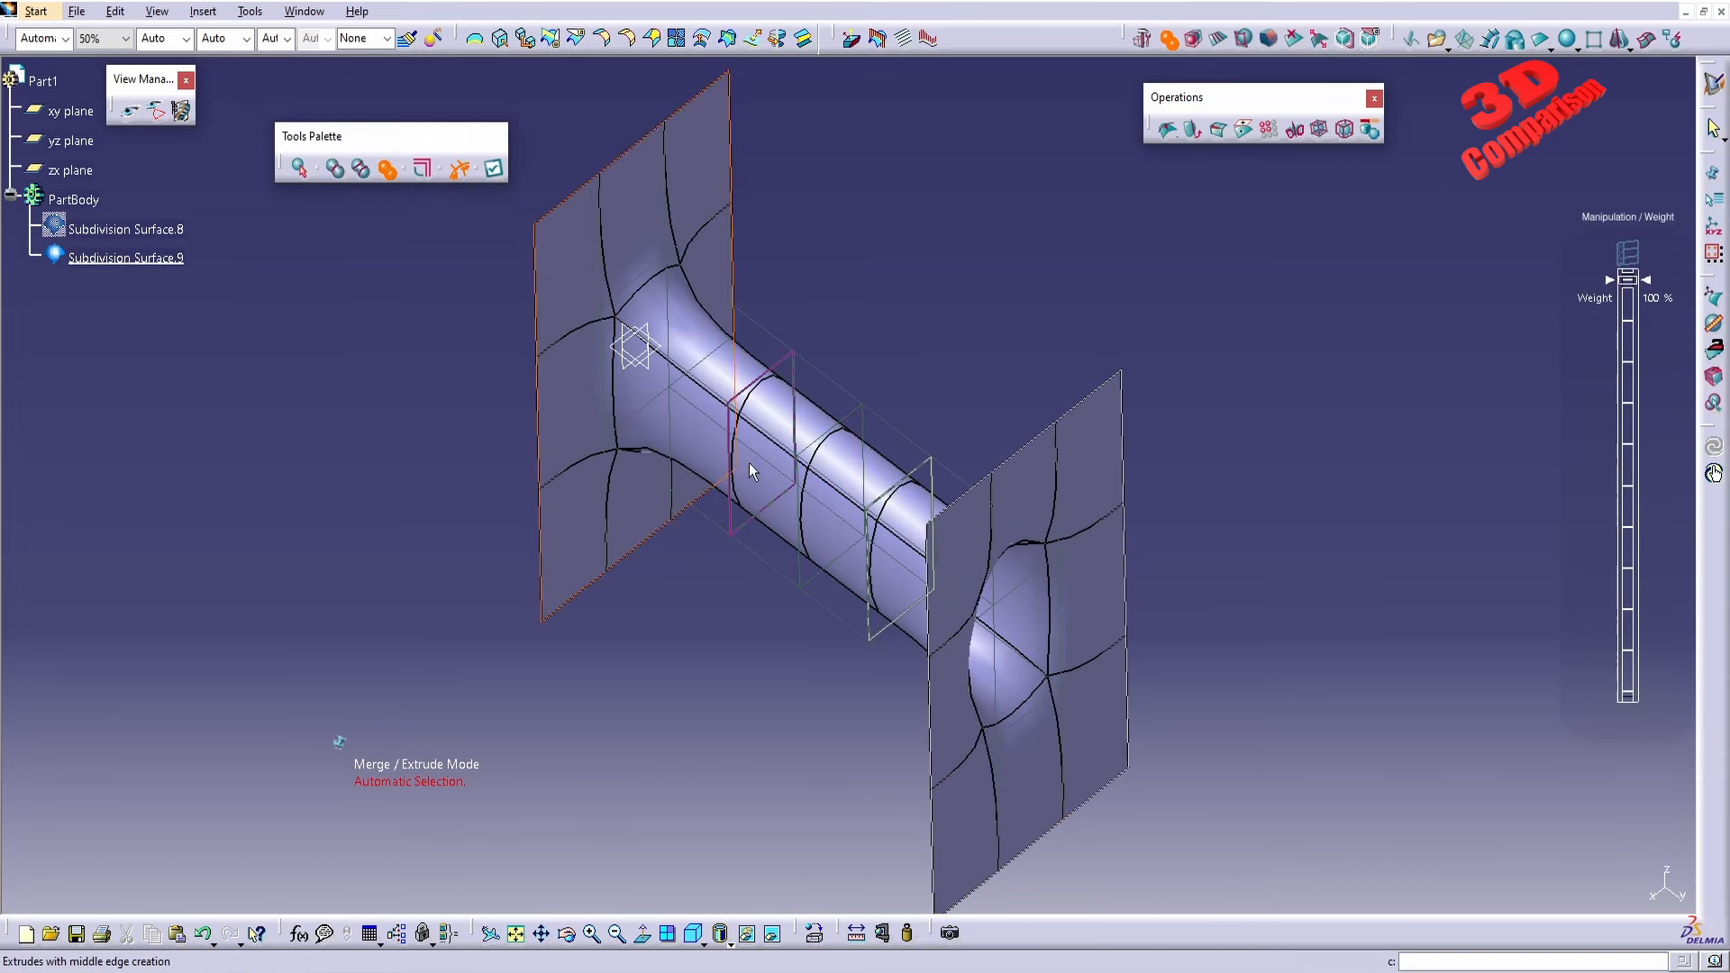
{"action": "left_click", "coordinate": [492, 168]}
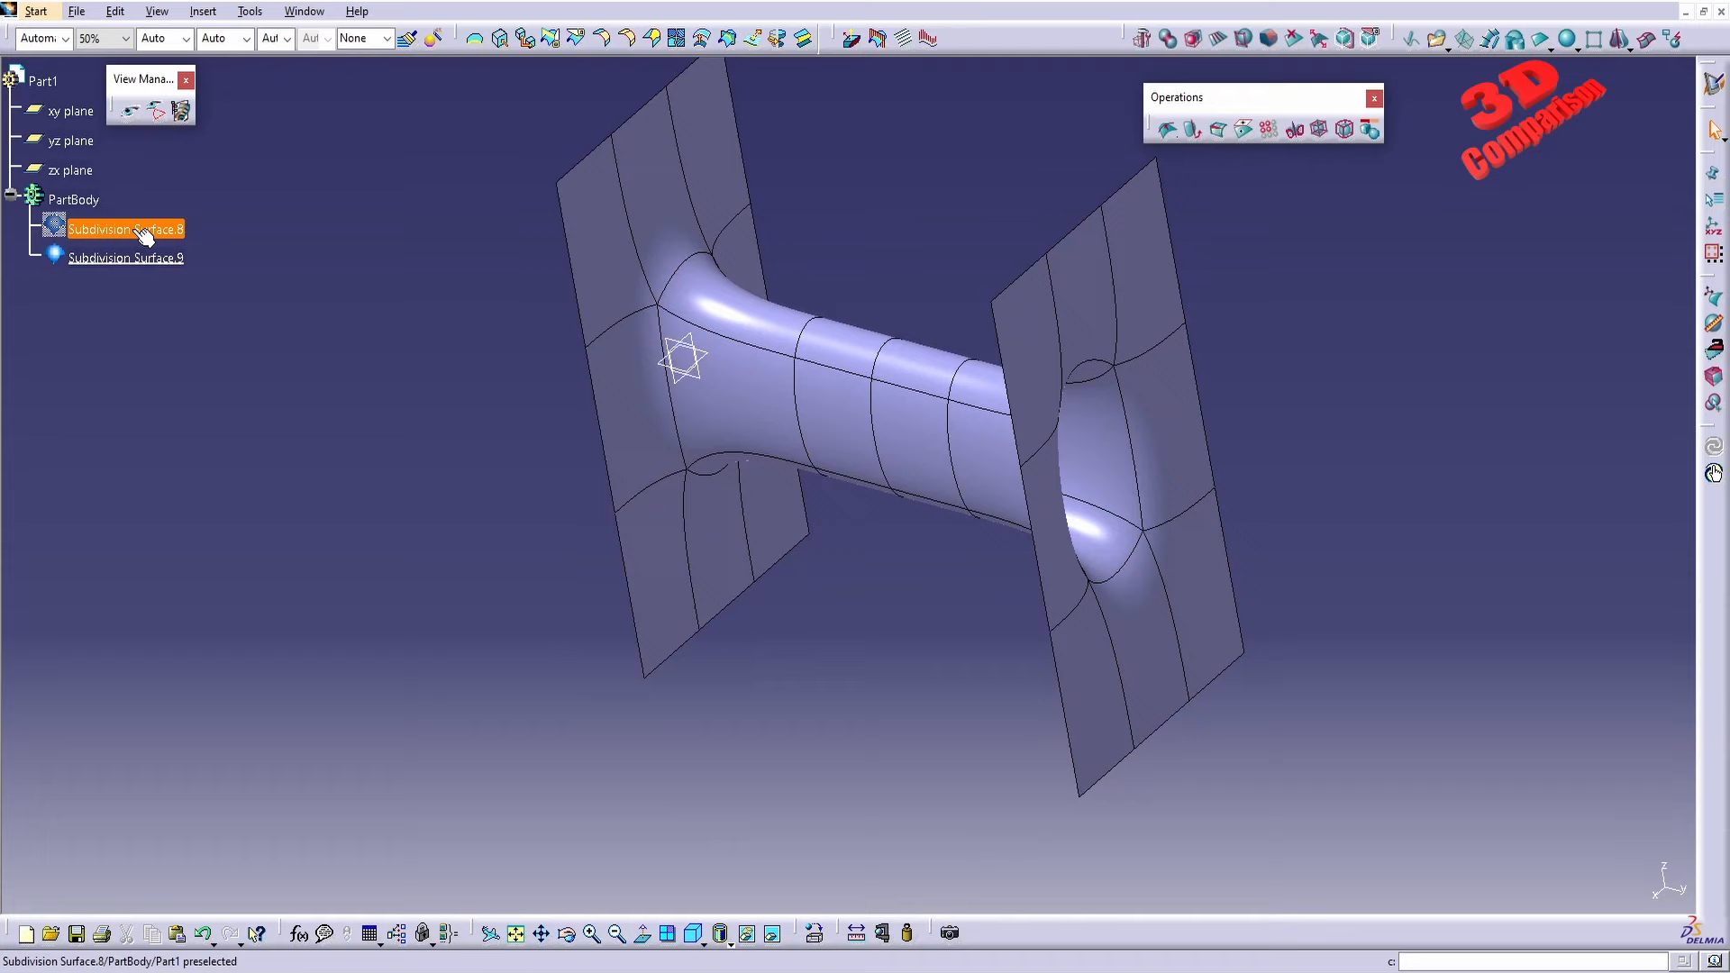
{"action": "left_click", "coordinate": [125, 257]}
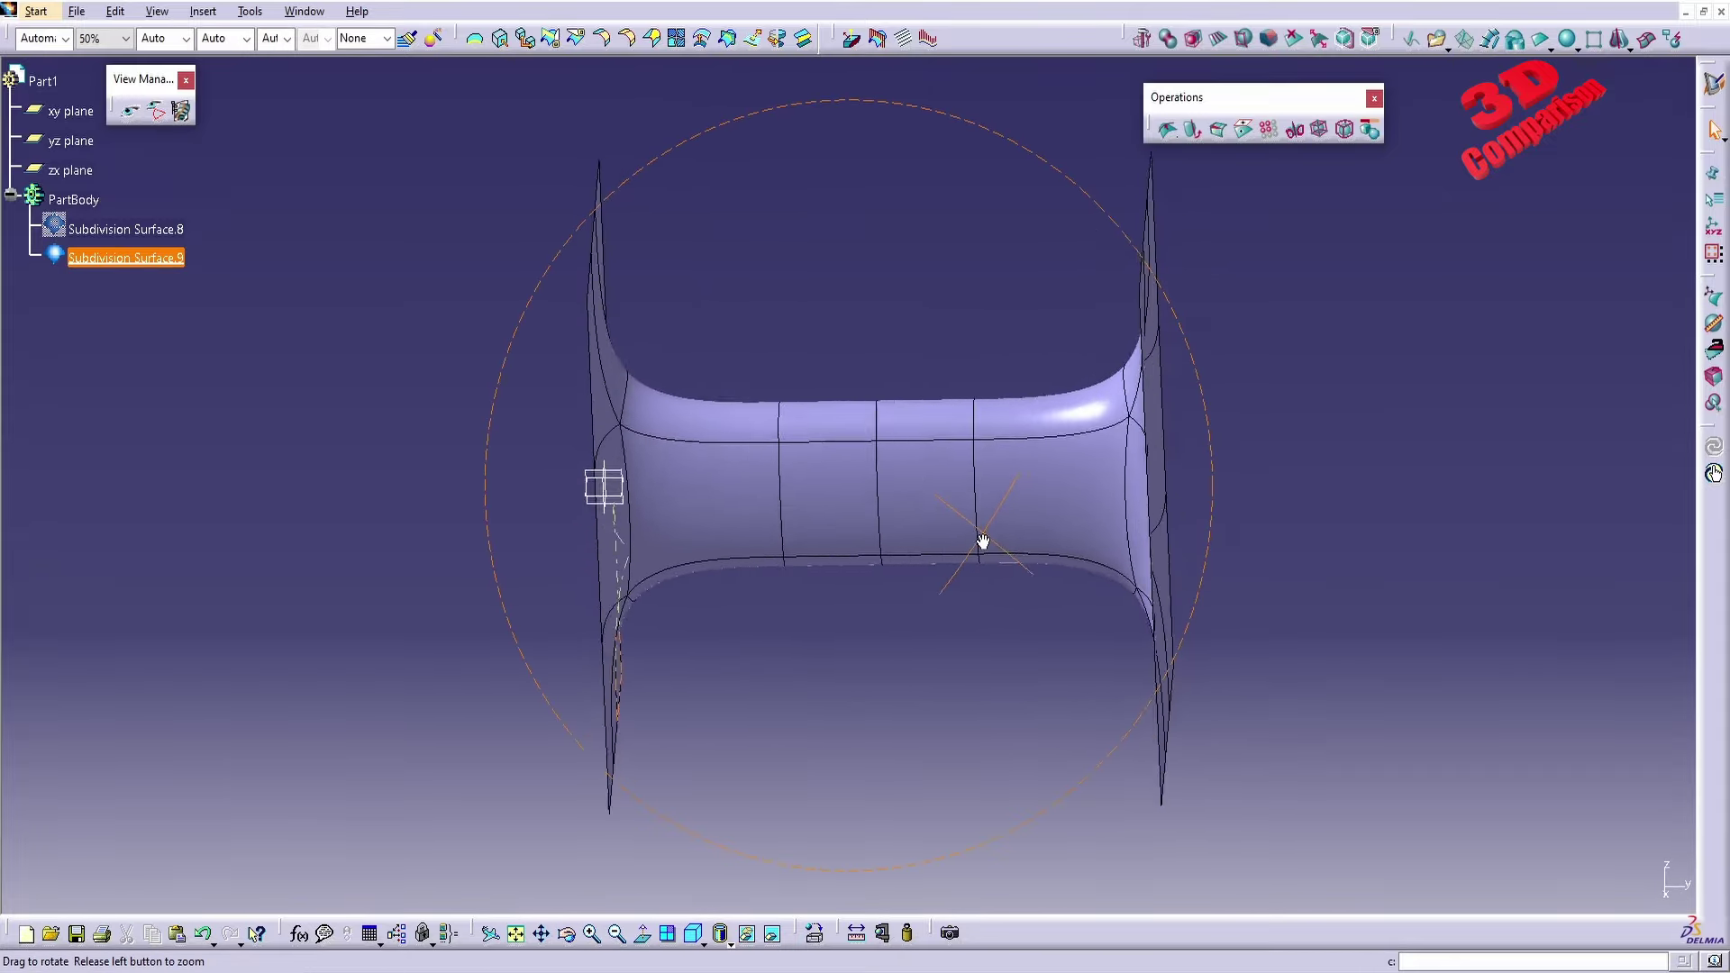
{"action": "left_click_drag", "start_coordinate": [982, 541], "coordinate": [821, 556]}
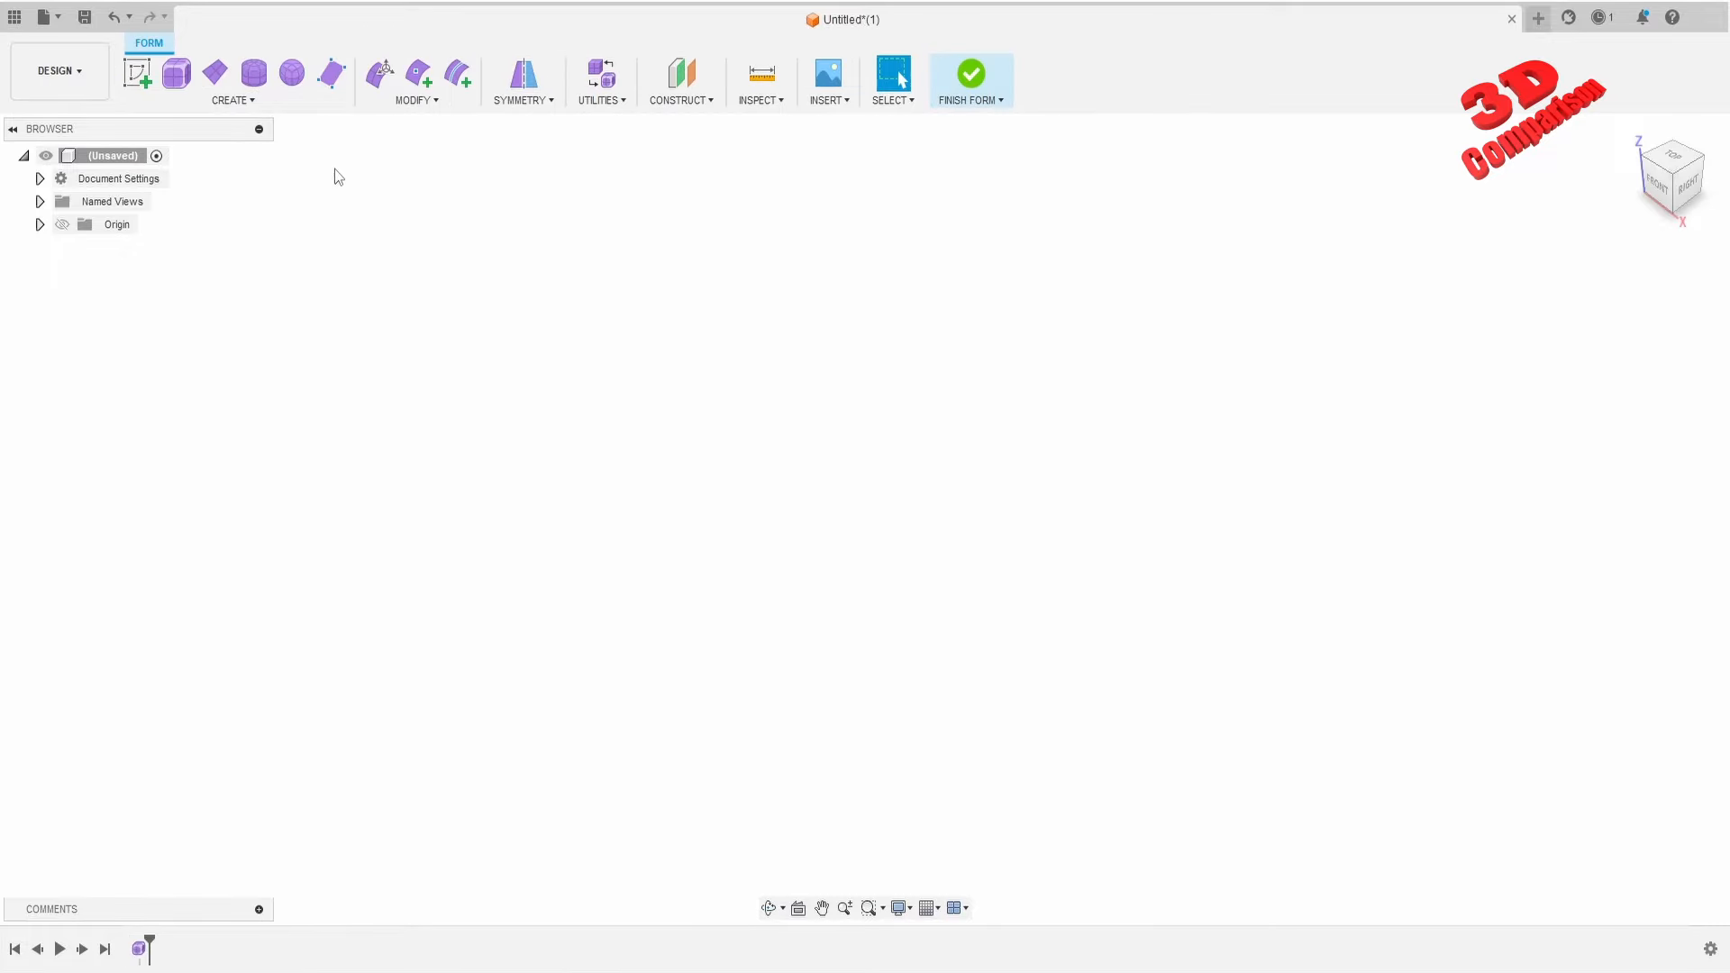
Create Body1, a 100 by 200 mm plane with 3 length and 3 width faces.
{"action": "left_click", "coordinate": [213, 72]}
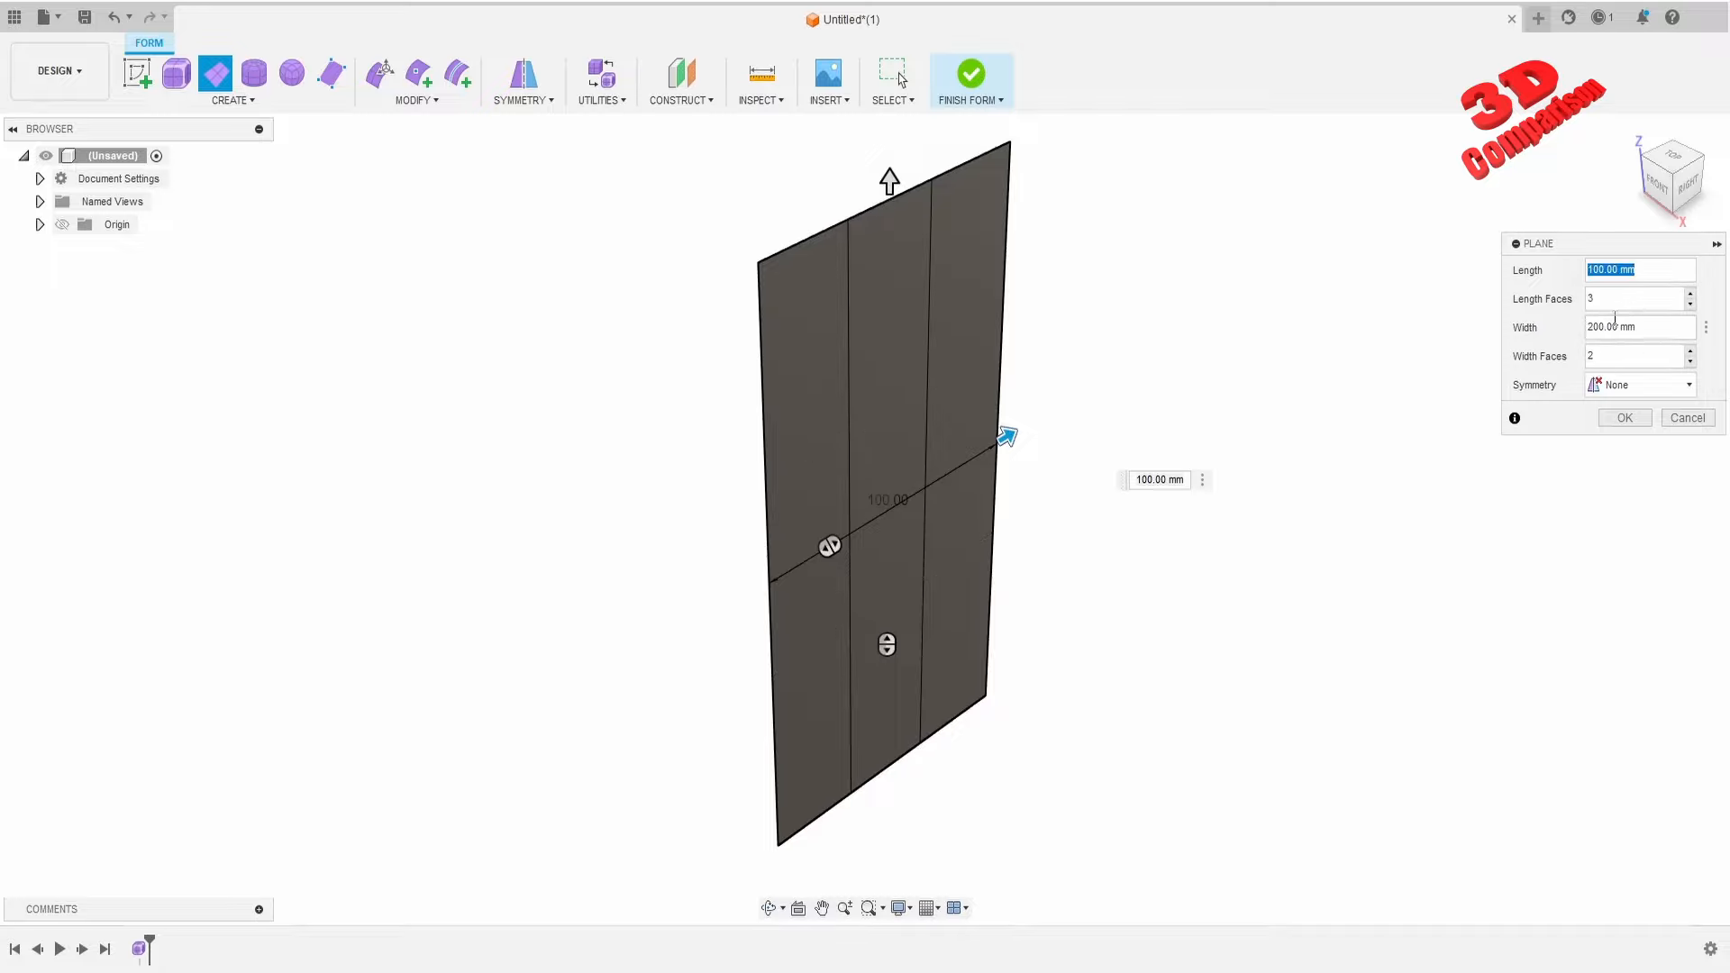
{"action": "left_click", "coordinate": [1690, 352]}
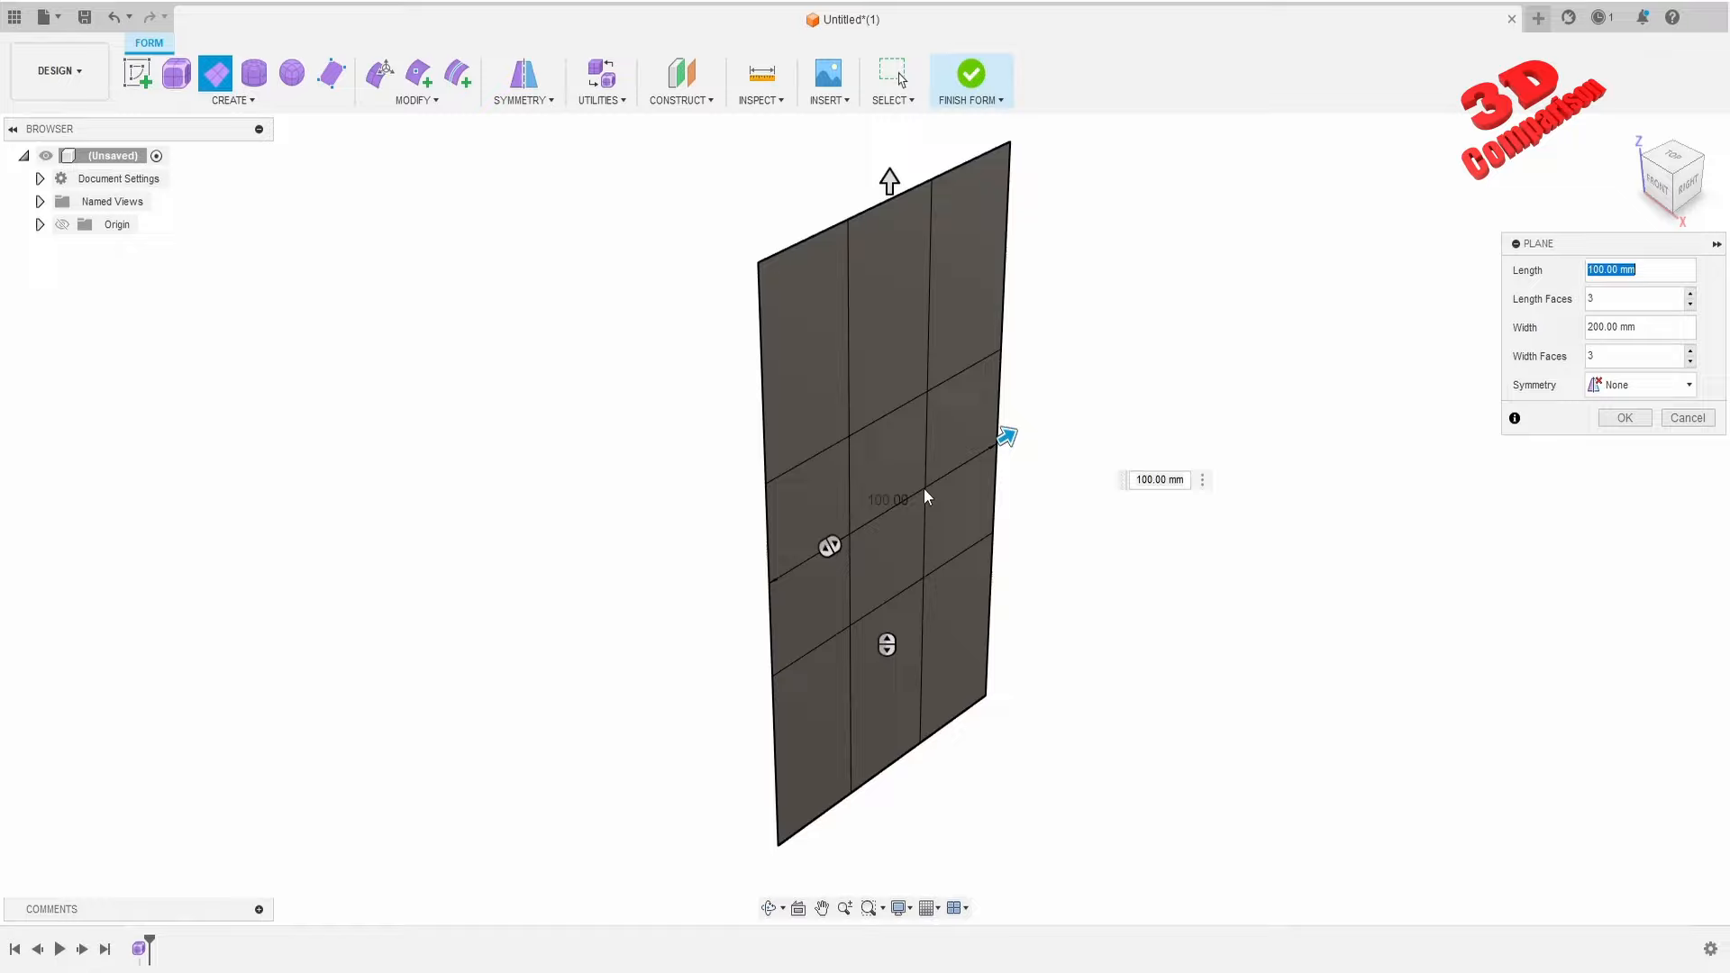
{"action": "mouse_move", "coordinate": [846, 551]}
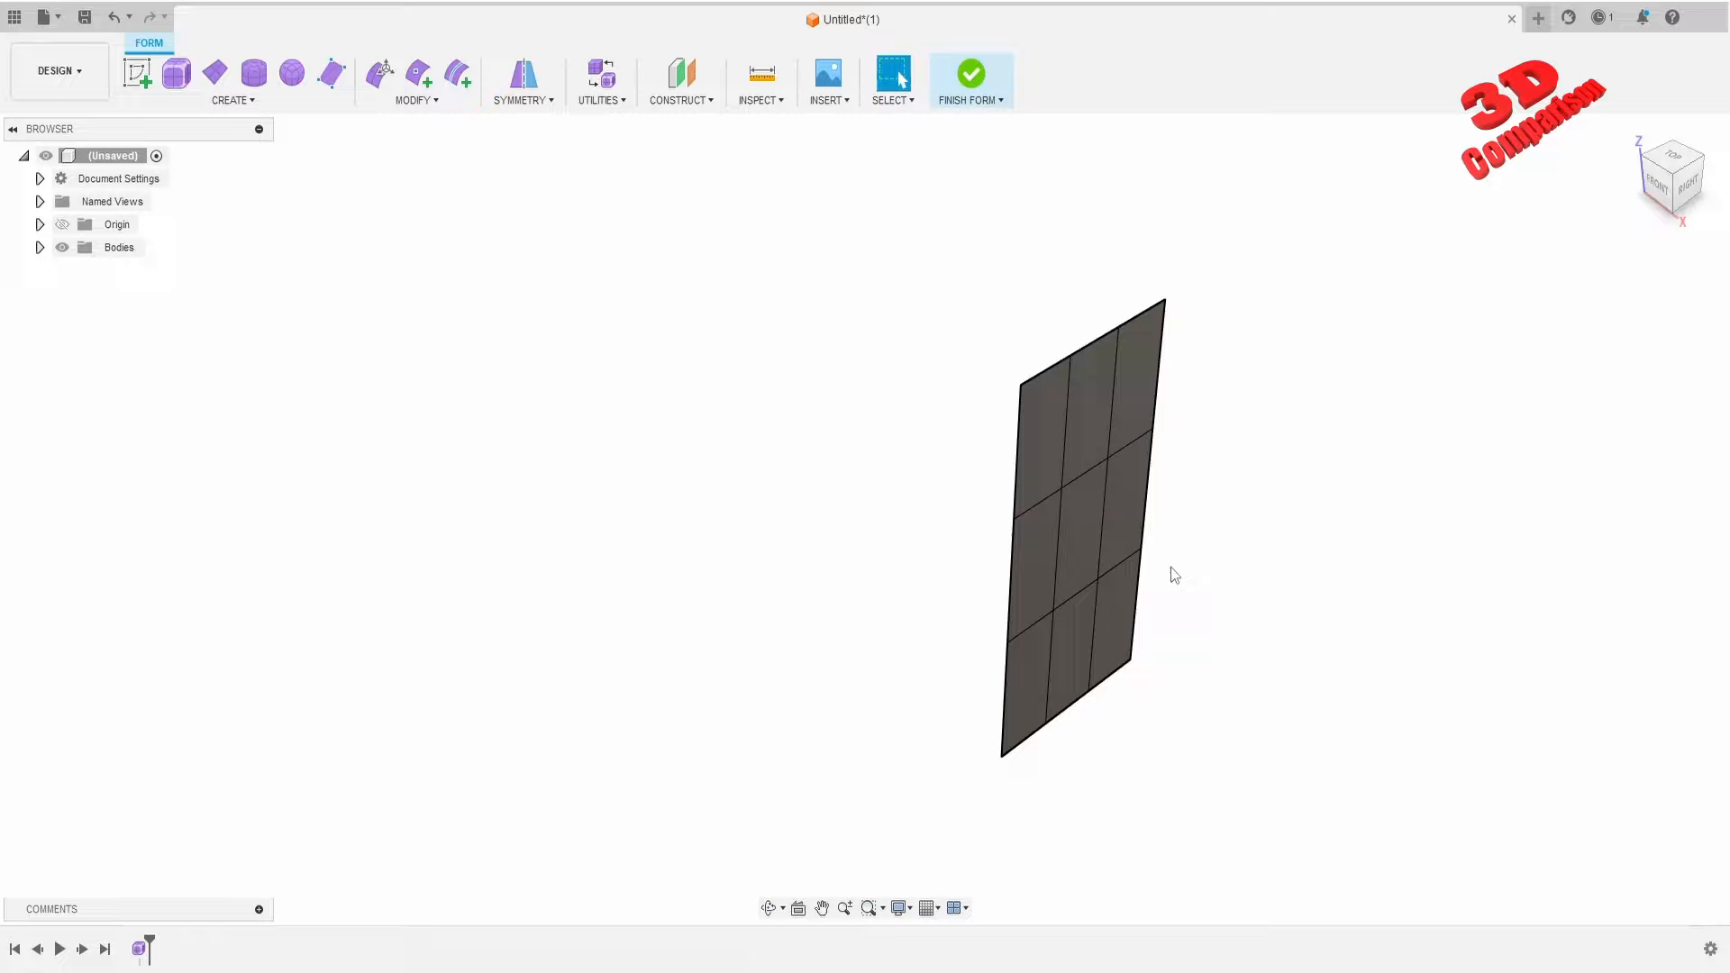
{"action": "left_click", "coordinate": [38, 247]}
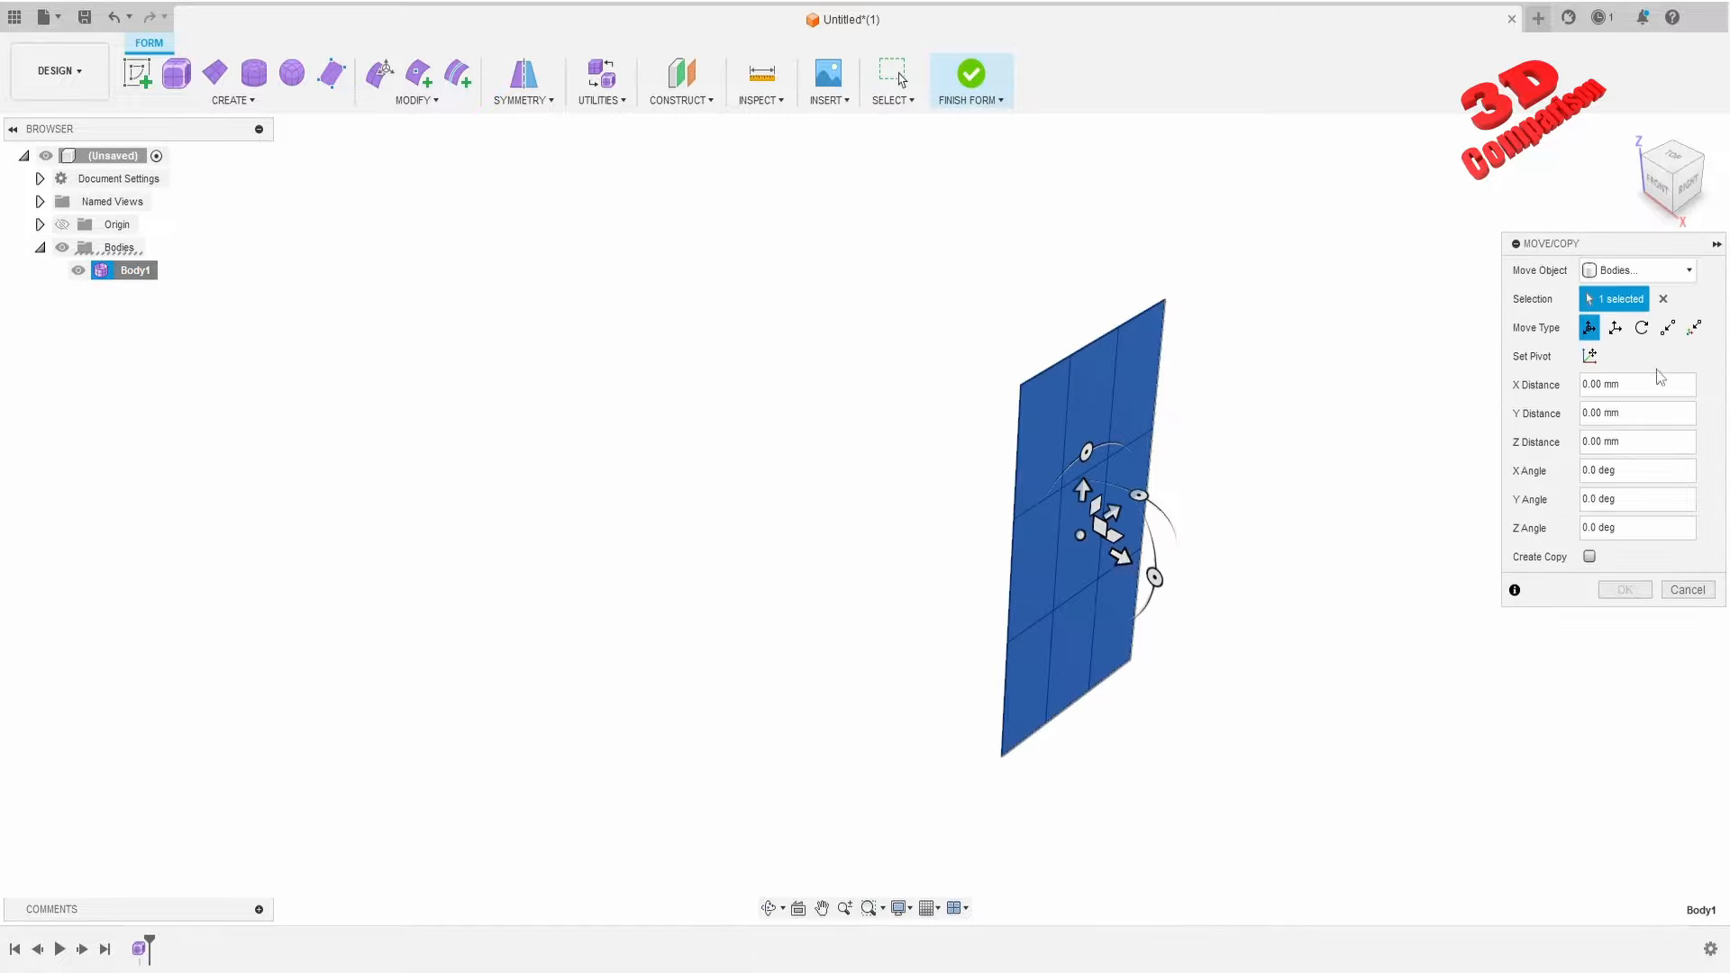
Move/Copy Body1 with Create Copy, 200 mm along X, producing Body2.
{"action": "left_click", "coordinate": [1636, 385]}
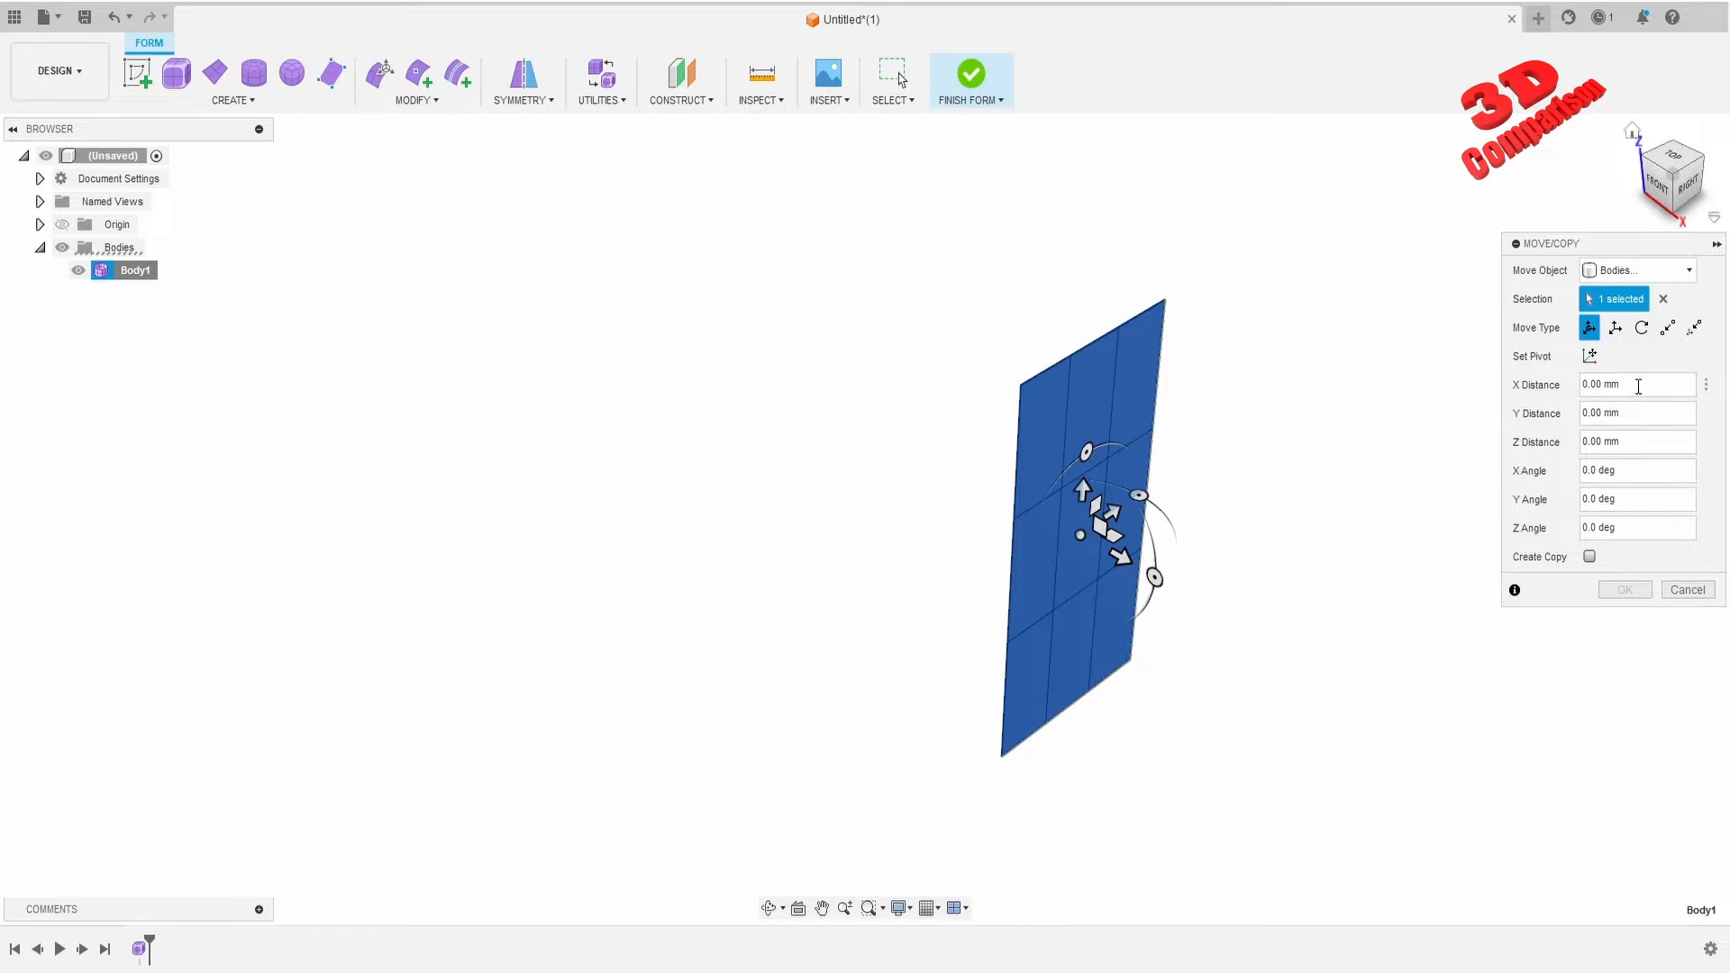
{"action": "type", "text": "200"}
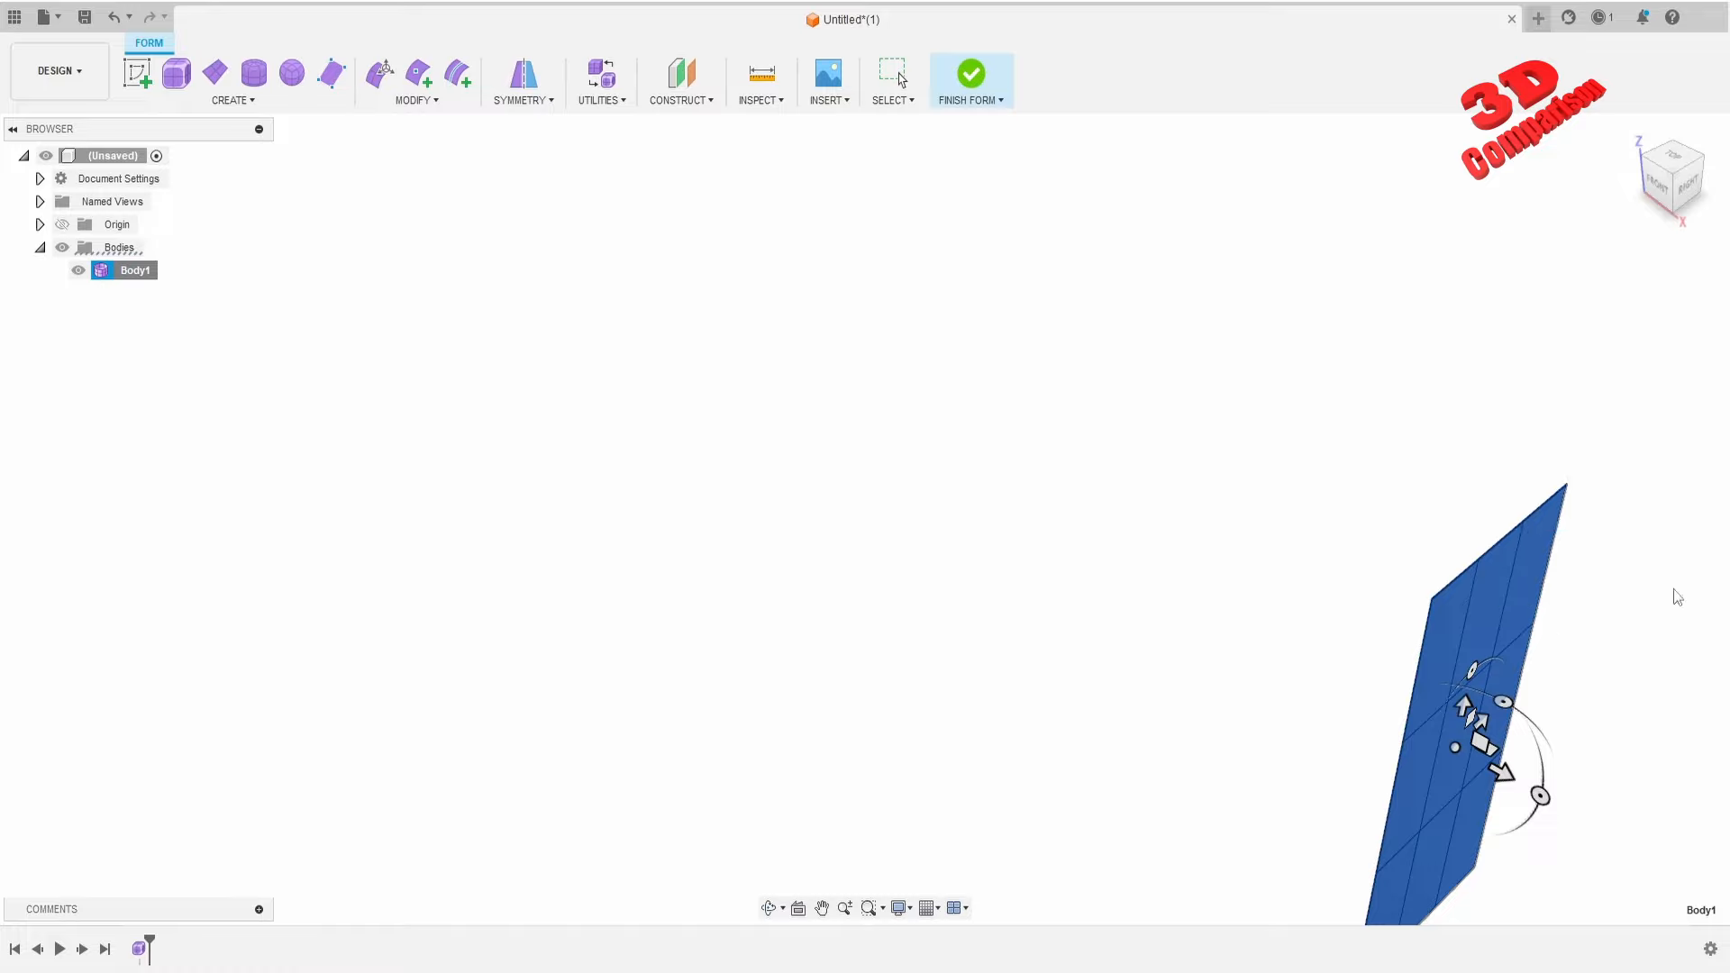
{"action": "right_click", "coordinate": [131, 270]}
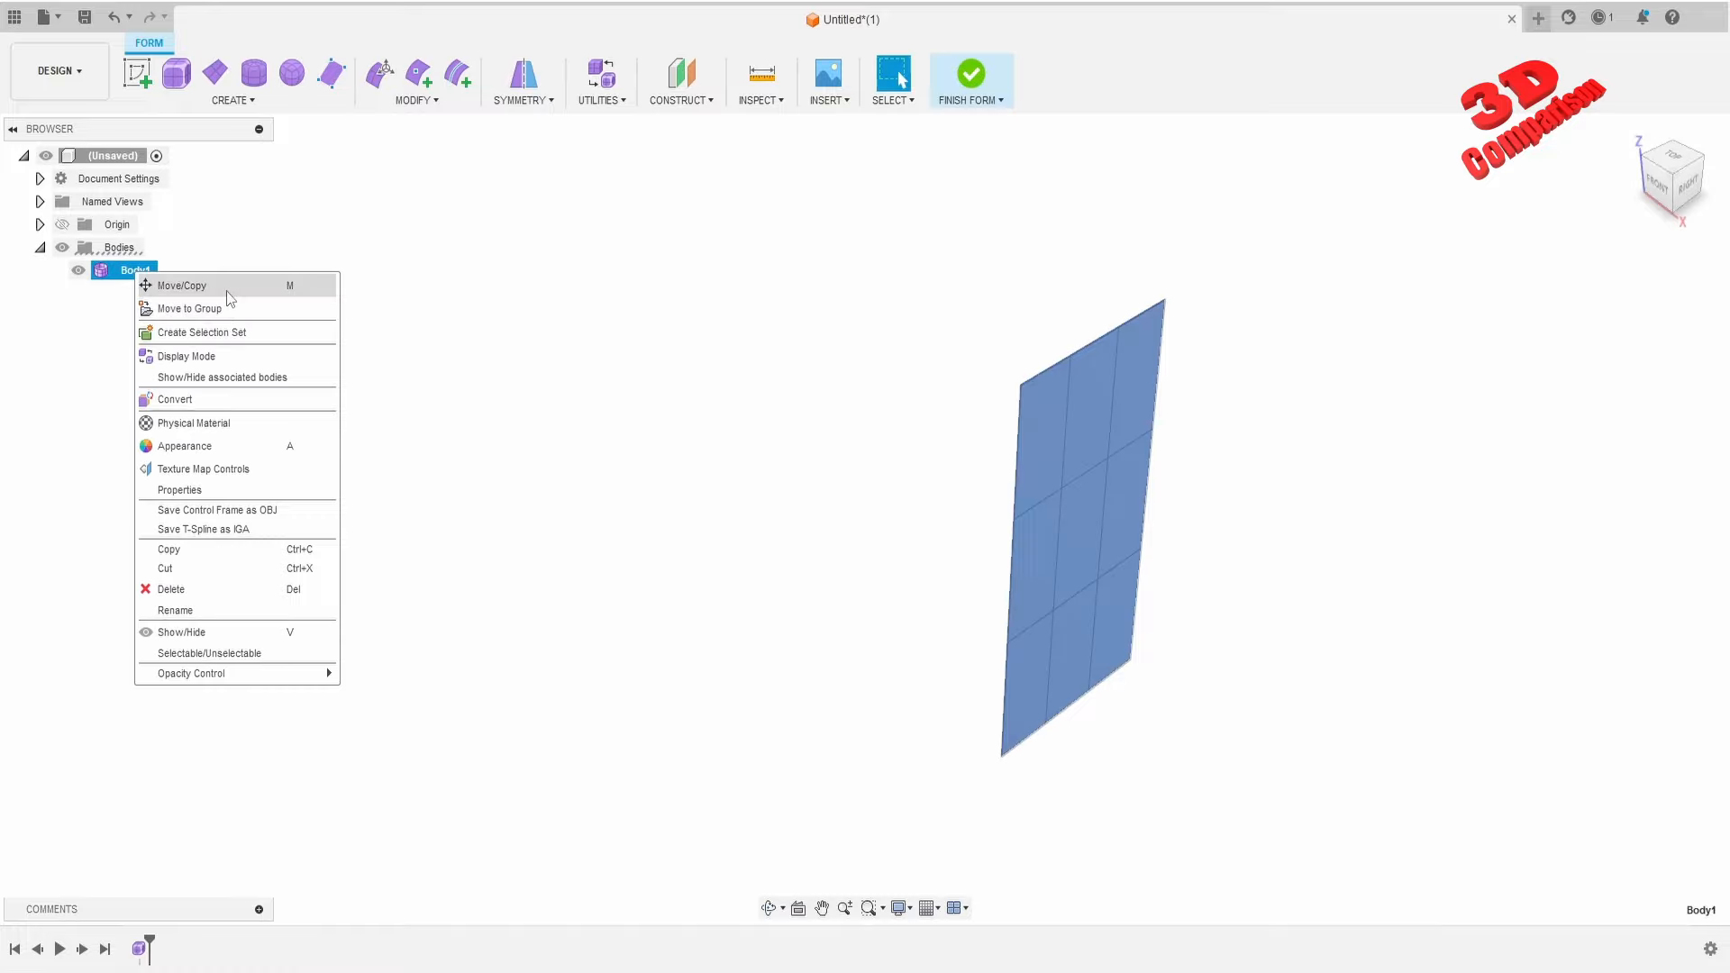
{"action": "left_click", "coordinate": [181, 285]}
{"action": "type", "text": "0"}
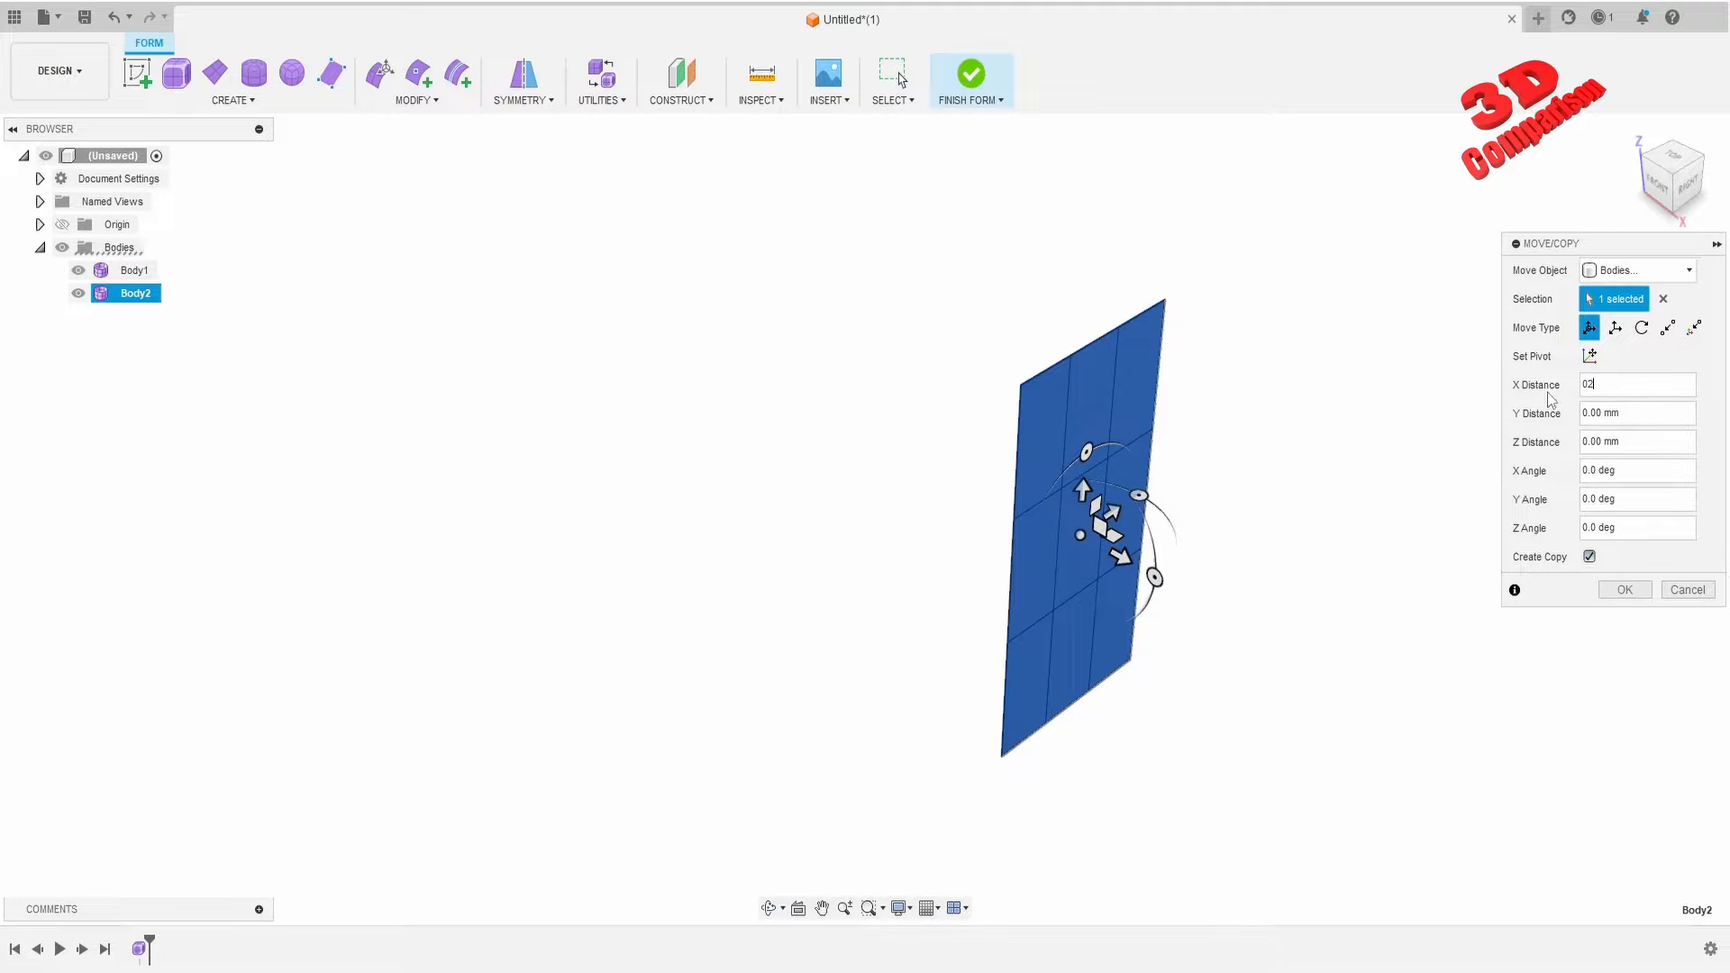
{"action": "type", "text": "200"}
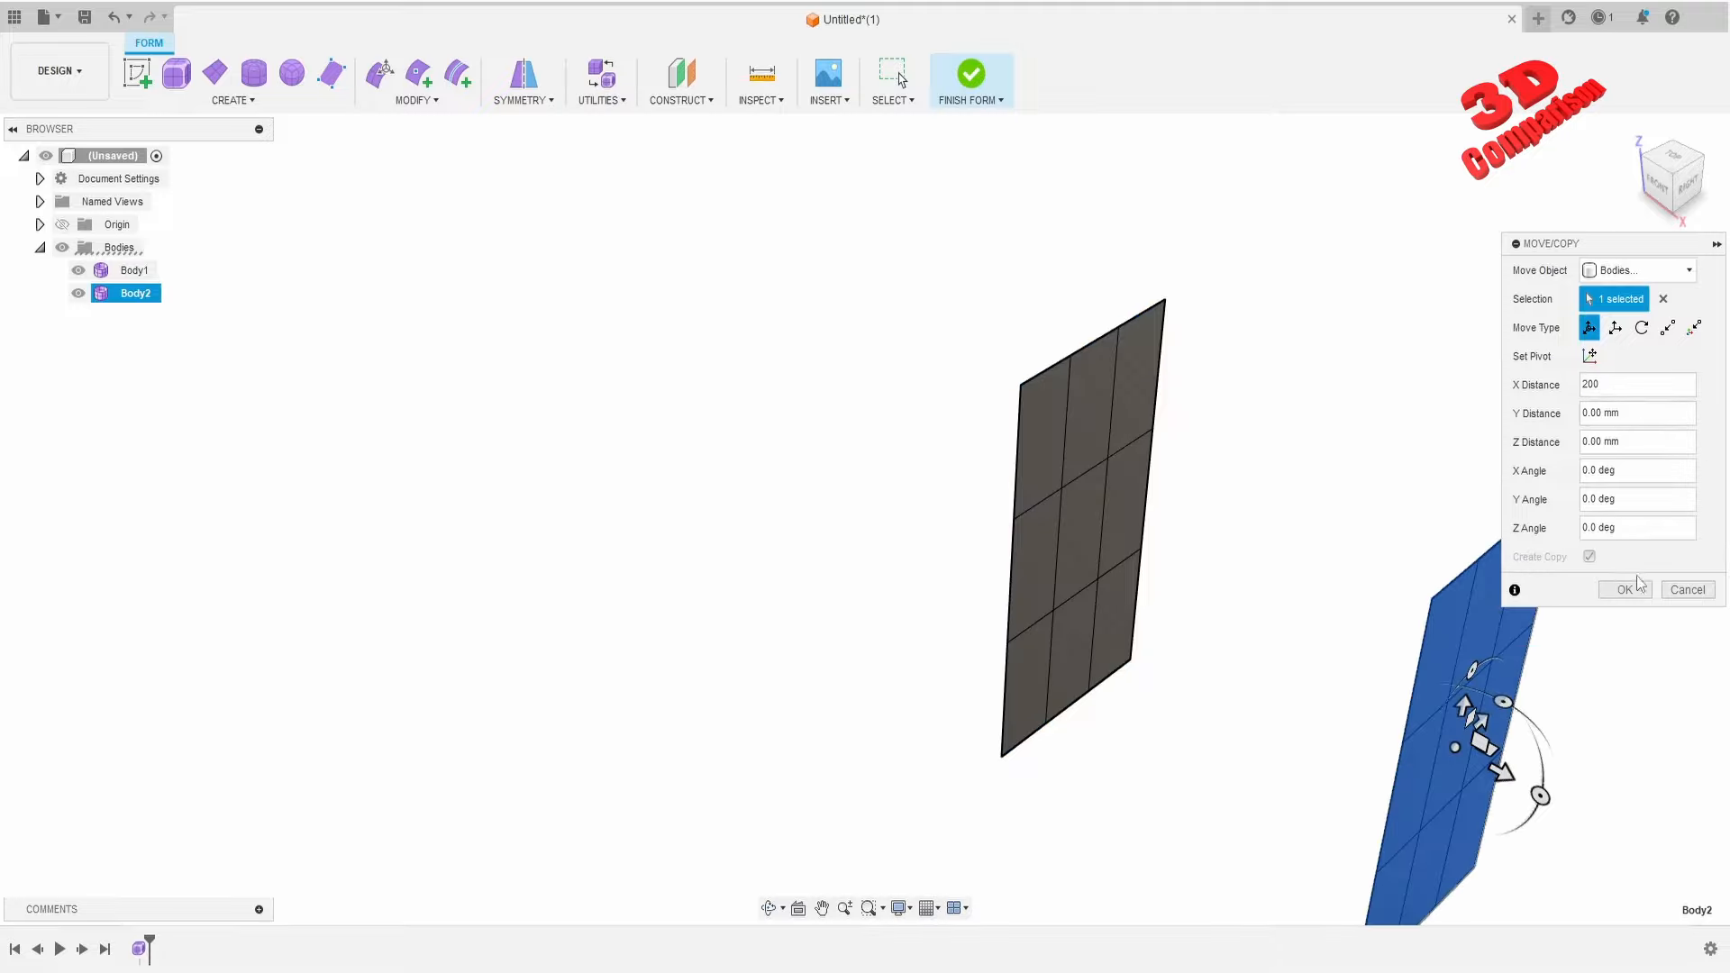
{"action": "left_click", "coordinate": [1625, 589]}
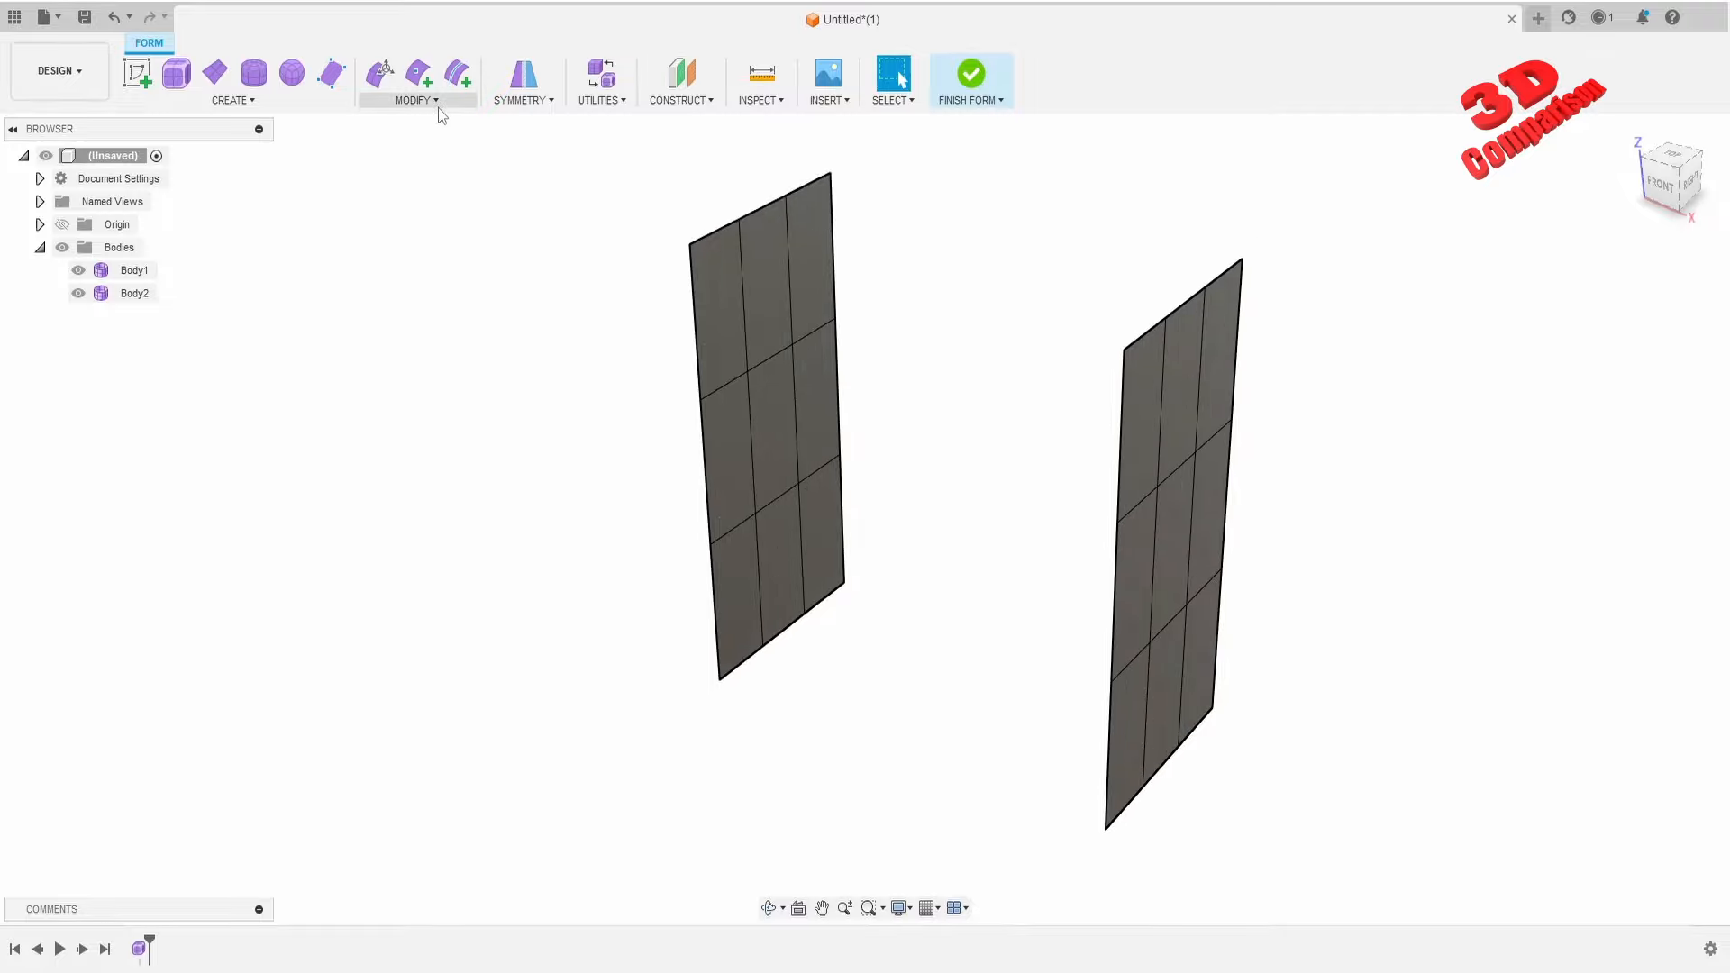
Bridge face strips on both planes with a 4-face tube, merging them into Body1.
{"action": "left_click", "coordinate": [413, 99]}
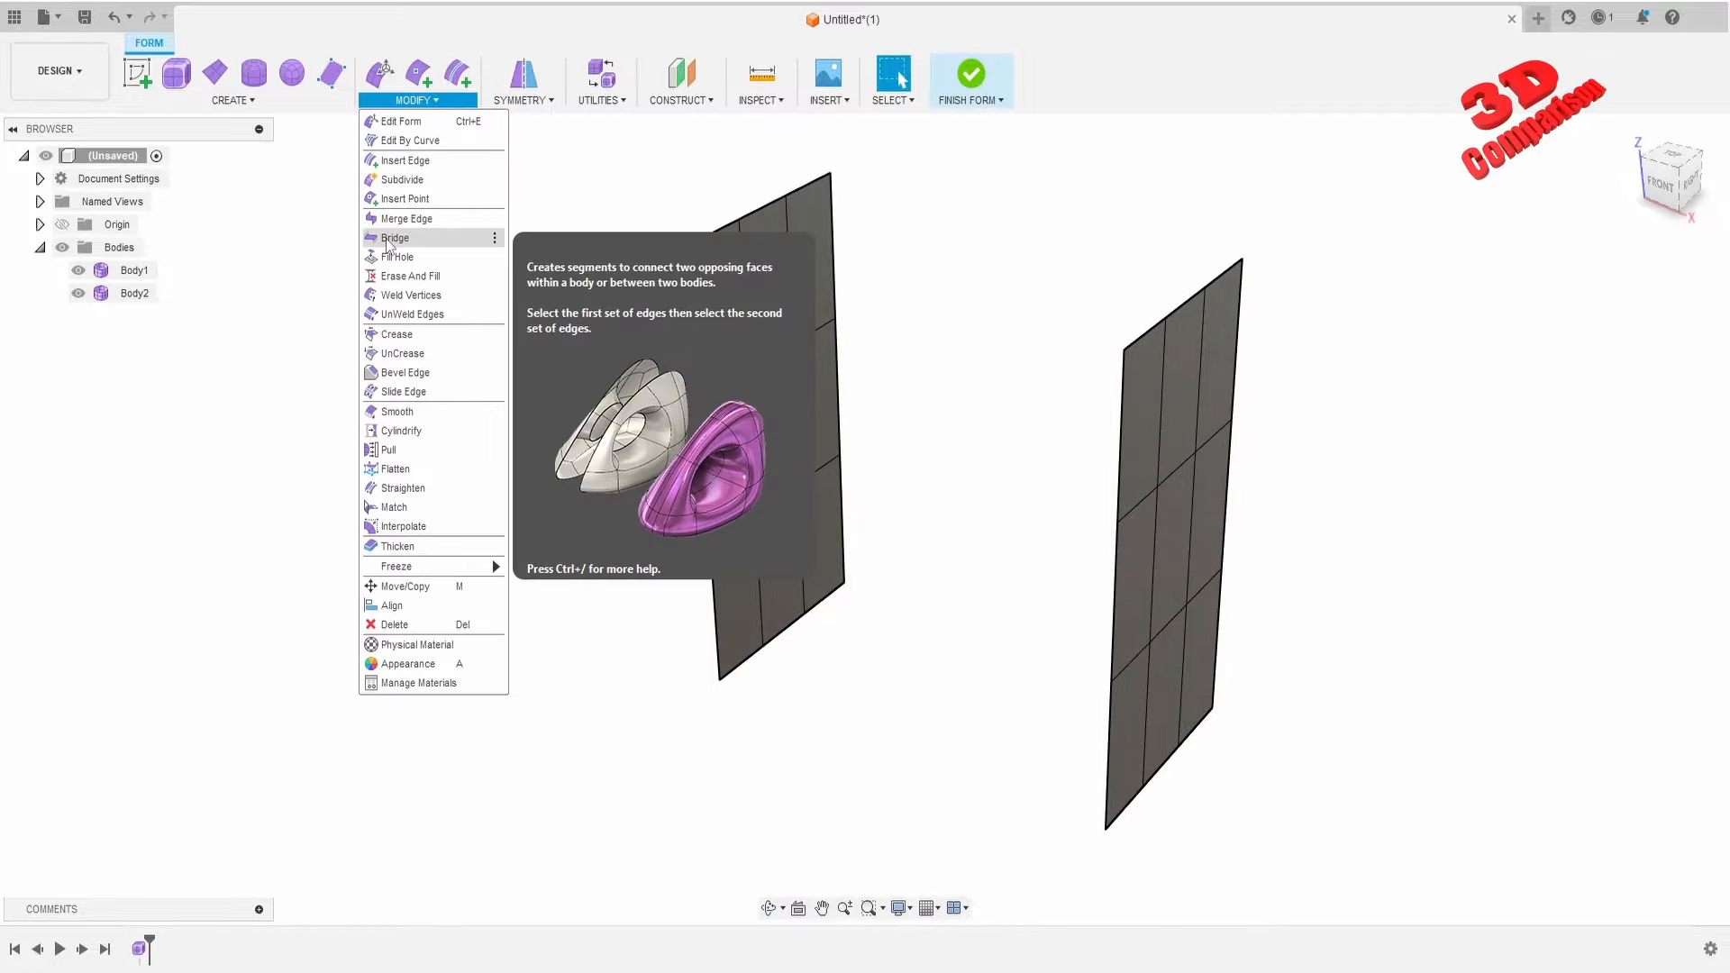
{"action": "left_click", "coordinate": [395, 238]}
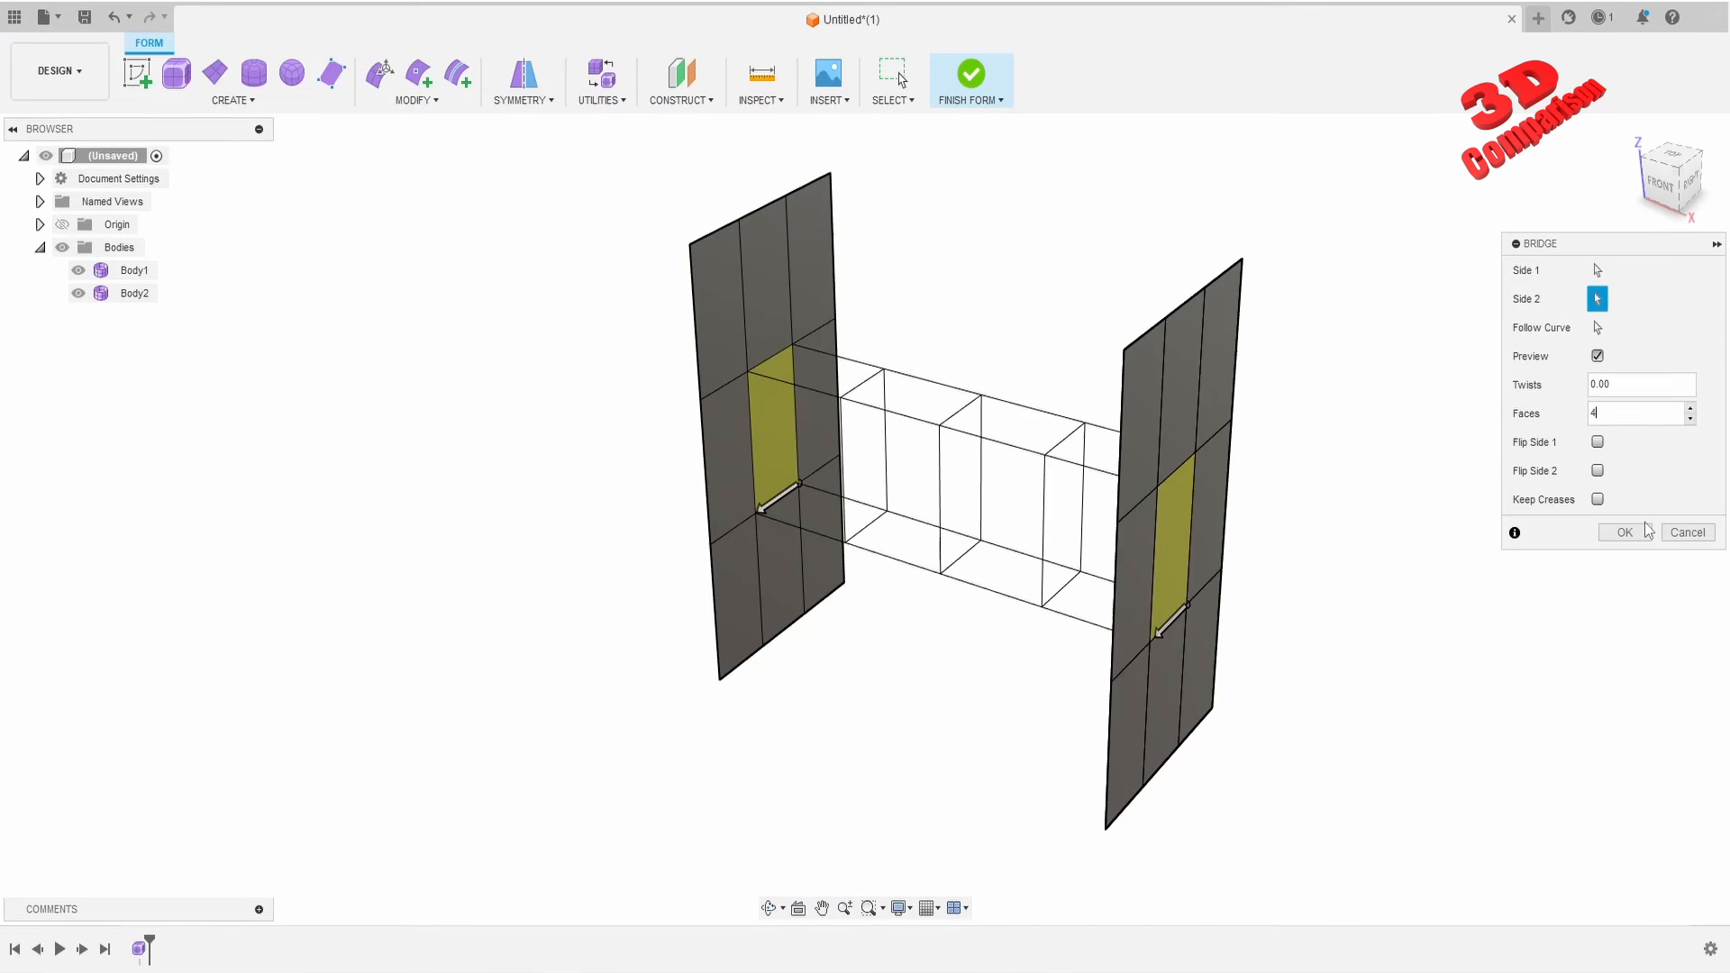
{"action": "left_click", "coordinate": [1626, 531]}
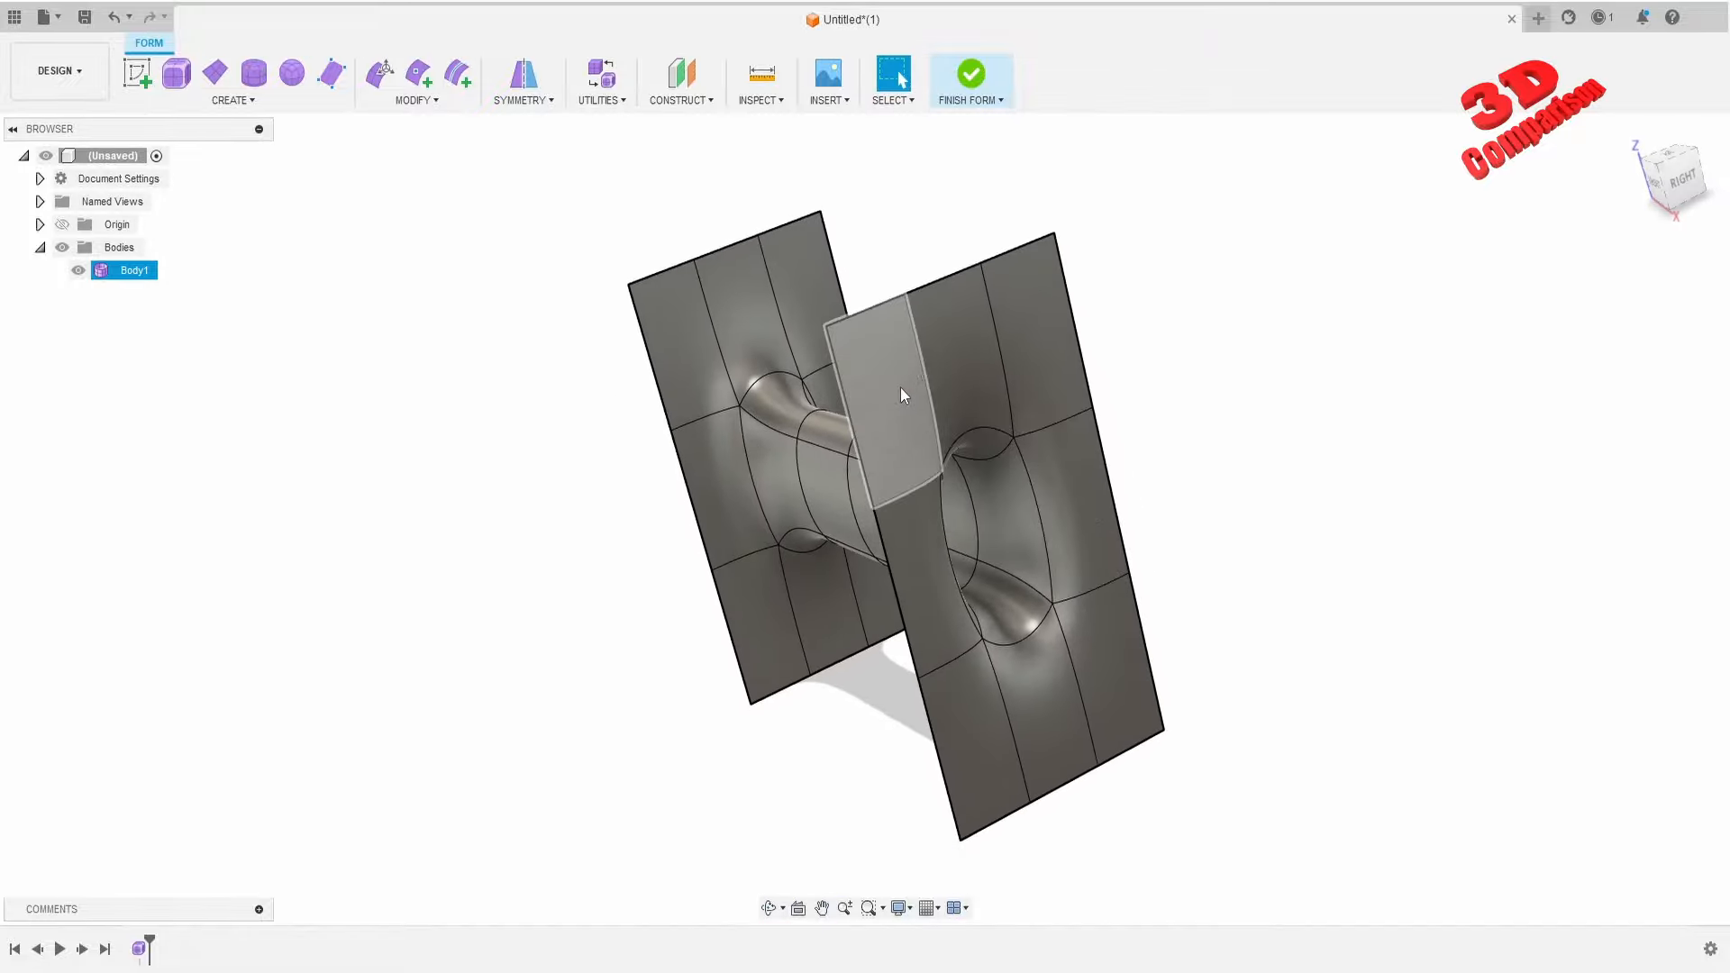
{"action": "left_click_drag", "start_coordinate": [902, 394], "coordinate": [1052, 232]}
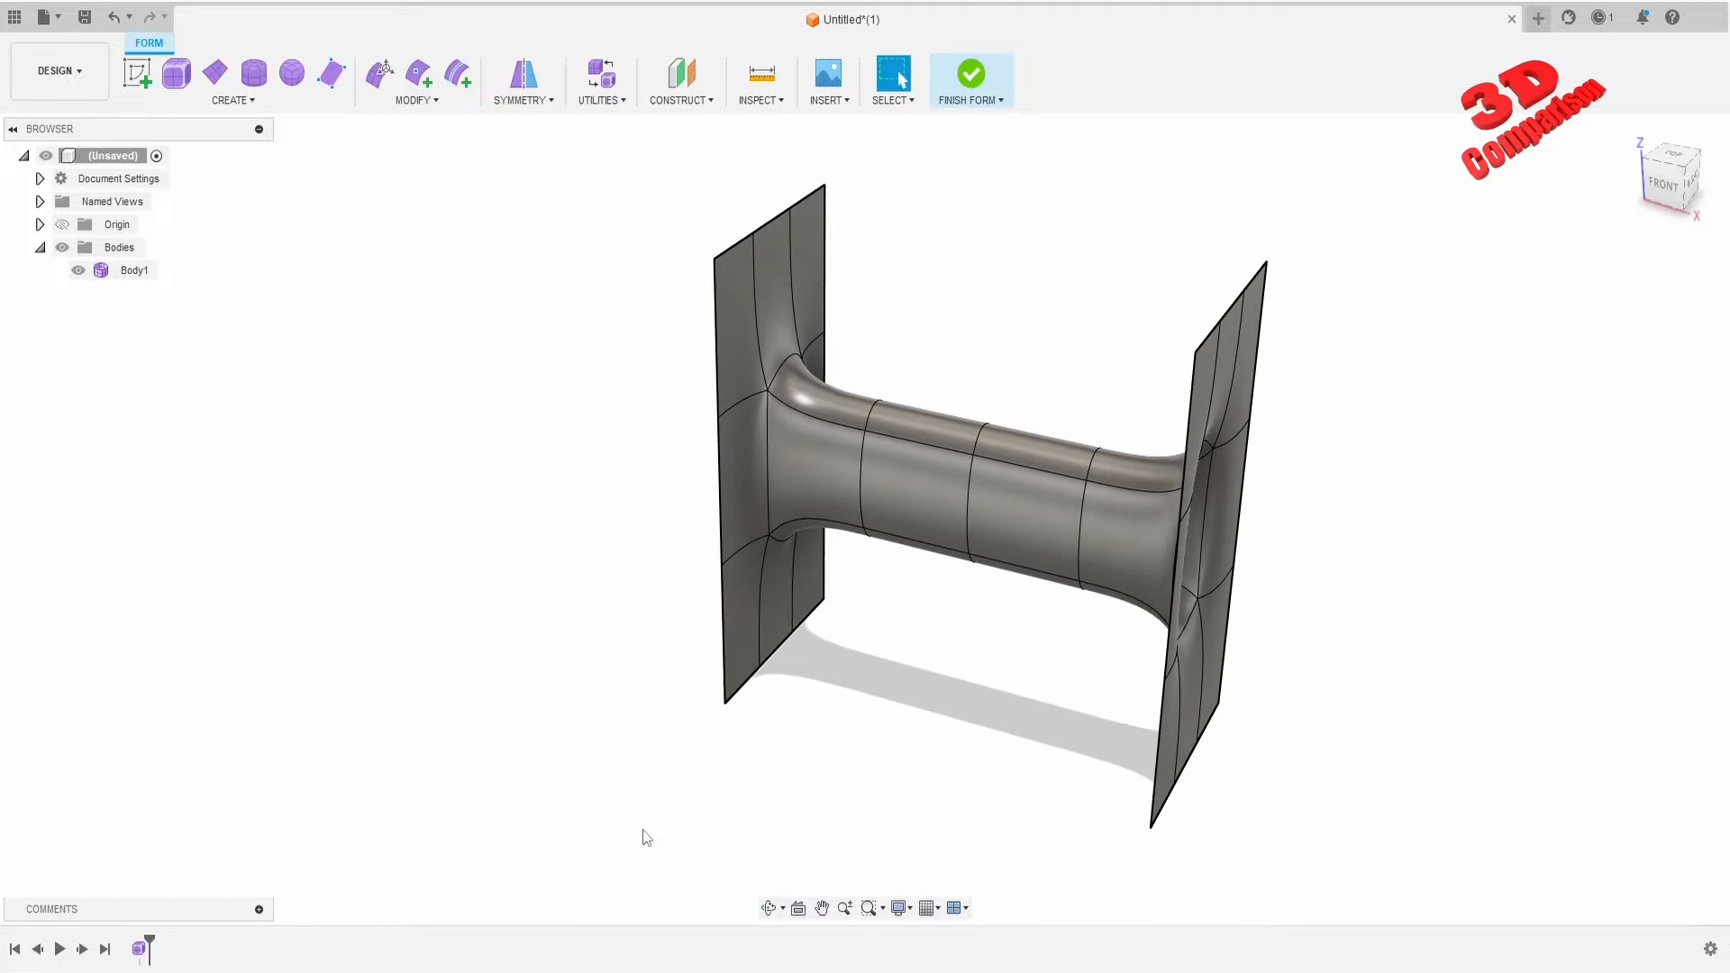
{"action": "mouse_move", "coordinate": [683, 898]}
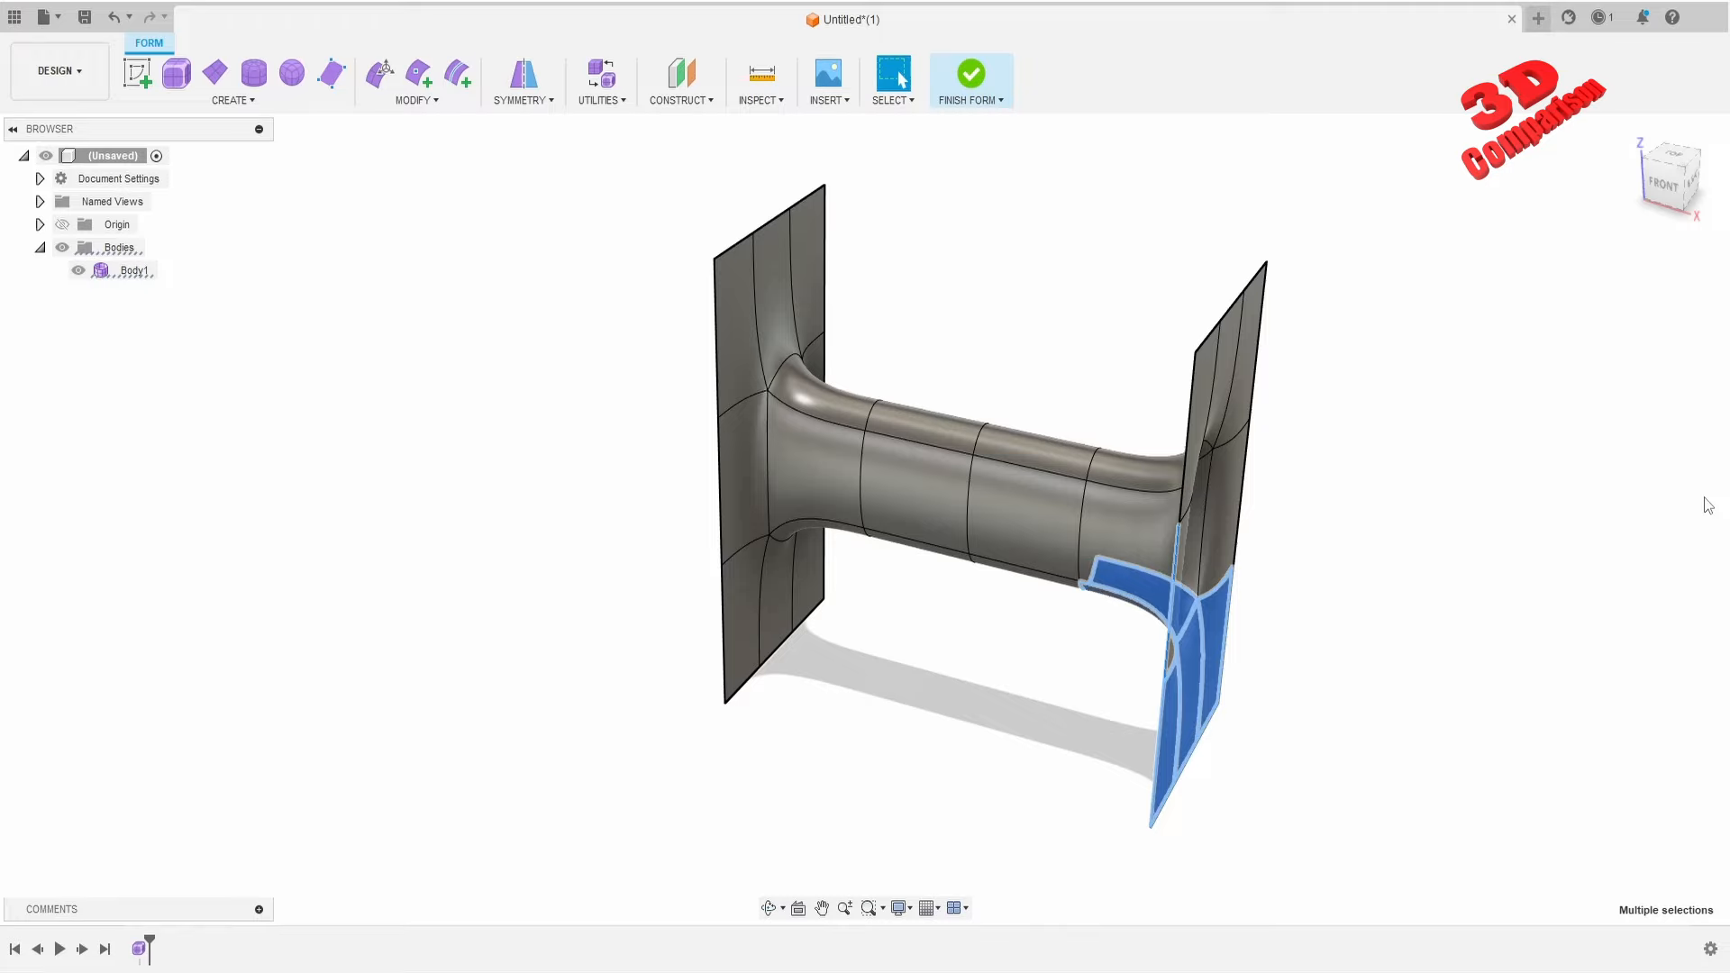
{"action": "mouse_move", "coordinate": [1504, 456]}
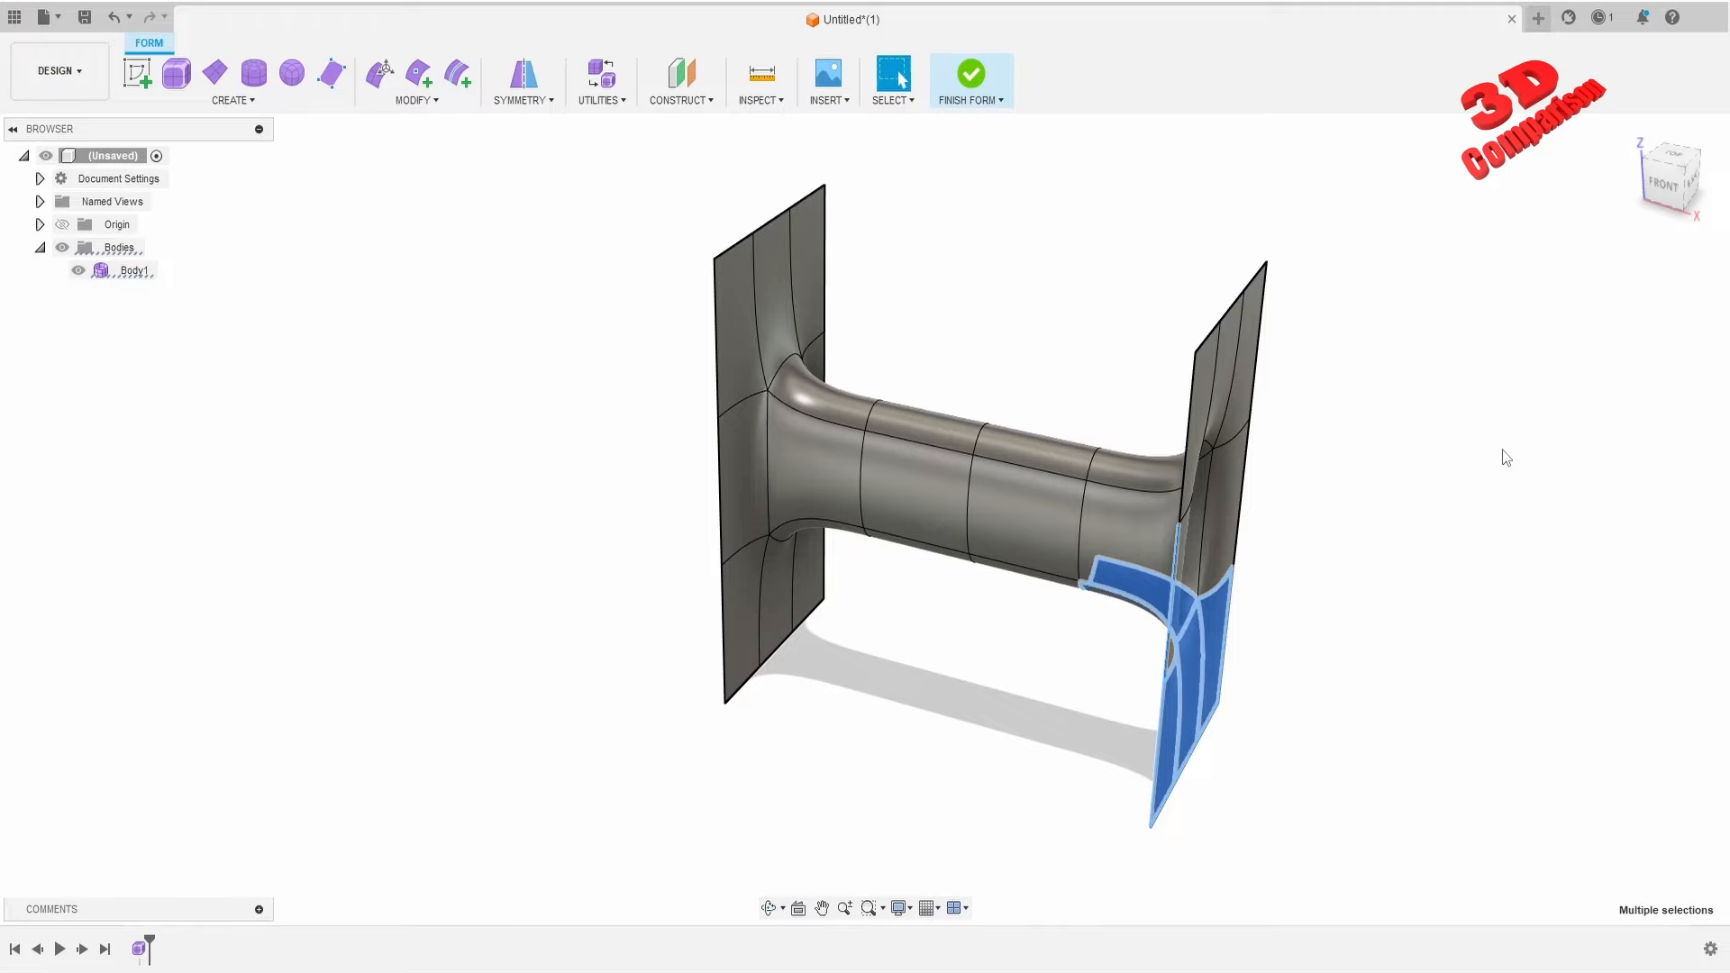